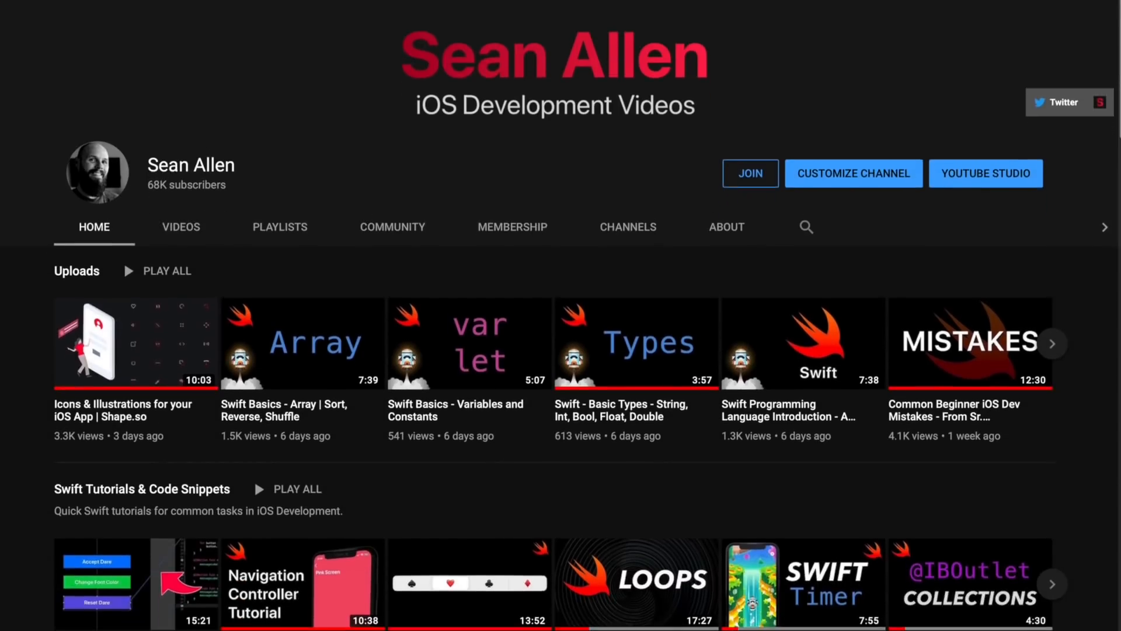
# Step: Scroll the iPadOS Pointers guidelines through the content effects and lift effect sections
pyautogui.scroll(-3)
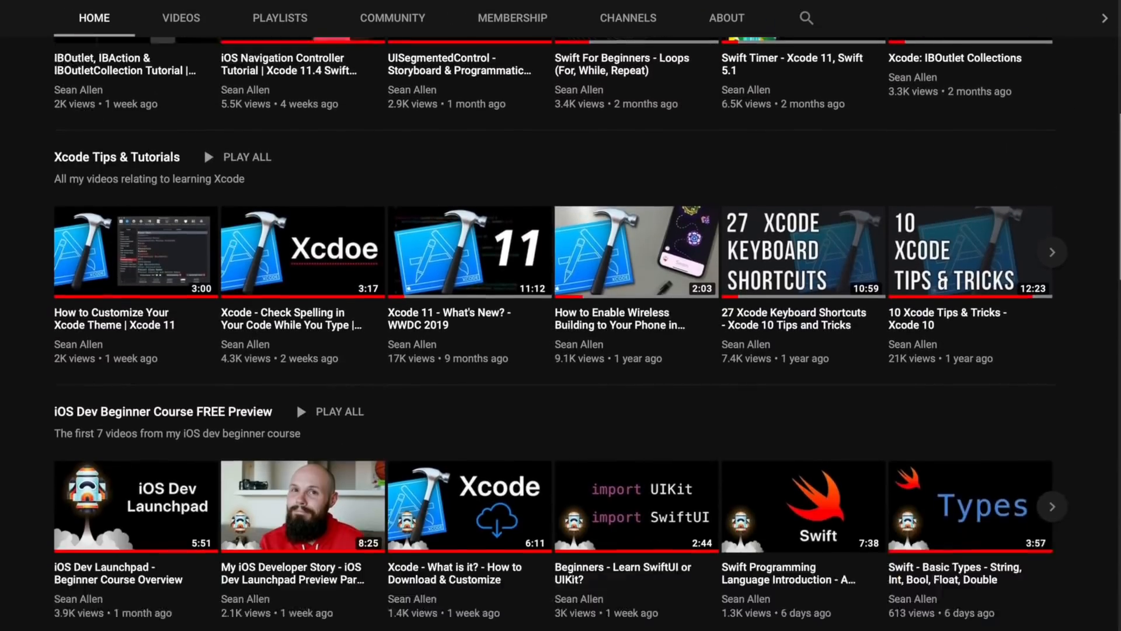
pyautogui.scroll(-3)
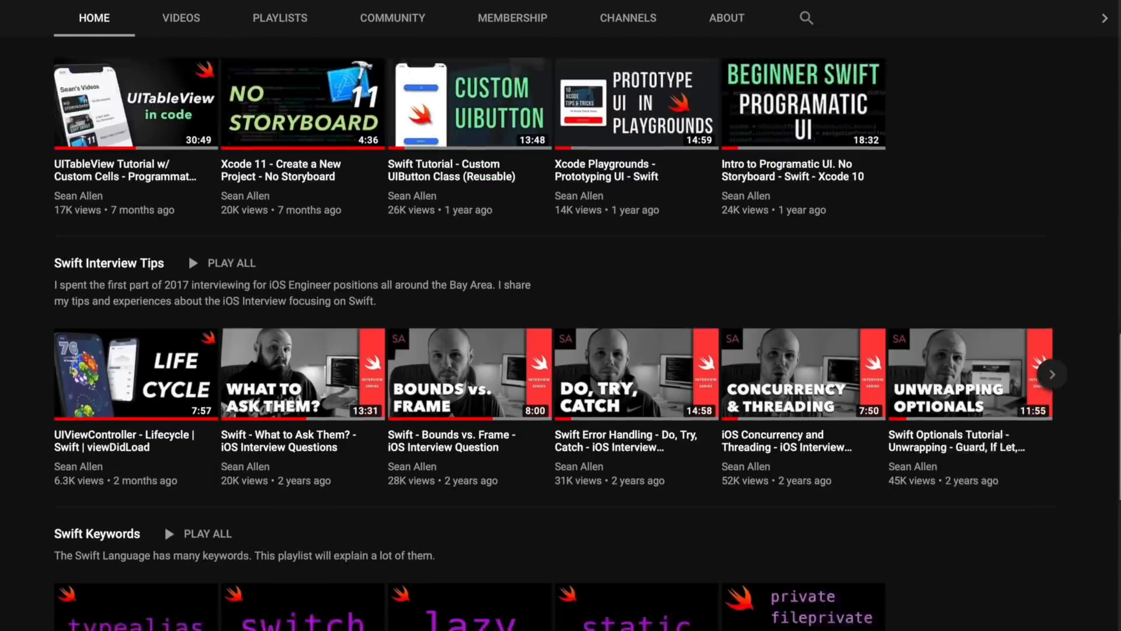
pyautogui.scroll(-3)
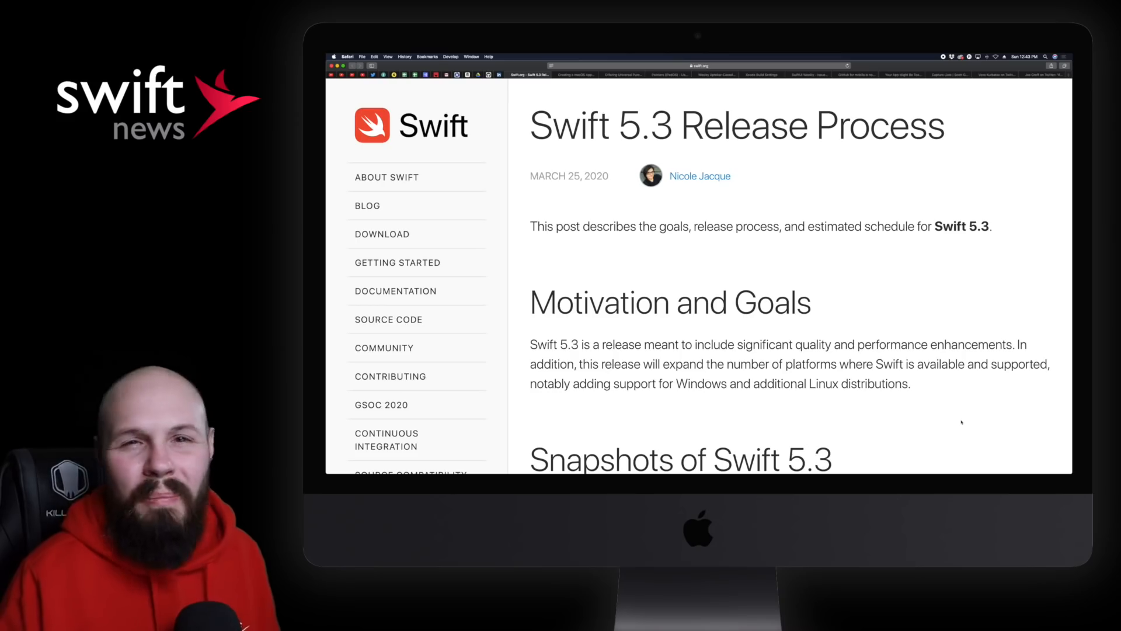
pyautogui.scroll(-3)
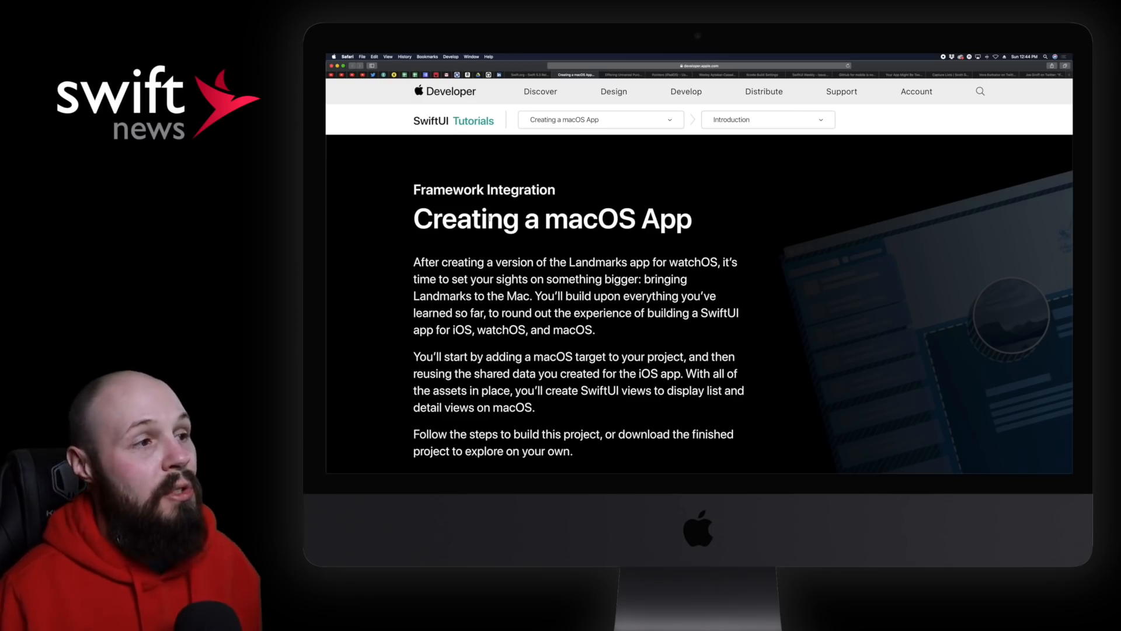
pyautogui.scroll(-3)
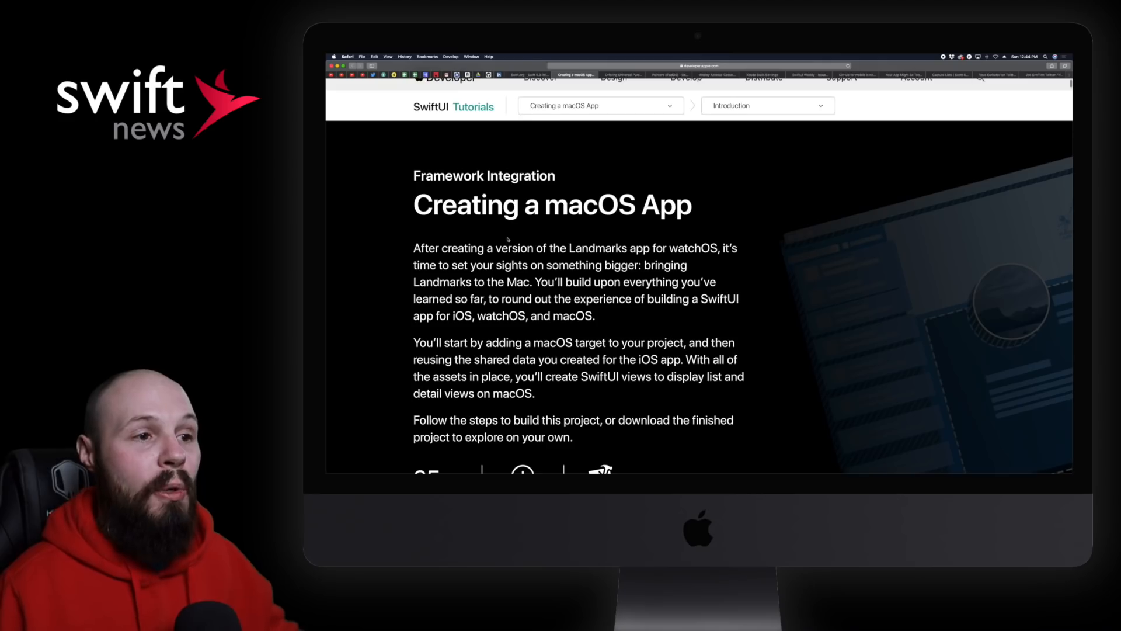
pyautogui.scroll(-3)
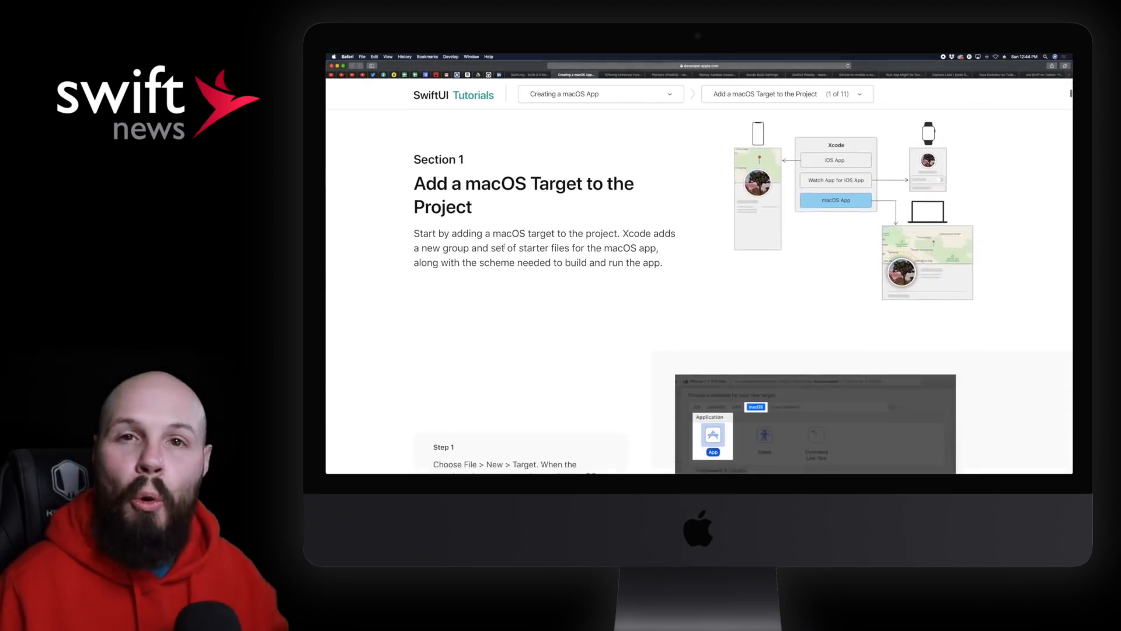
pyautogui.scroll(-3)
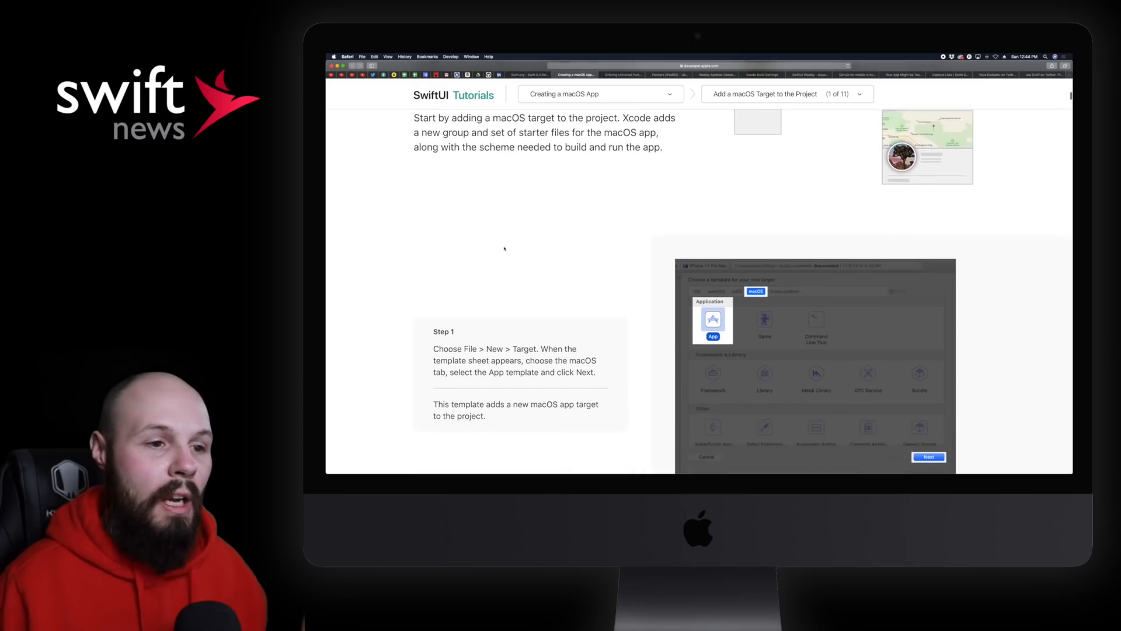
pyautogui.scroll(-3)
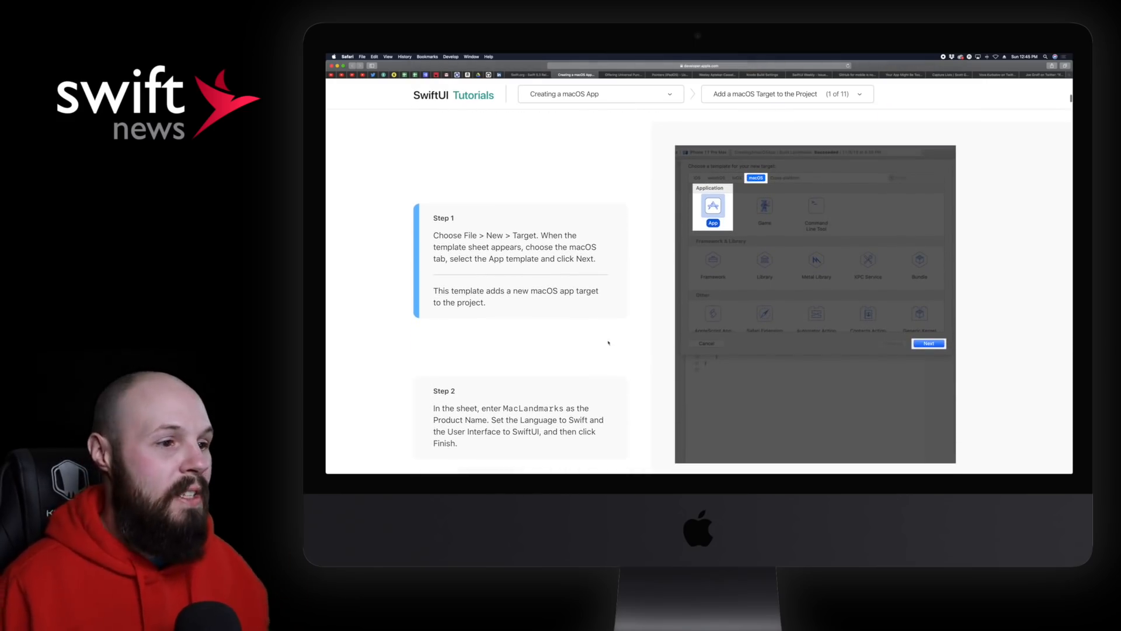
pyautogui.scroll(-3)
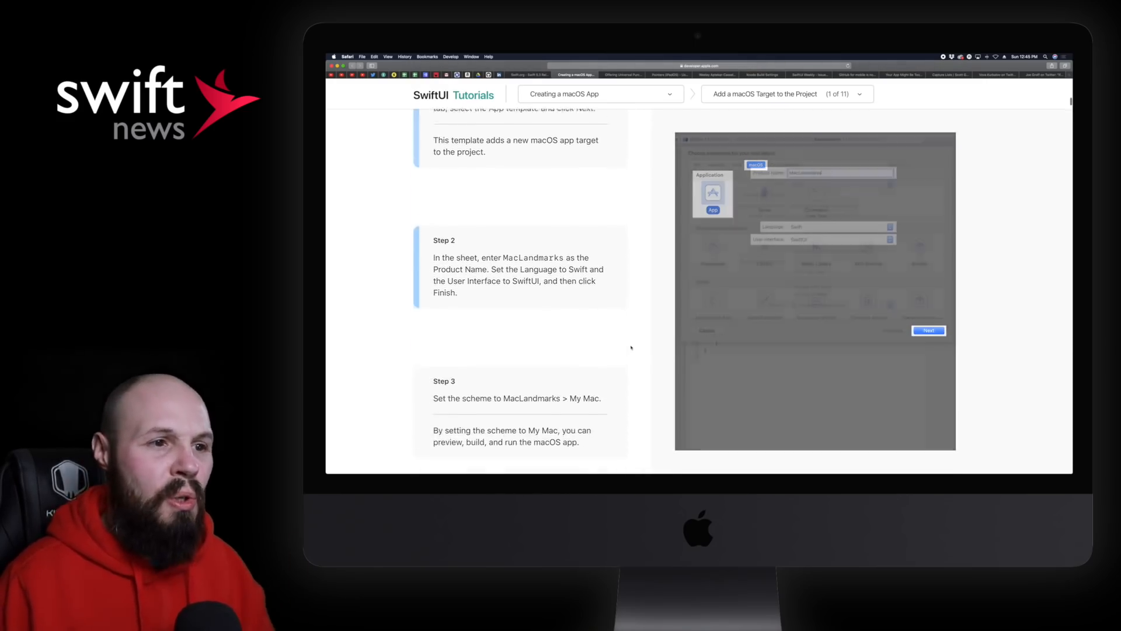
pyautogui.scroll(-3)
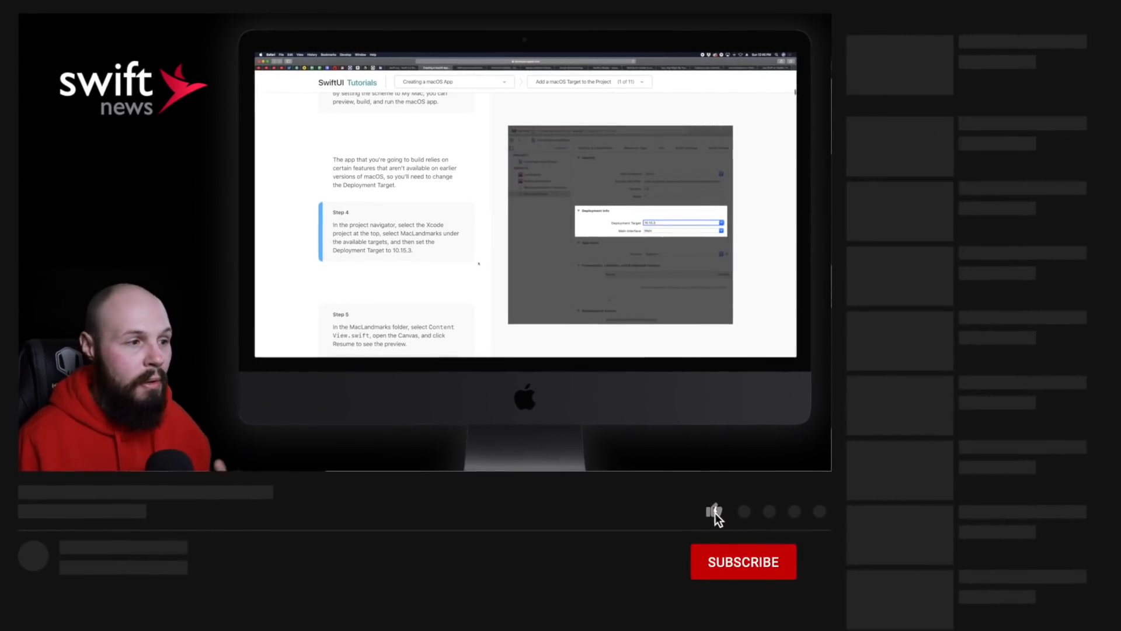
# Step: Read on through the Pointer Magnetism section, scrolling back up to re-read parts
pyautogui.click(743, 562)
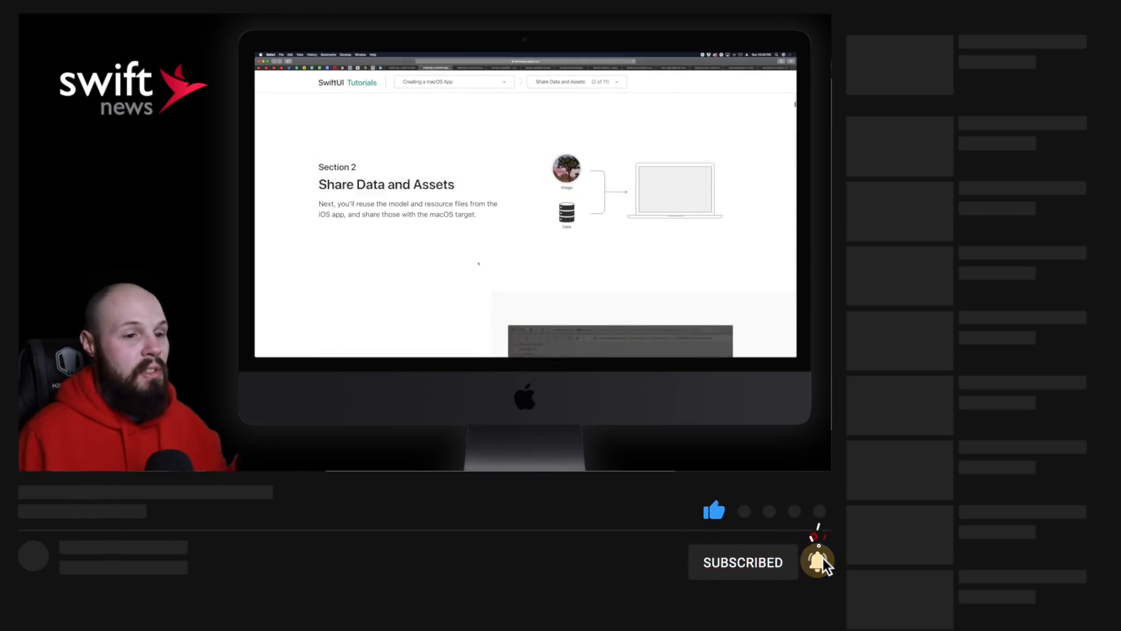
pyautogui.scroll(-3)
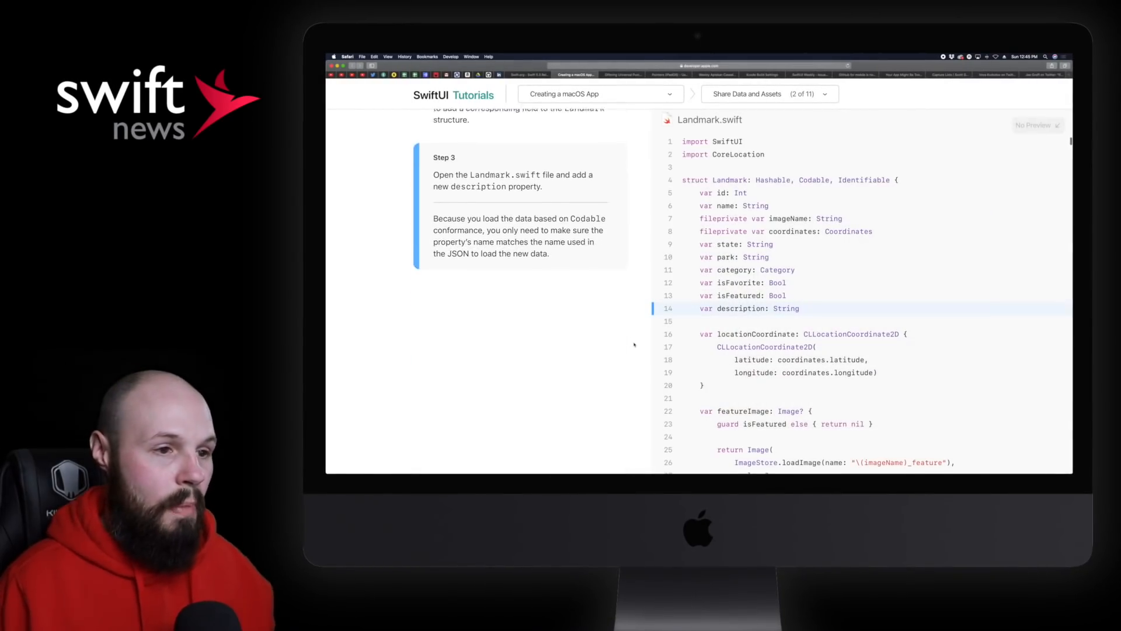
pyautogui.scroll(-3)
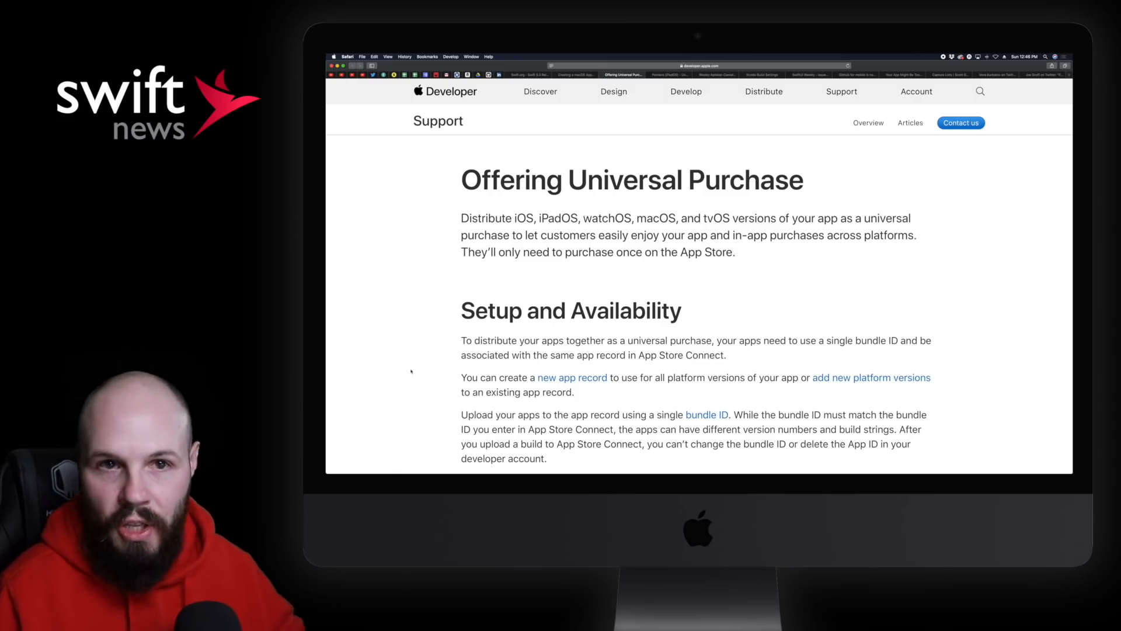
pyautogui.moveTo(381, 320)
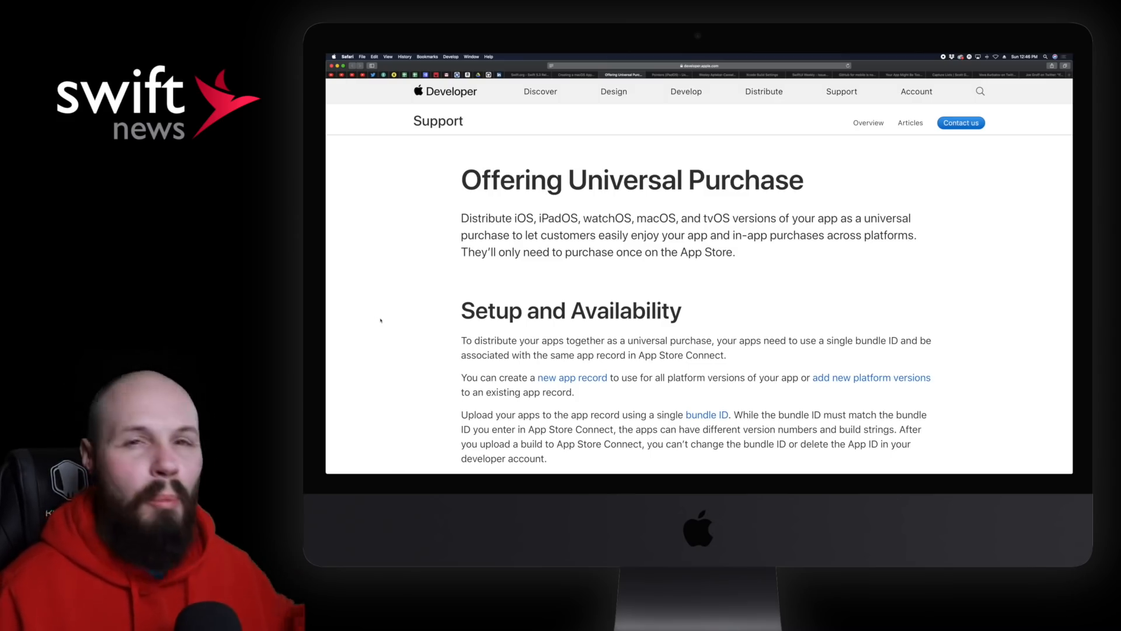
pyautogui.scroll(-3)
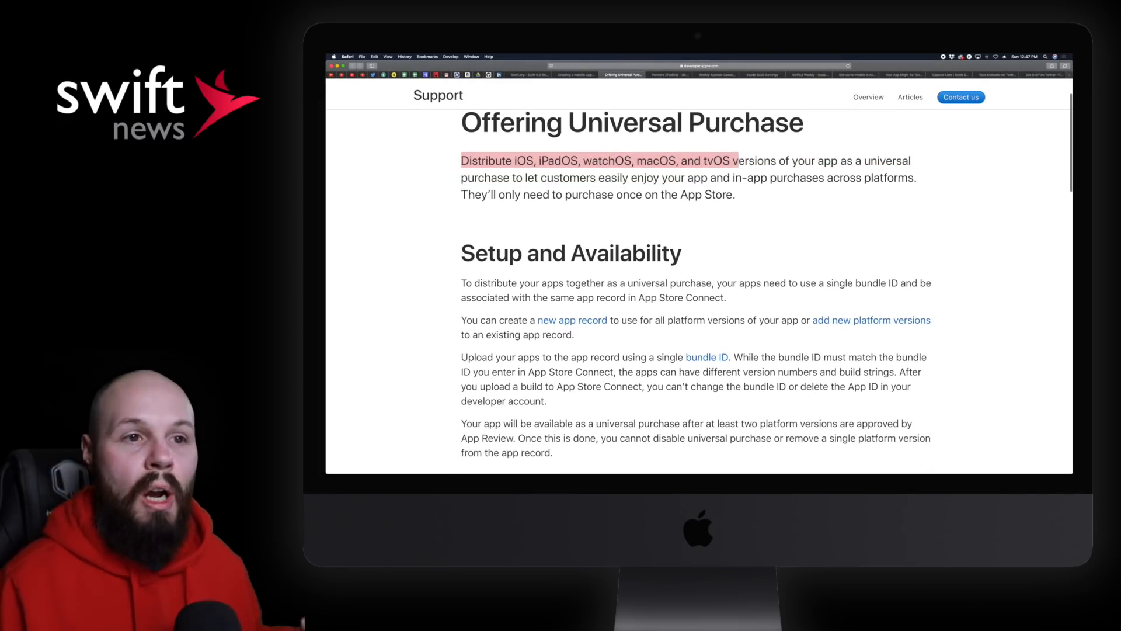
pyautogui.scroll(3)
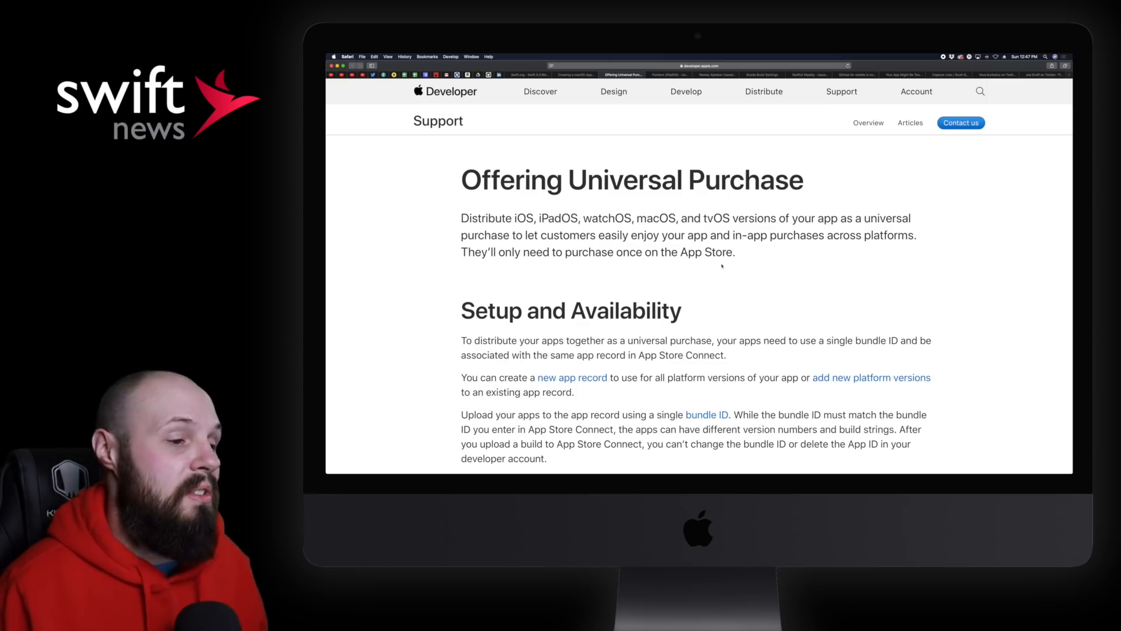
pyautogui.scroll(-3)
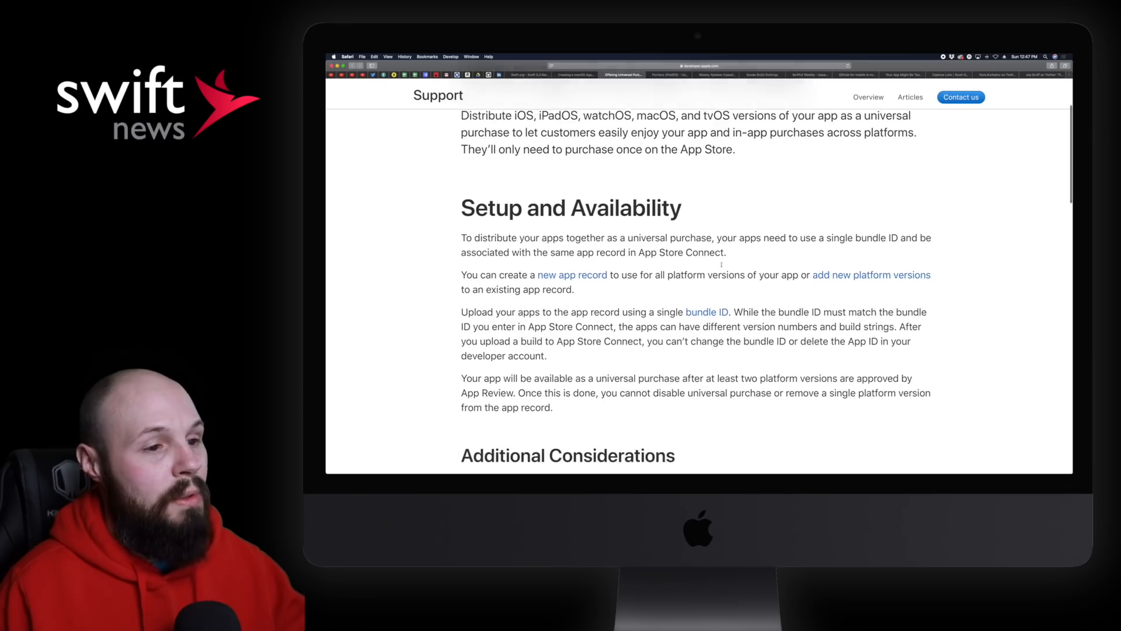
pyautogui.scroll(-3)
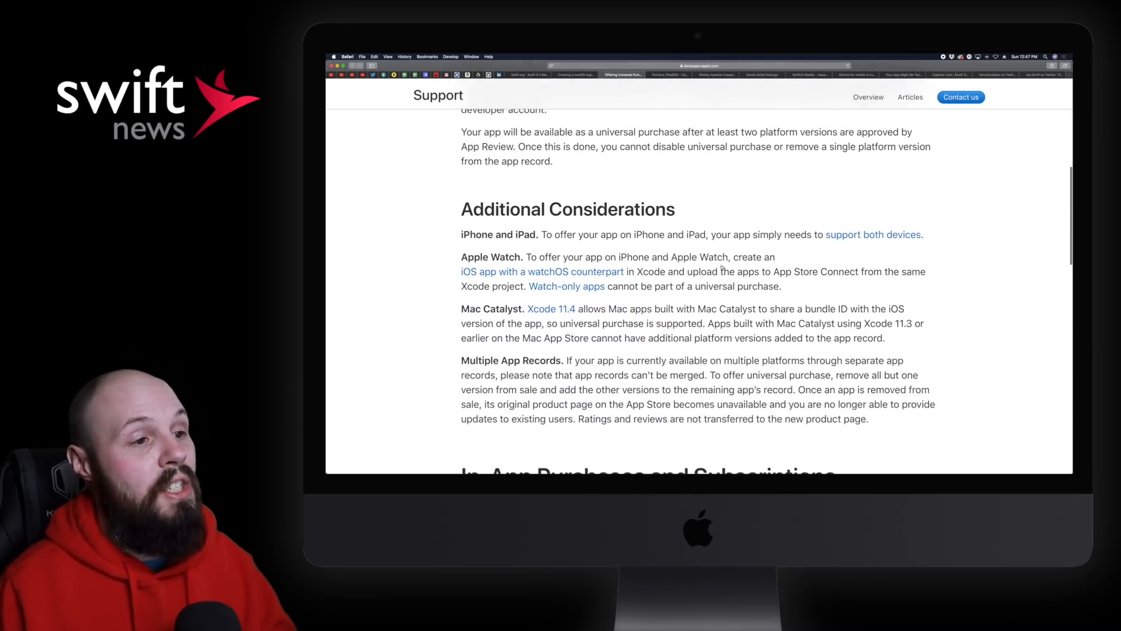
pyautogui.scroll(-3)
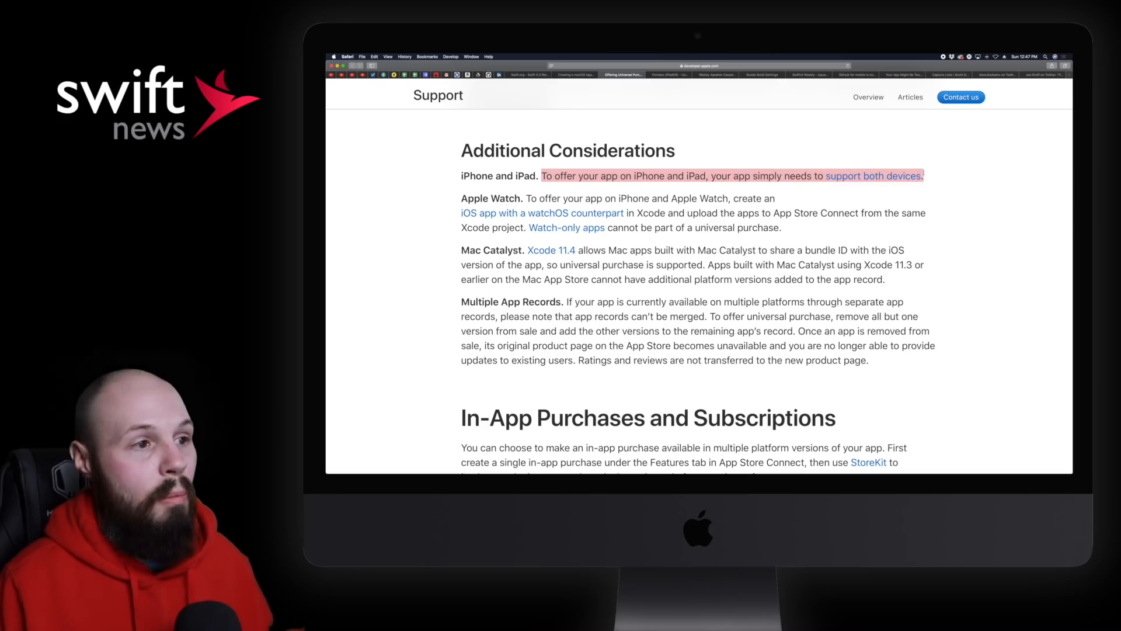
pyautogui.scroll(-3)
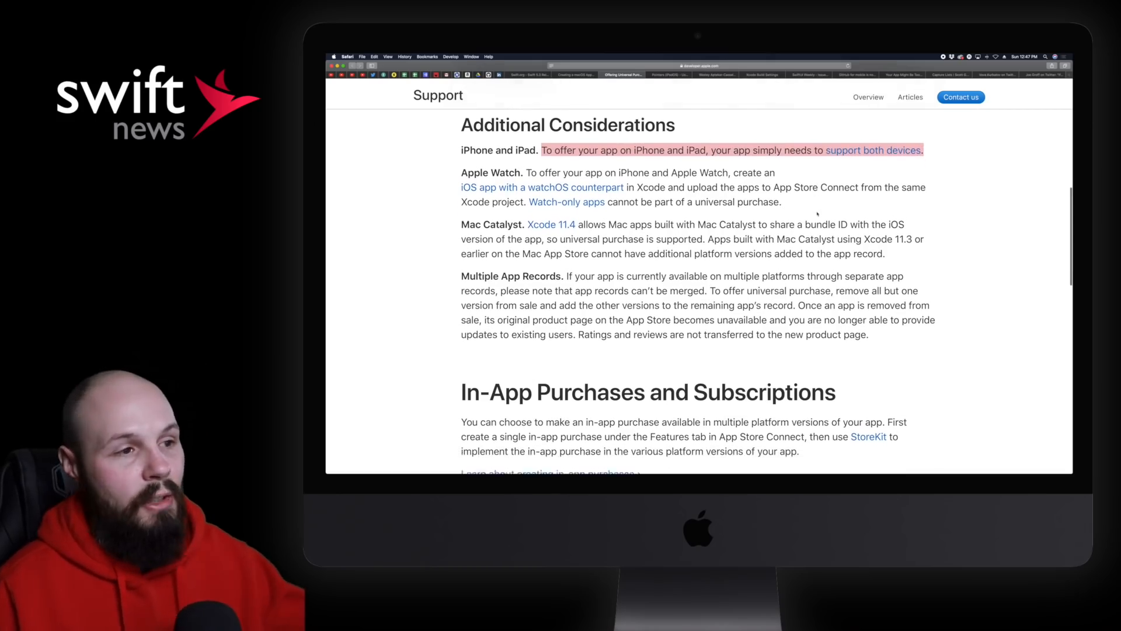
pyautogui.scroll(-3)
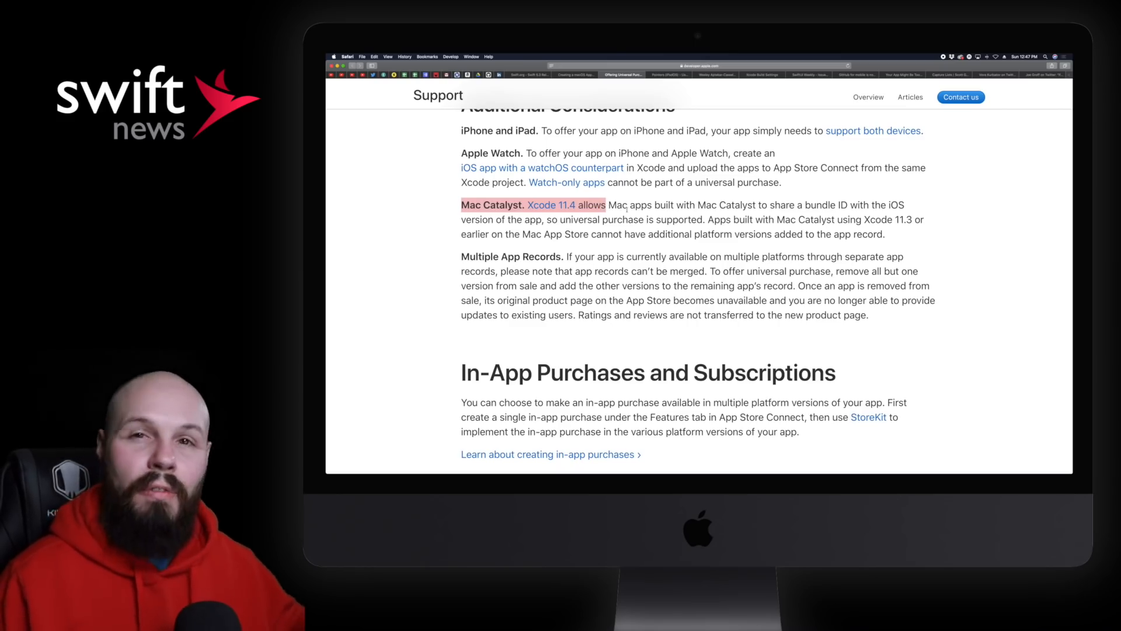
pyautogui.scroll(-3)
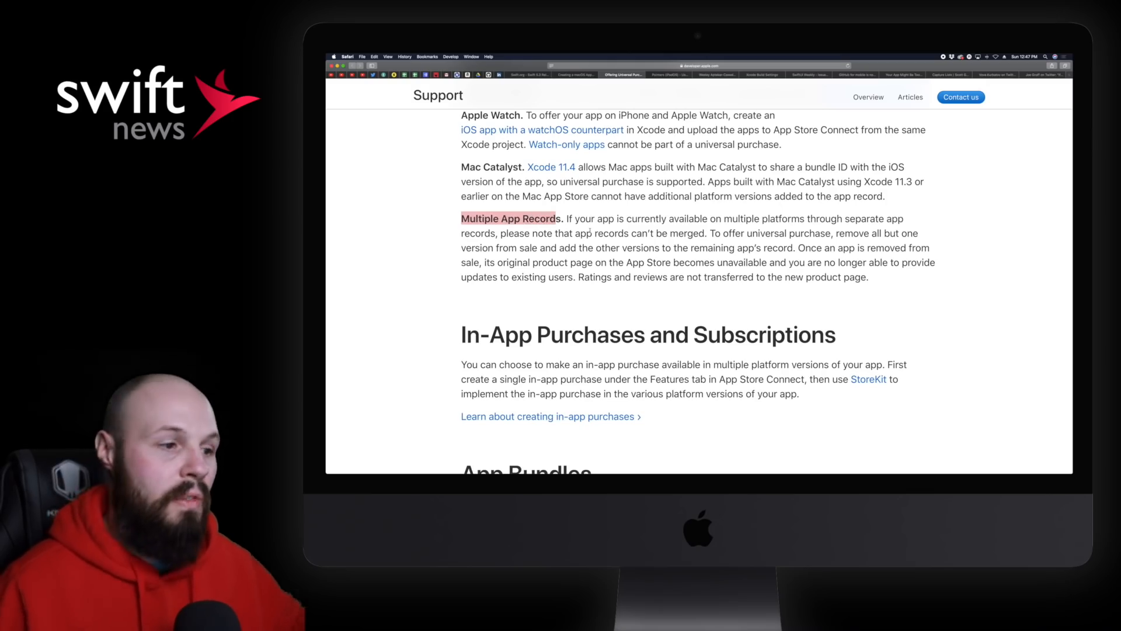
pyautogui.scroll(3)
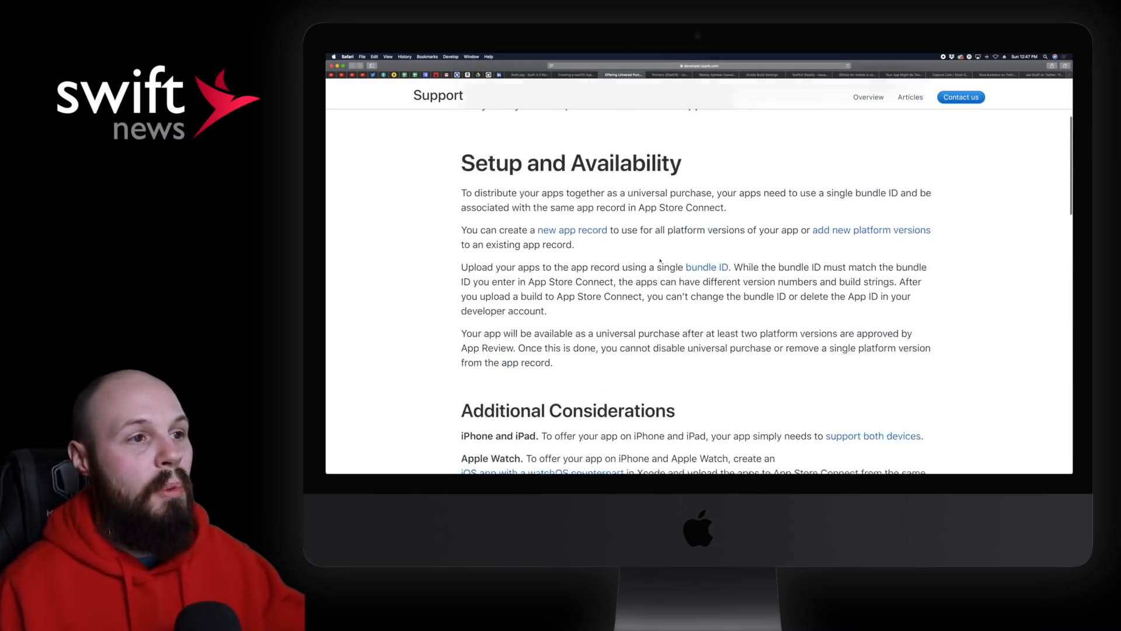
pyautogui.scroll(3)
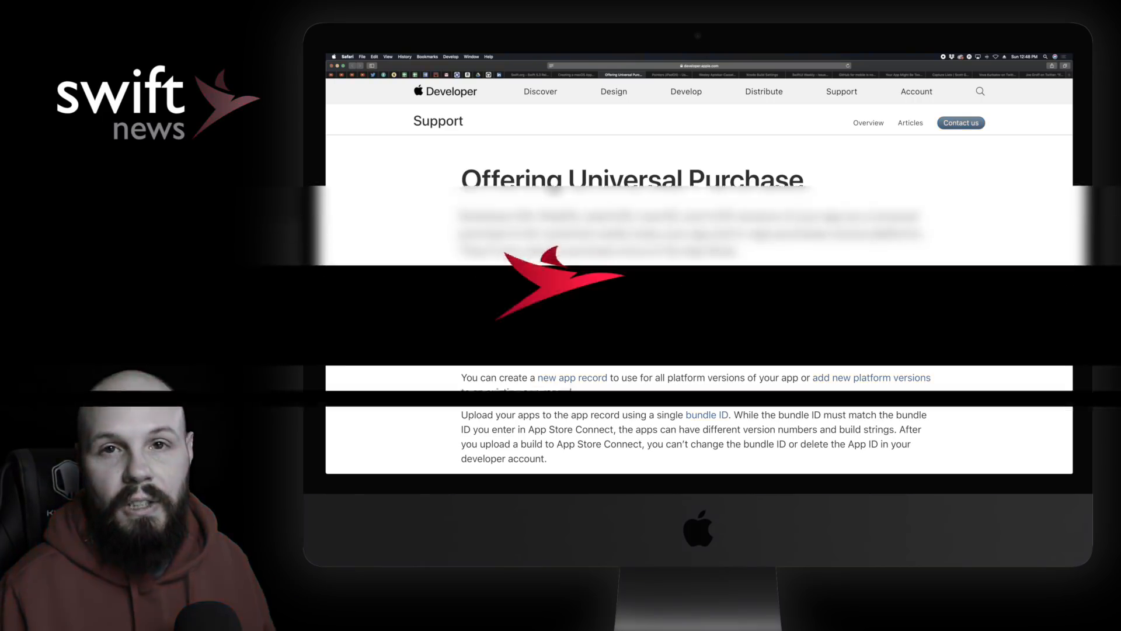
# Step: Continue down to the hit-region padding advice and the Apple Developer app graphic
pyautogui.click(667, 75)
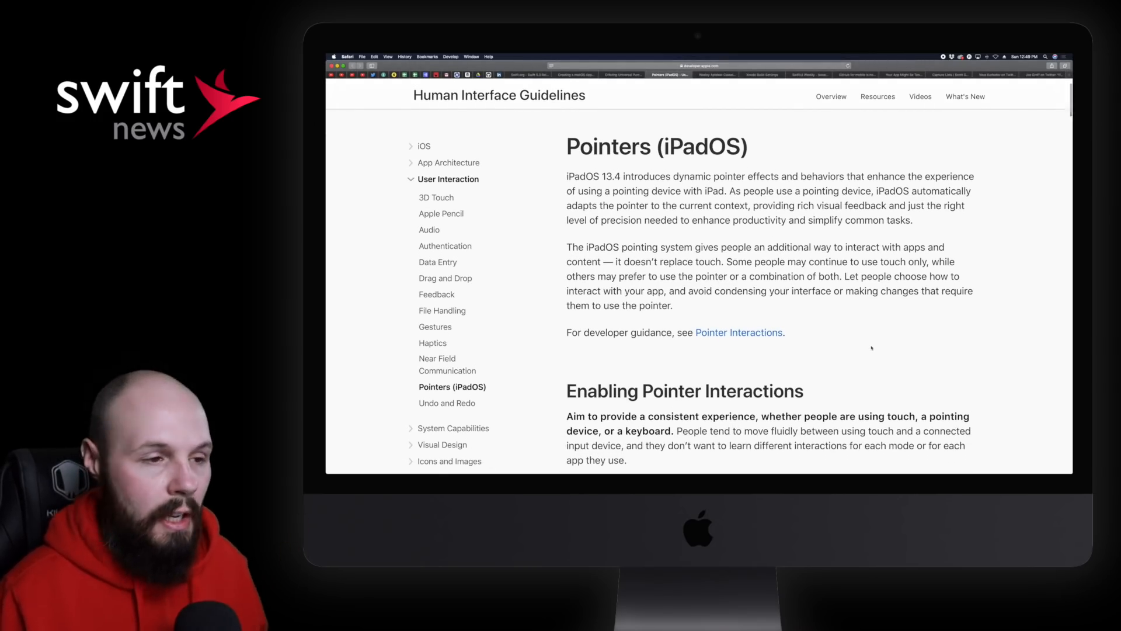
pyautogui.scroll(-3)
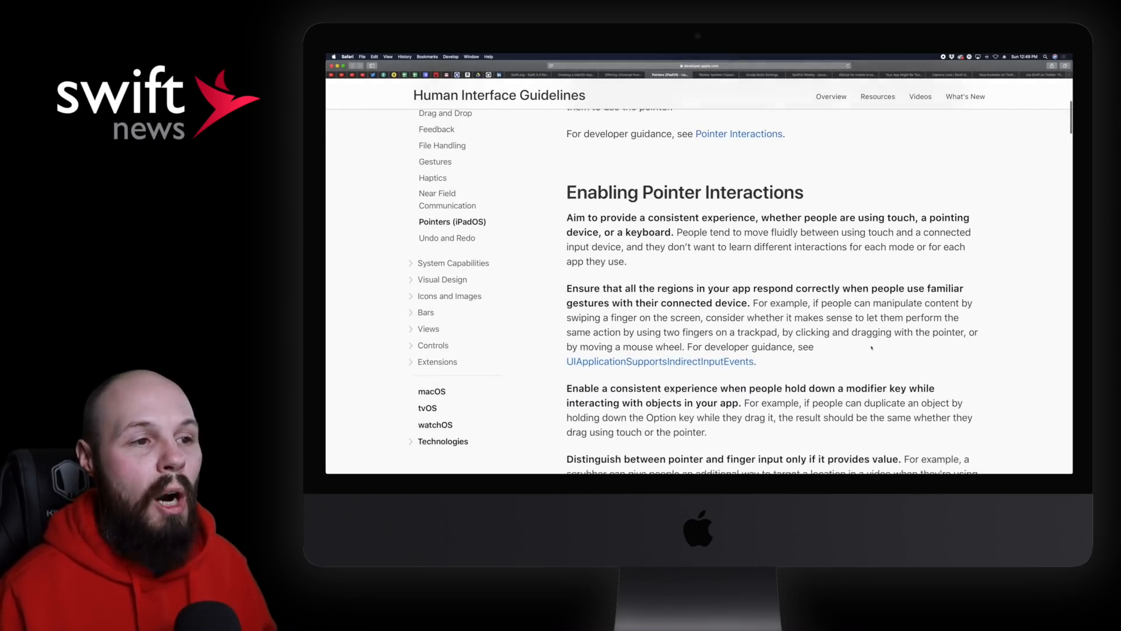
pyautogui.scroll(-3)
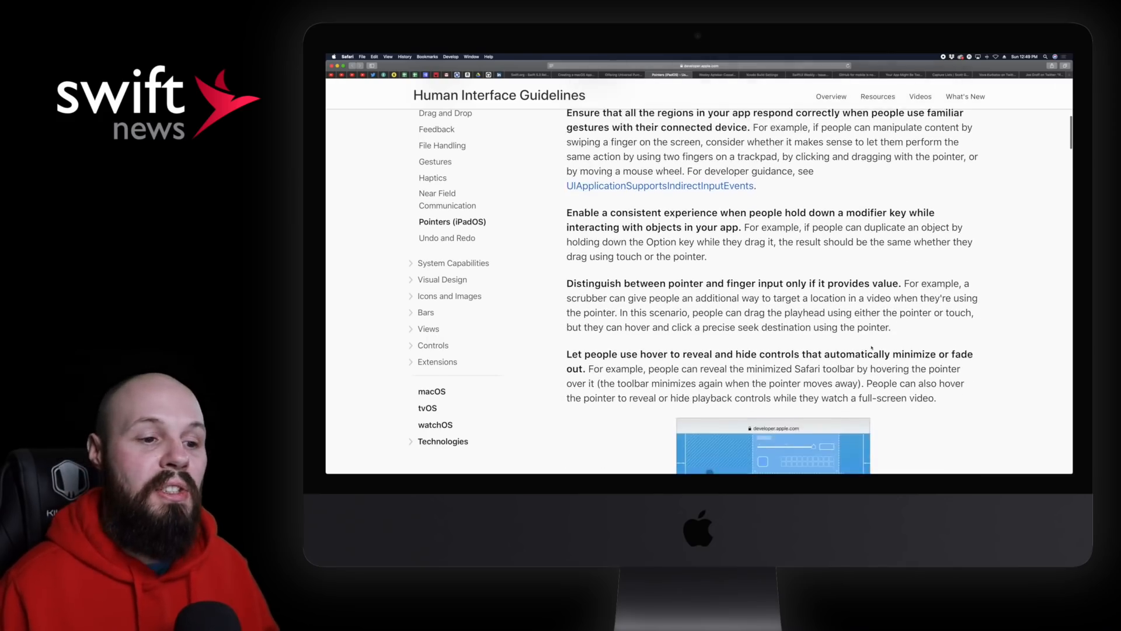
pyautogui.scroll(-3)
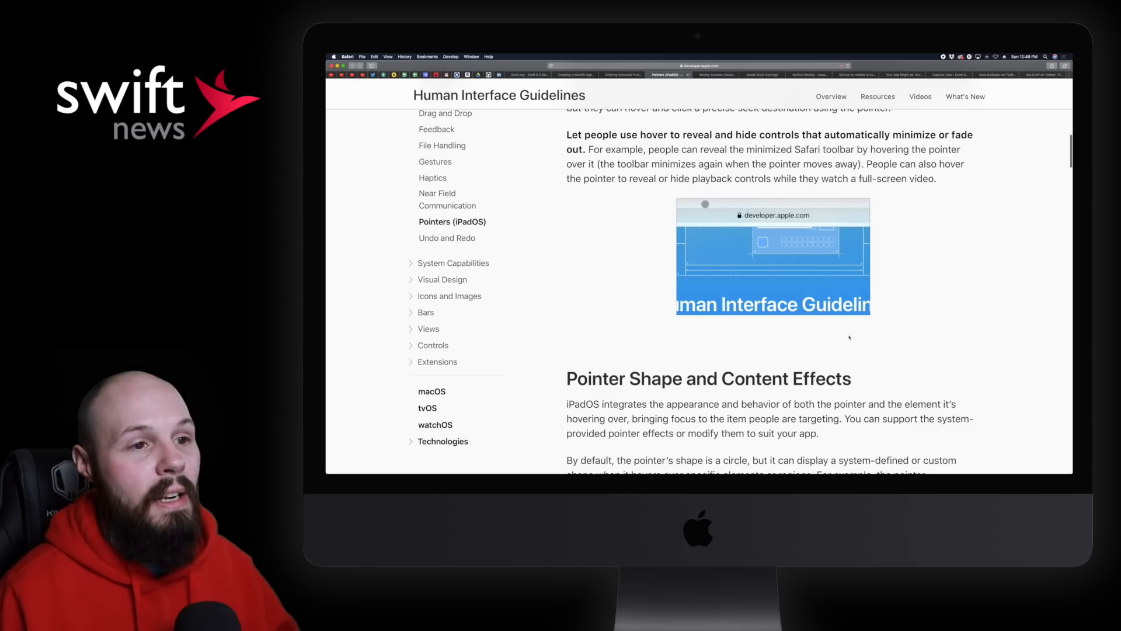
pyautogui.scroll(-3)
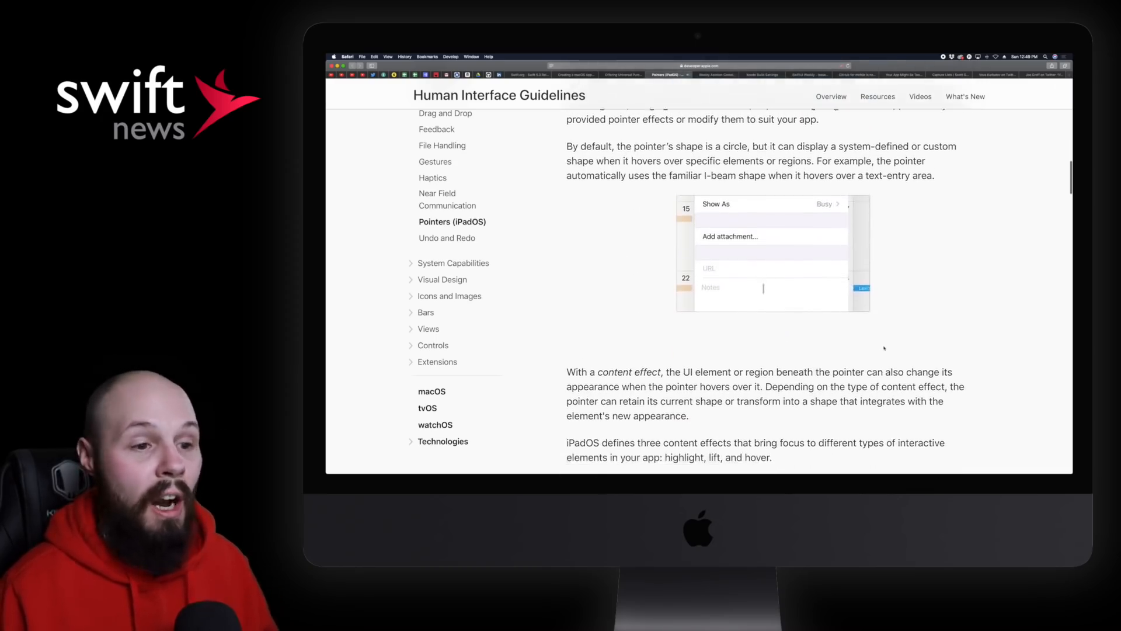
pyautogui.scroll(-3)
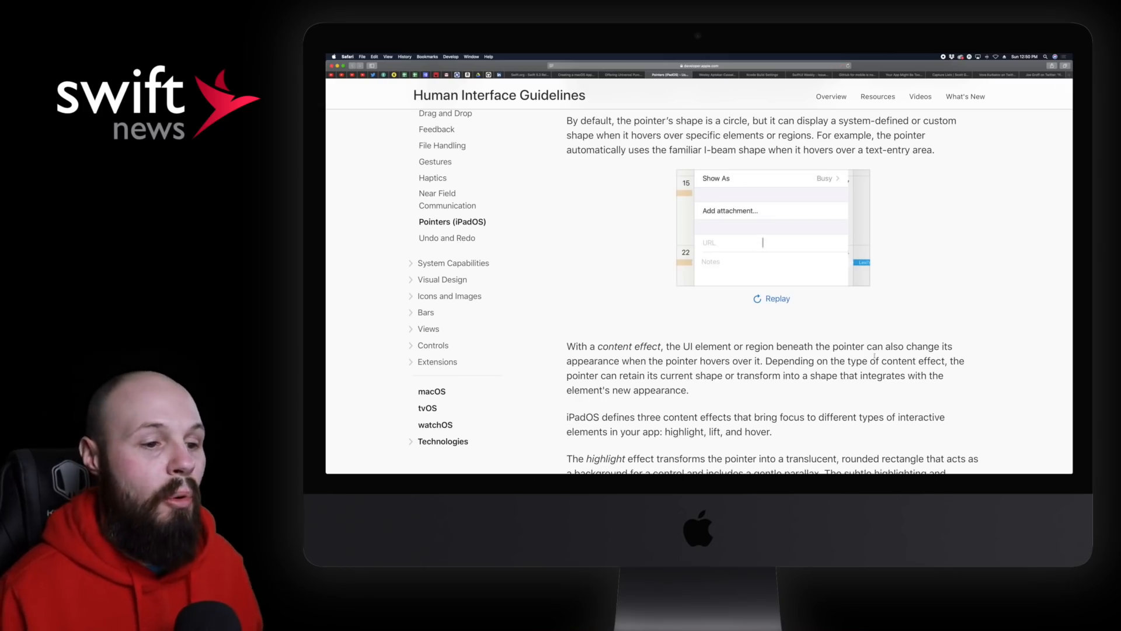
pyautogui.scroll(-3)
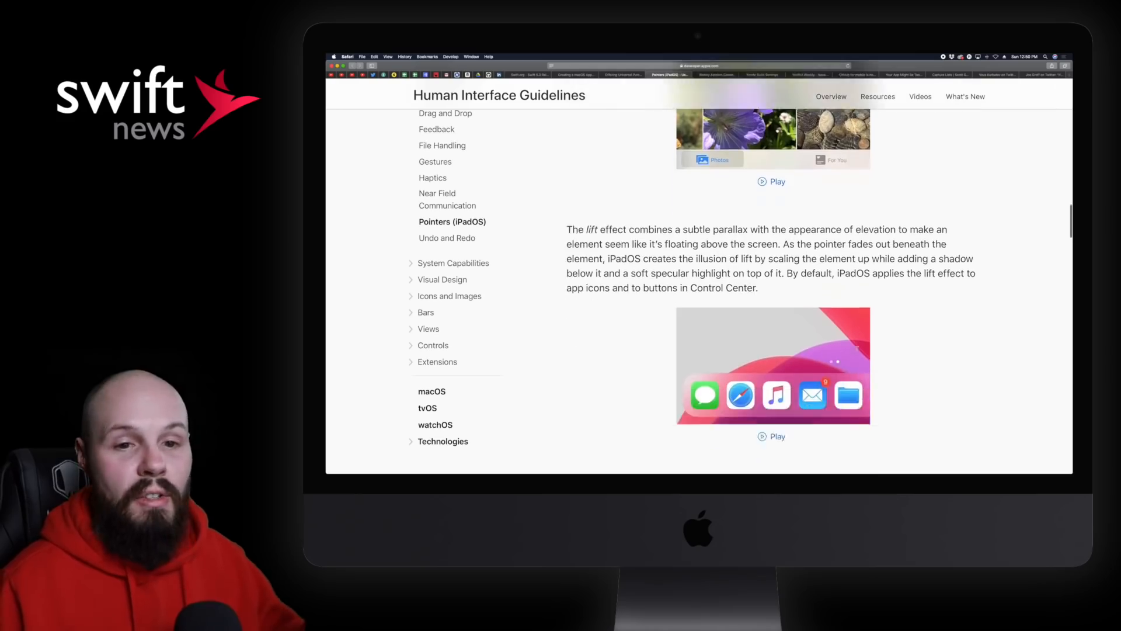
pyautogui.scroll(-3)
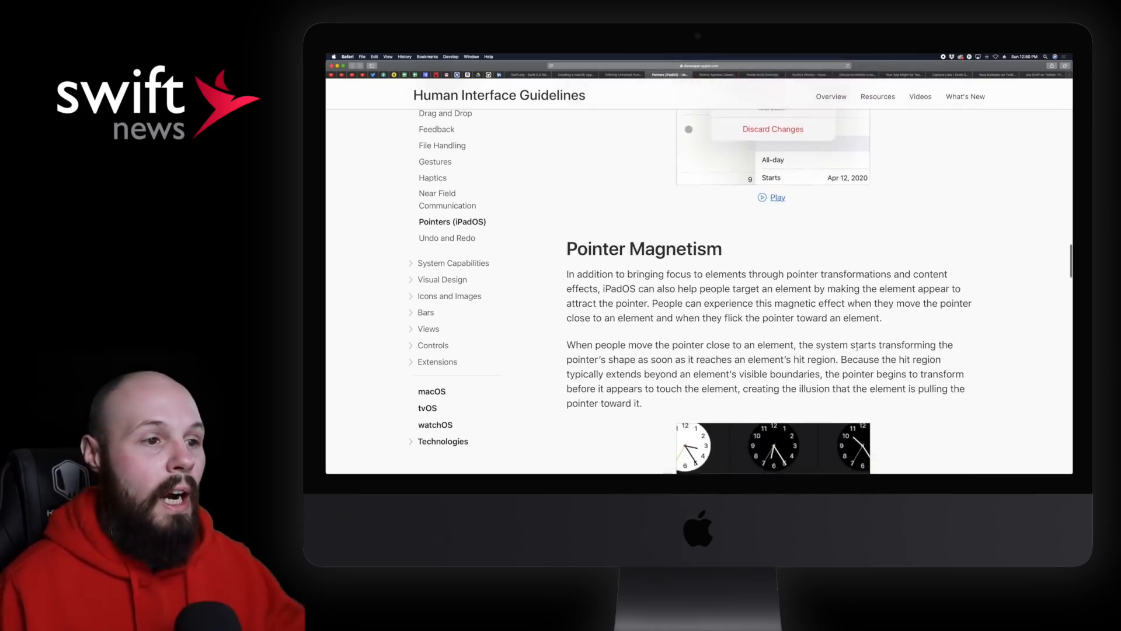
pyautogui.scroll(-3)
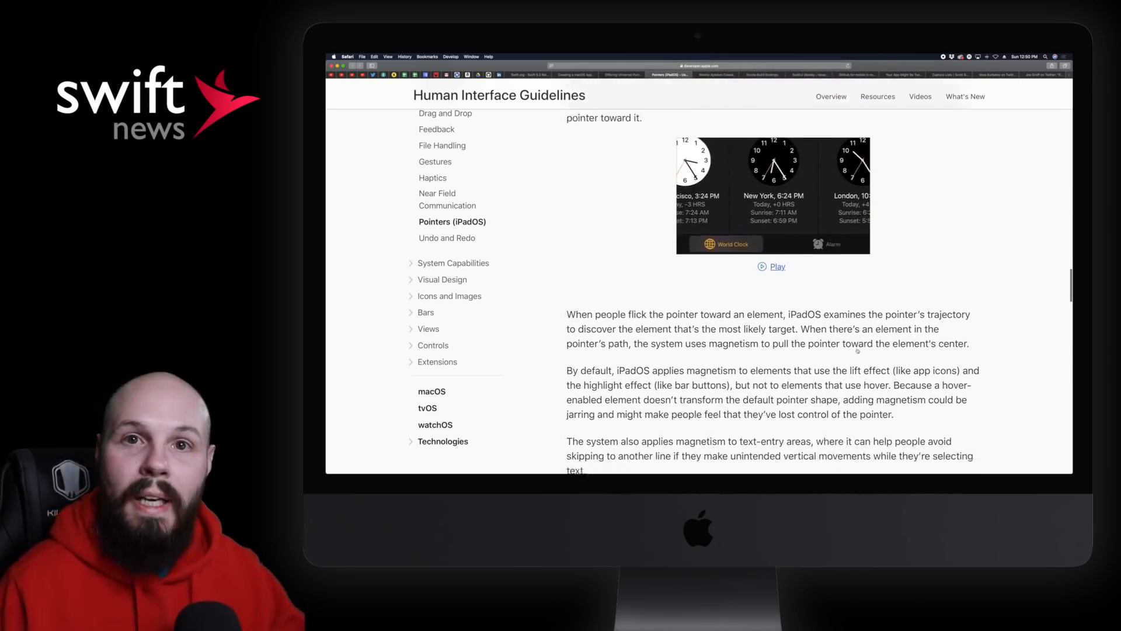
pyautogui.scroll(-3)
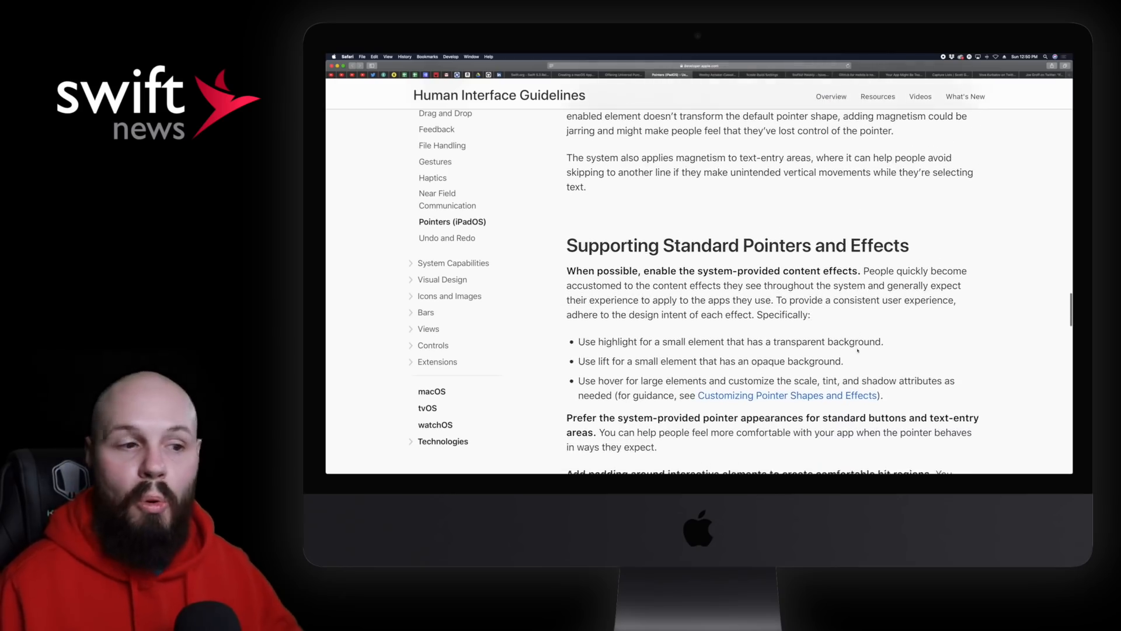
pyautogui.scroll(-3)
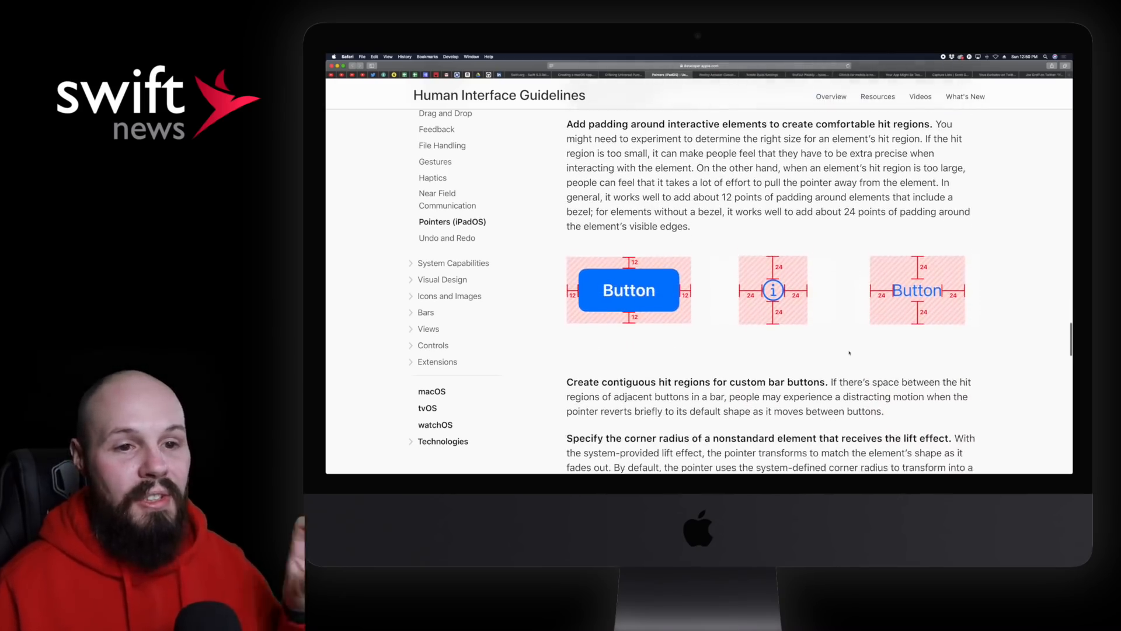
pyautogui.scroll(-3)
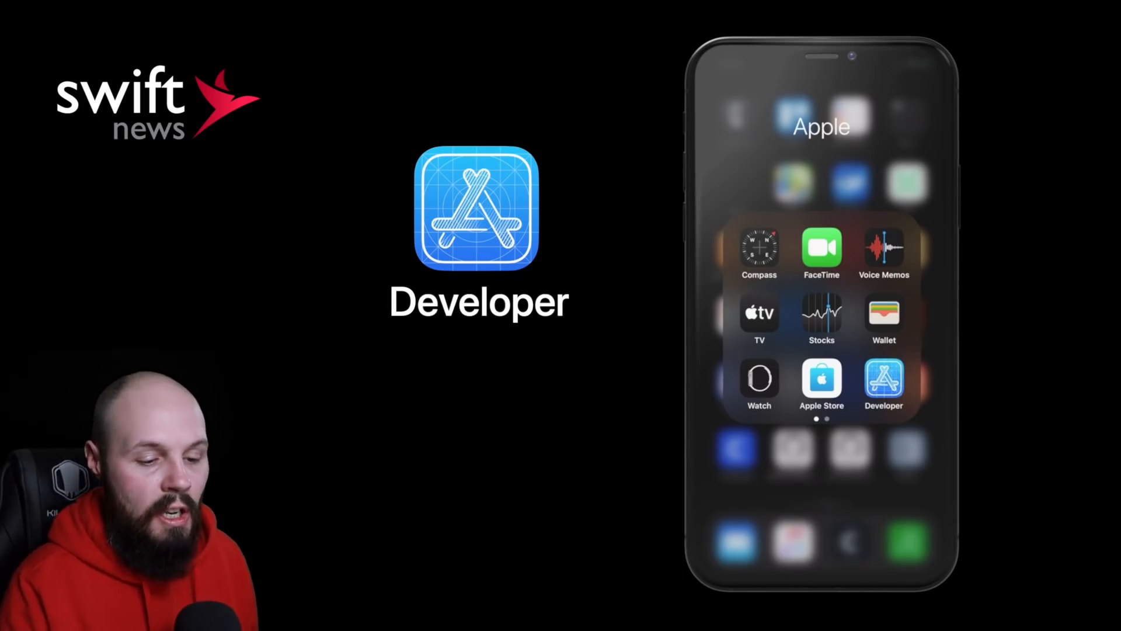
# Step: Launch the Developer app and open the Meet the developer: Philip Lam interview
pyautogui.click(884, 385)
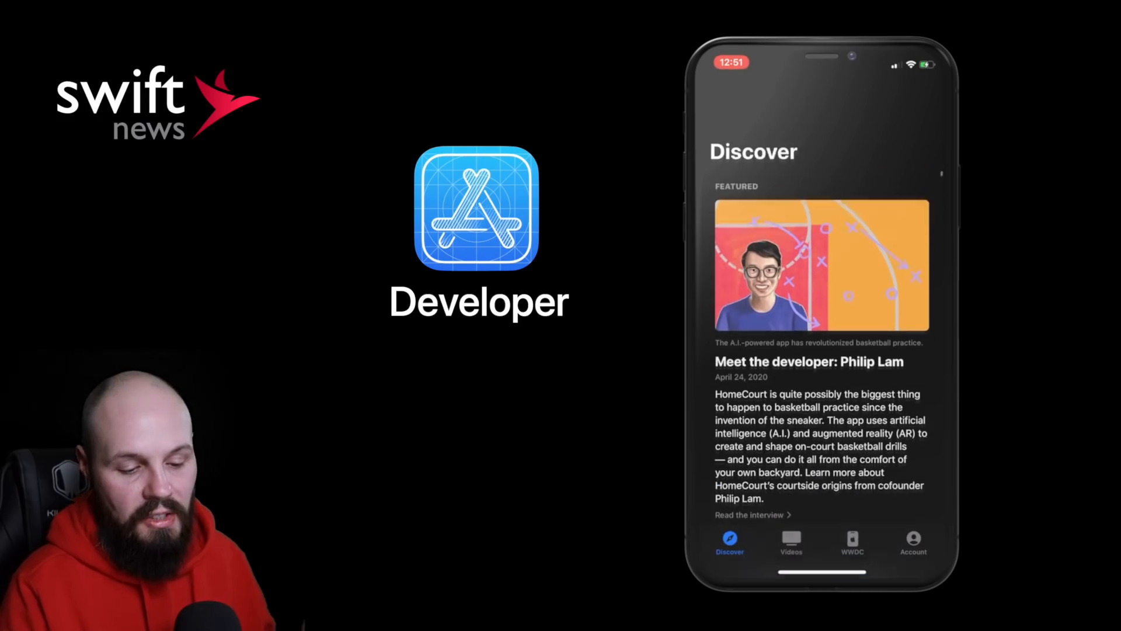
pyautogui.scroll(3)
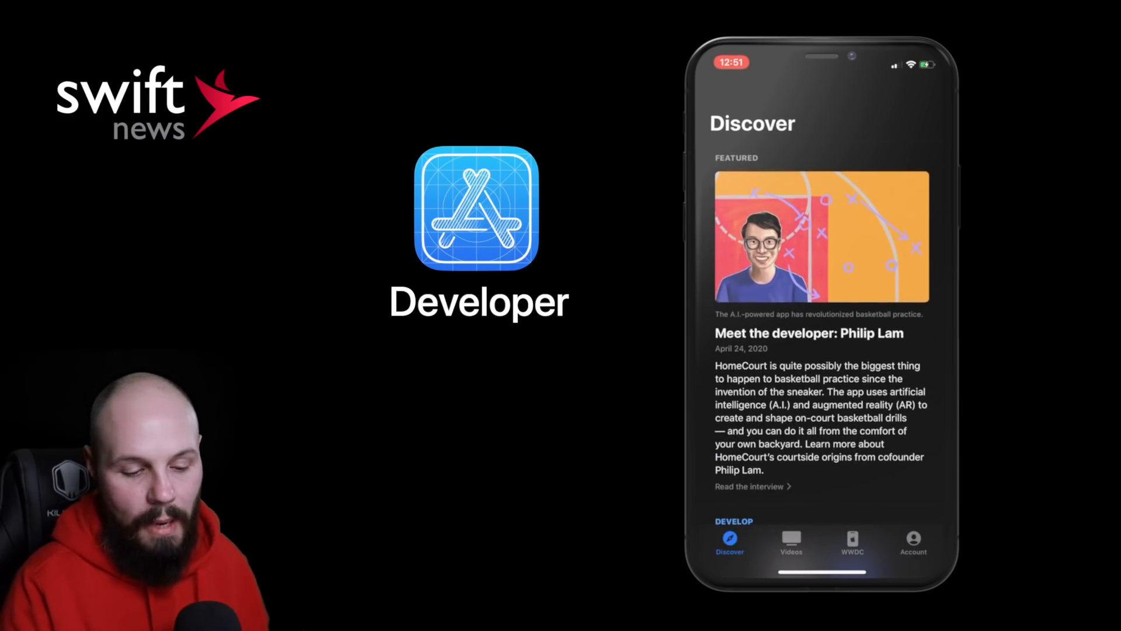
pyautogui.click(851, 542)
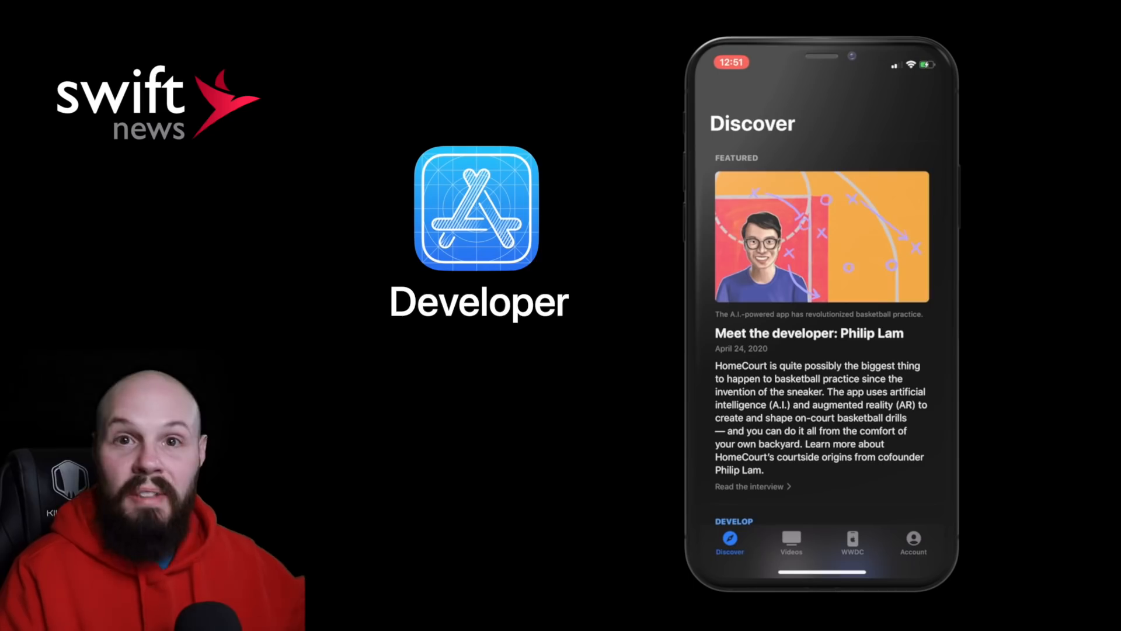
# Step: Read the Philip Lam interview, then browse back up the Discover feed's stories
pyautogui.scroll(-3)
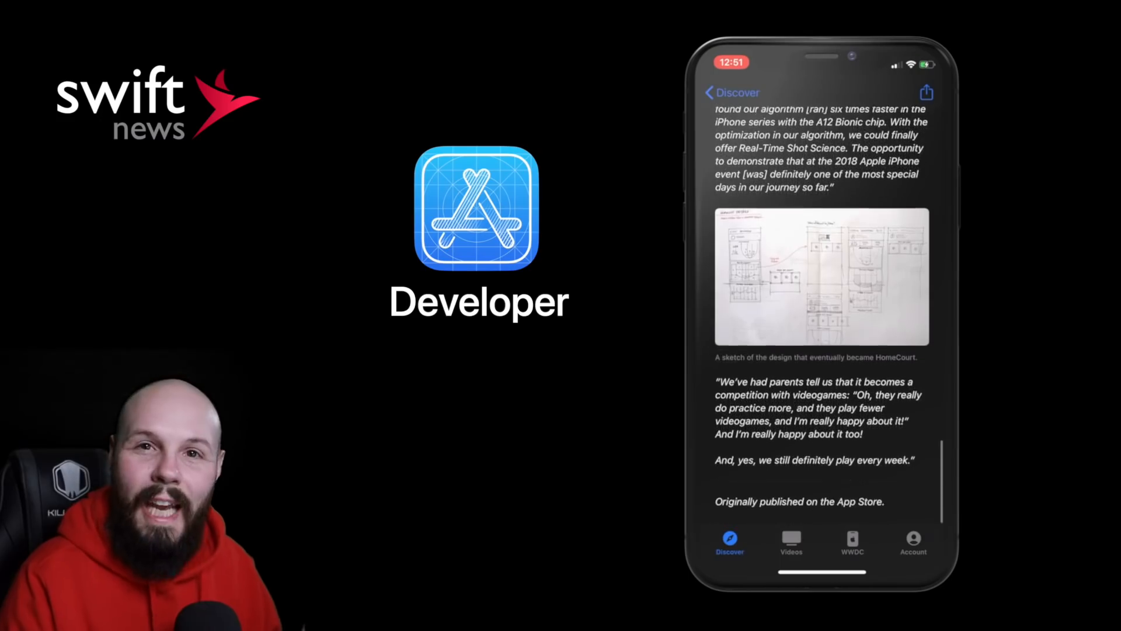
pyautogui.scroll(3)
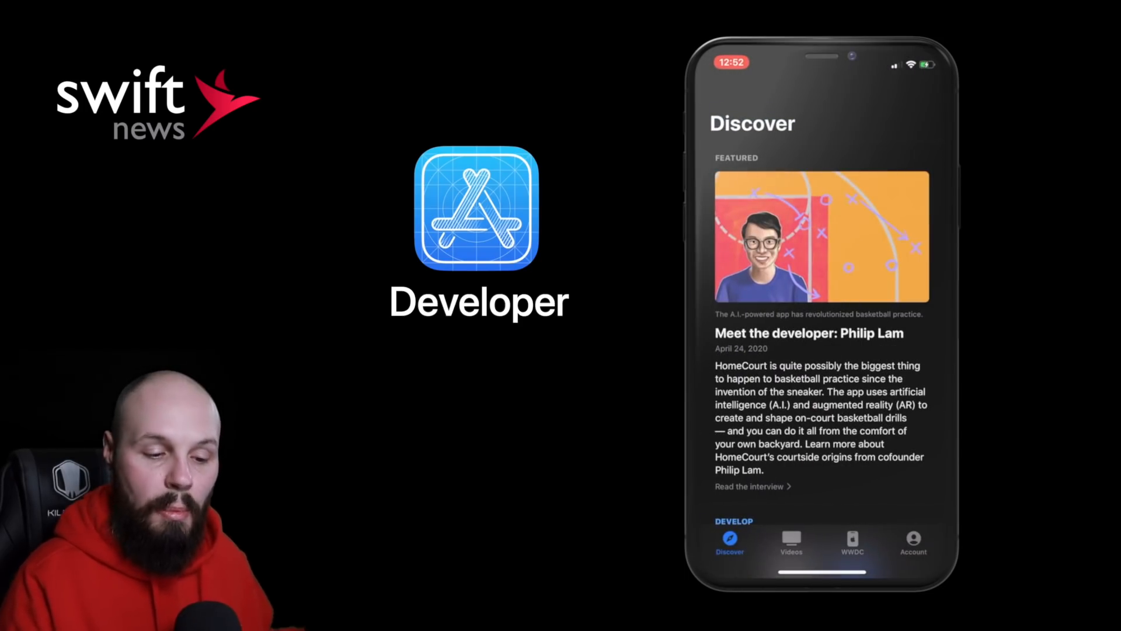
pyautogui.scroll(-3)
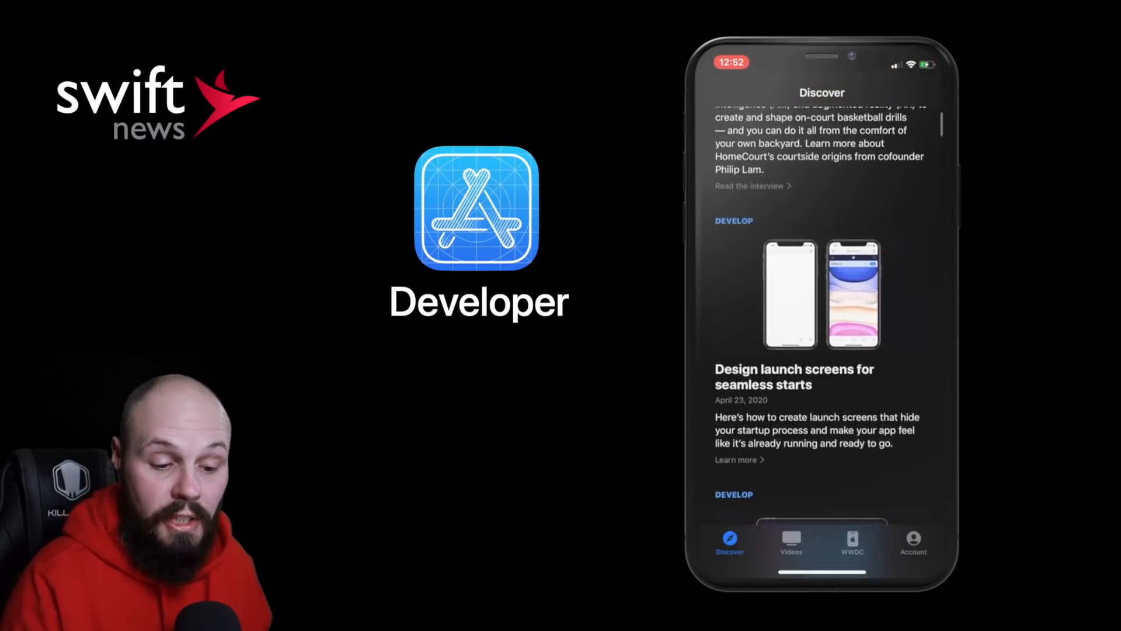
pyautogui.scroll(-3)
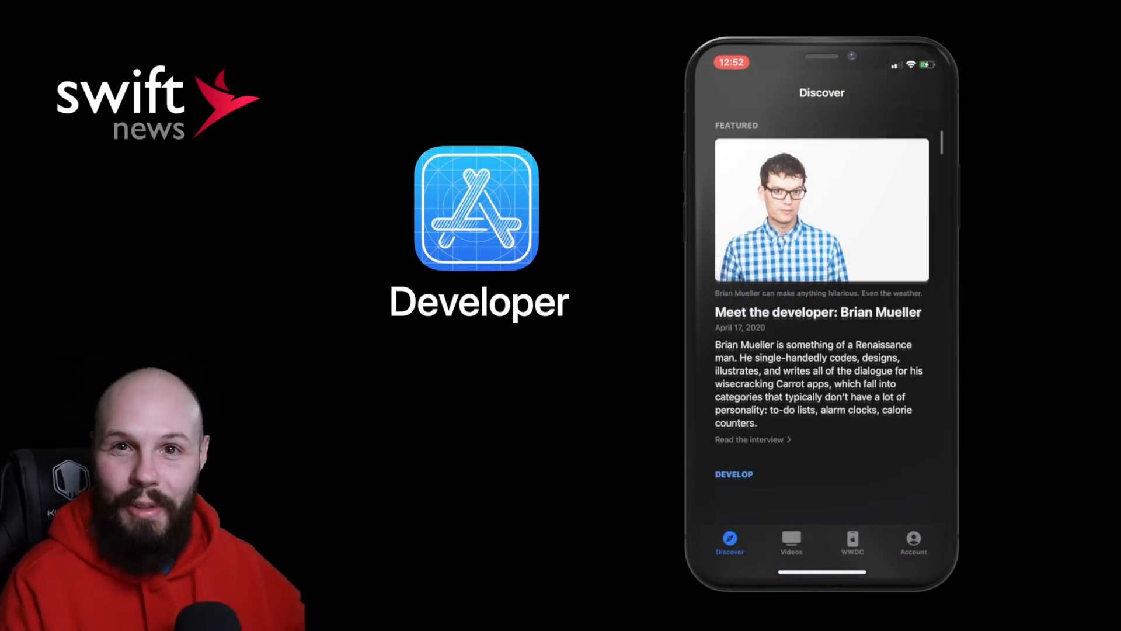
pyautogui.scroll(3)
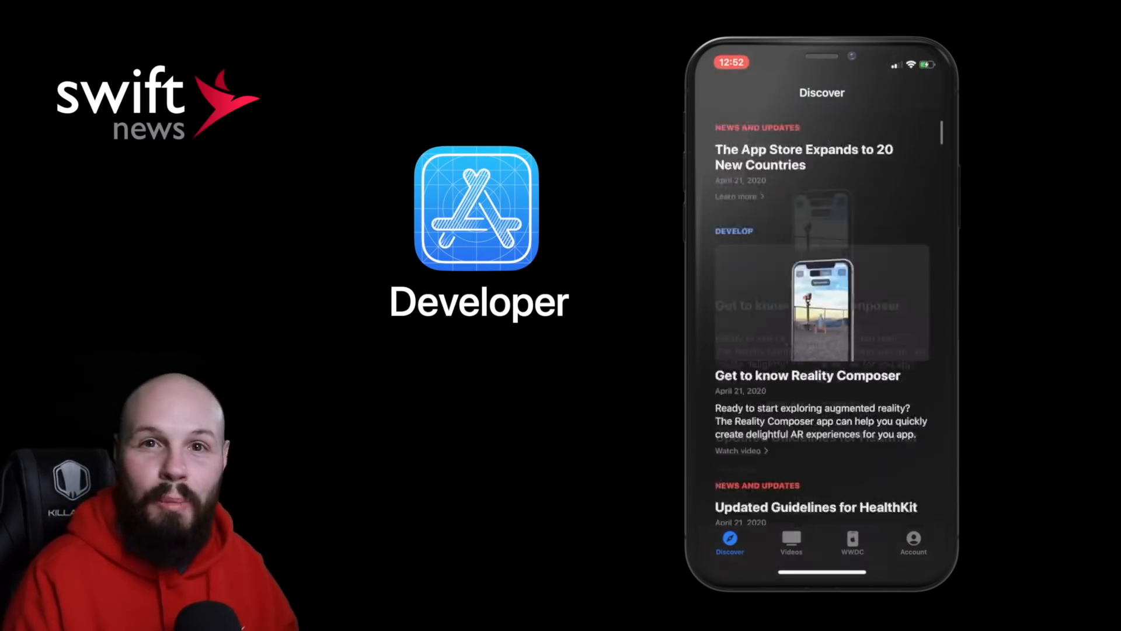
pyautogui.scroll(3)
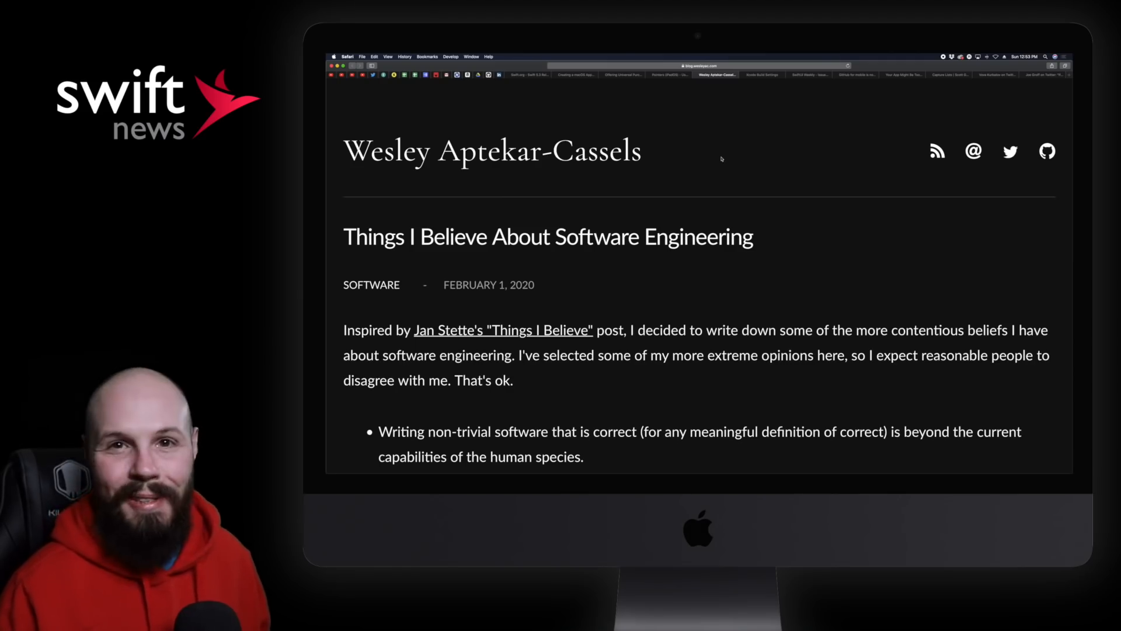
# Step: Scroll the blog post to its list of beliefs and clear the intro paragraph selection
pyautogui.scroll(-3)
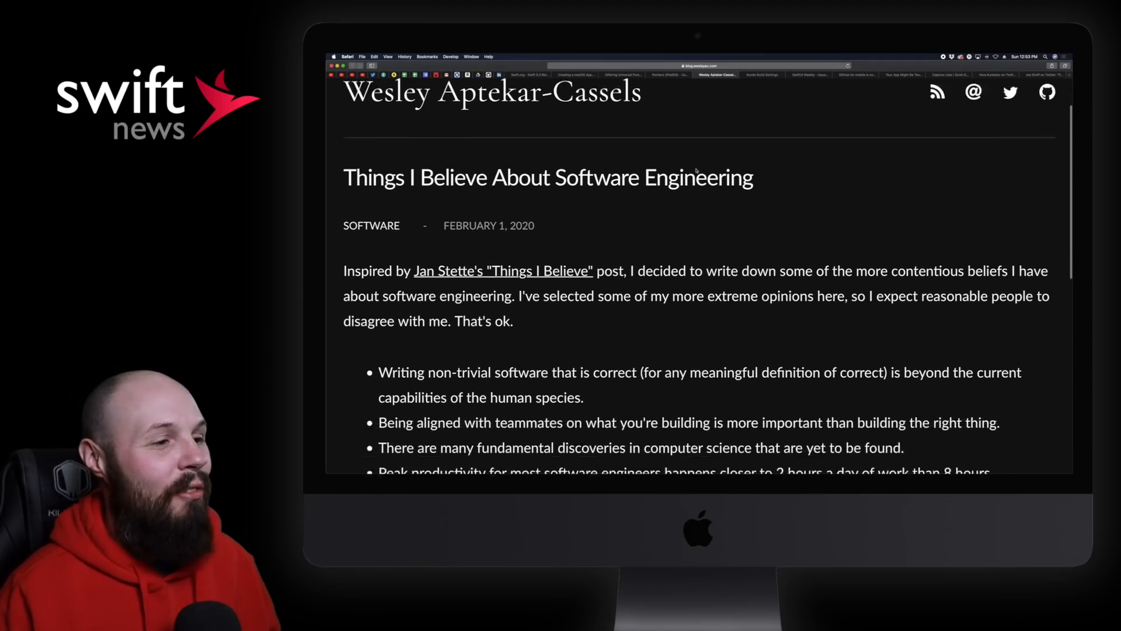
pyautogui.scroll(-3)
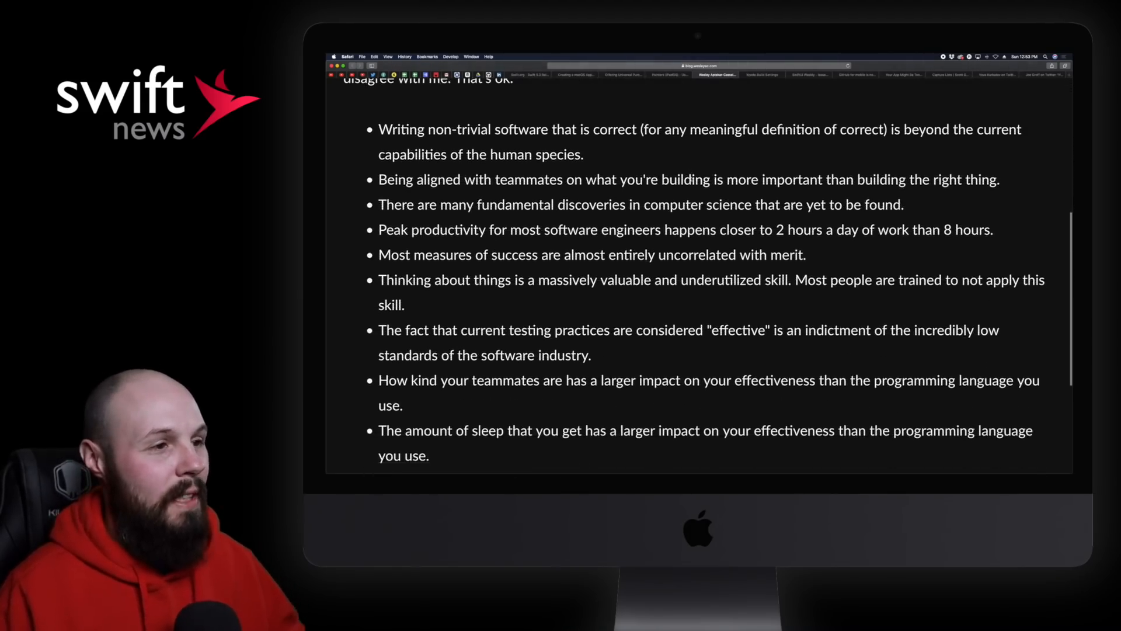
pyautogui.scroll(3)
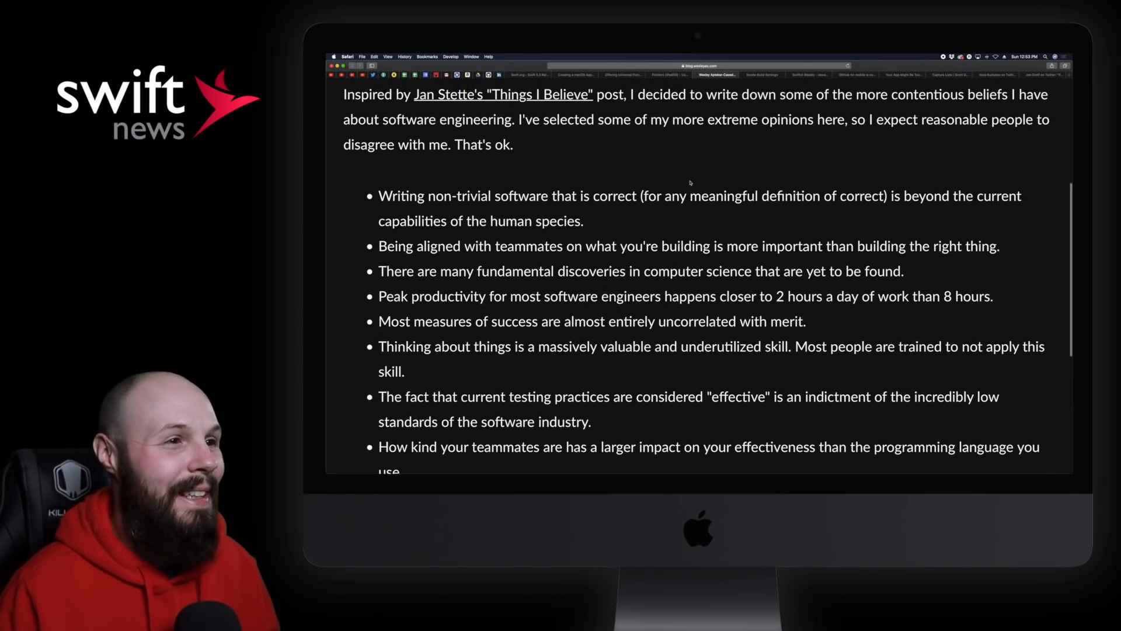
pyautogui.scroll(-3)
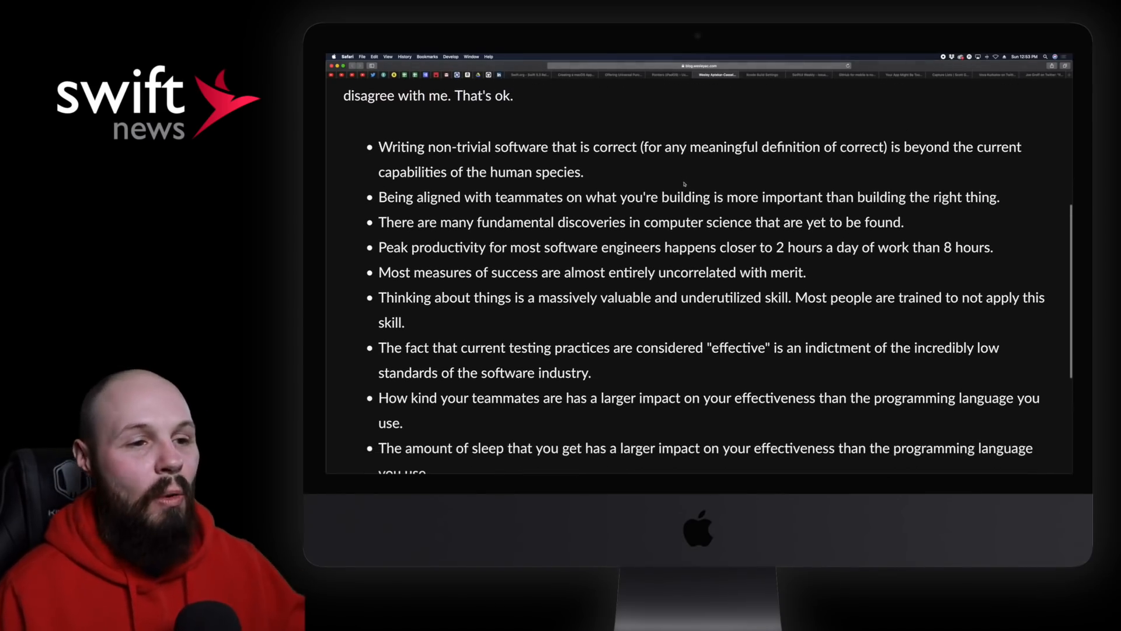
pyautogui.scroll(-3)
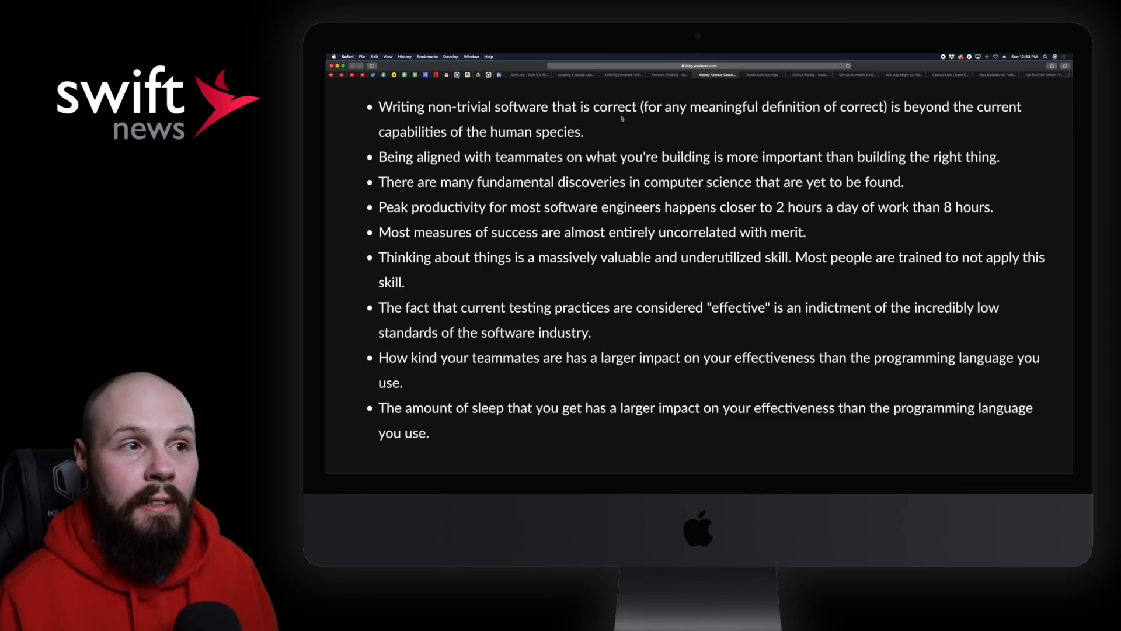
pyautogui.moveTo(891, 119)
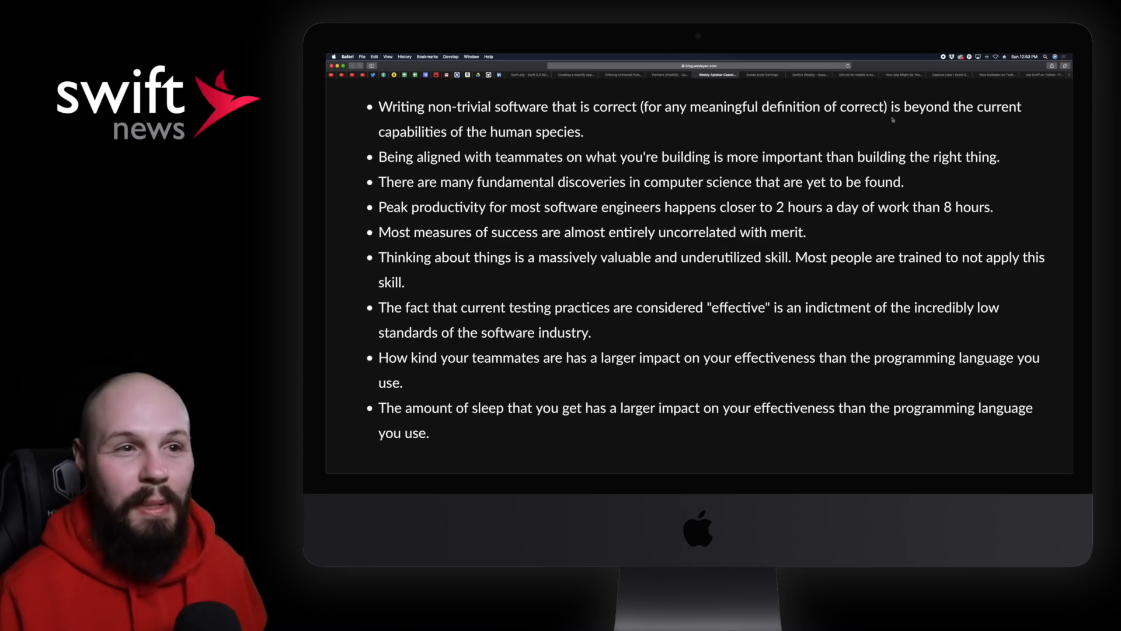
pyautogui.moveTo(566, 149)
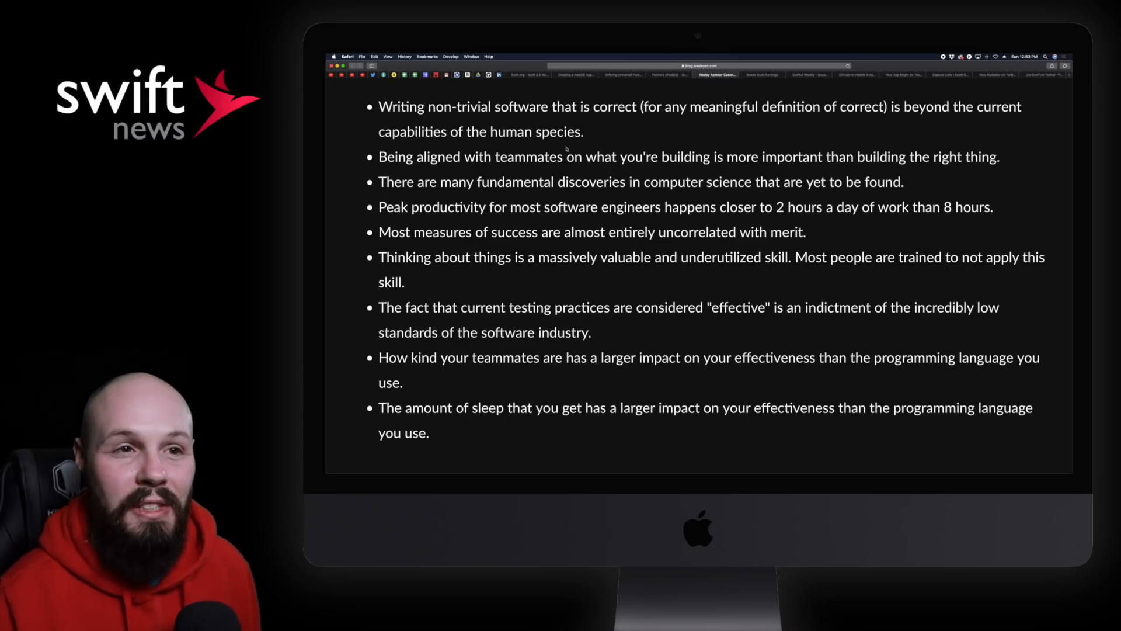
pyautogui.scroll(3)
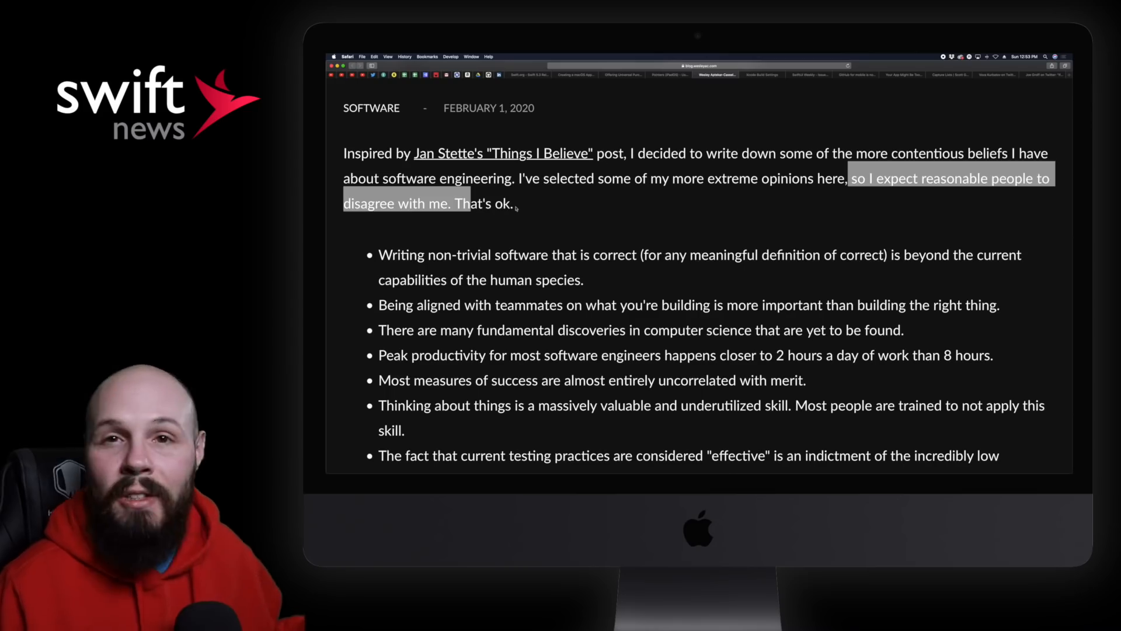
pyautogui.click(518, 207)
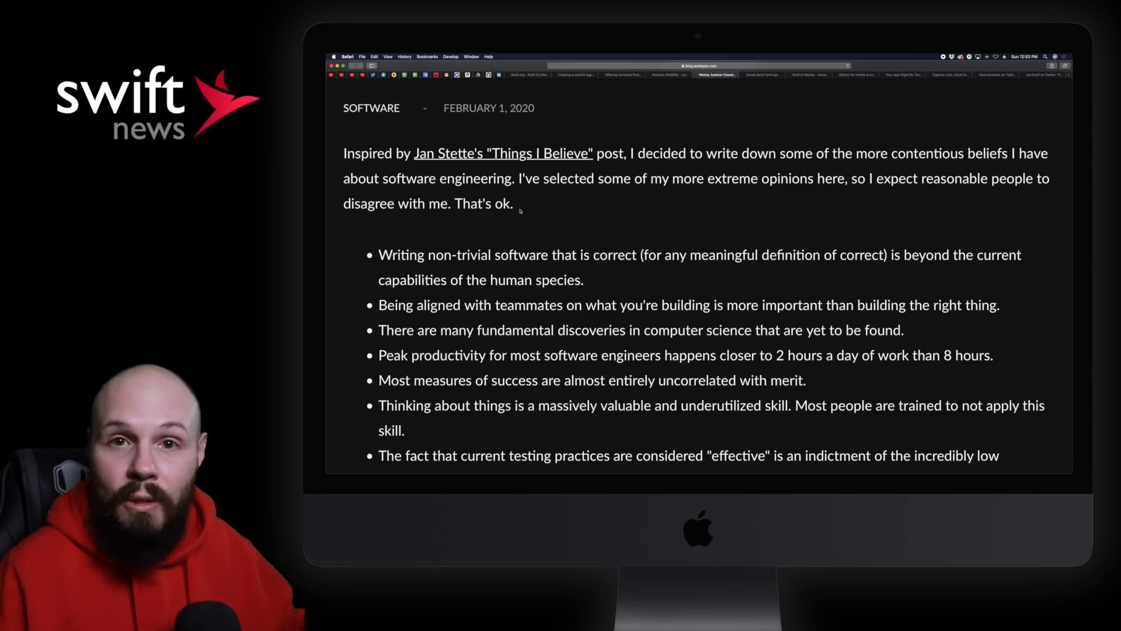
# Step: Read down the bullets and clear the highlight on the peak productivity claim
pyautogui.scroll(-3)
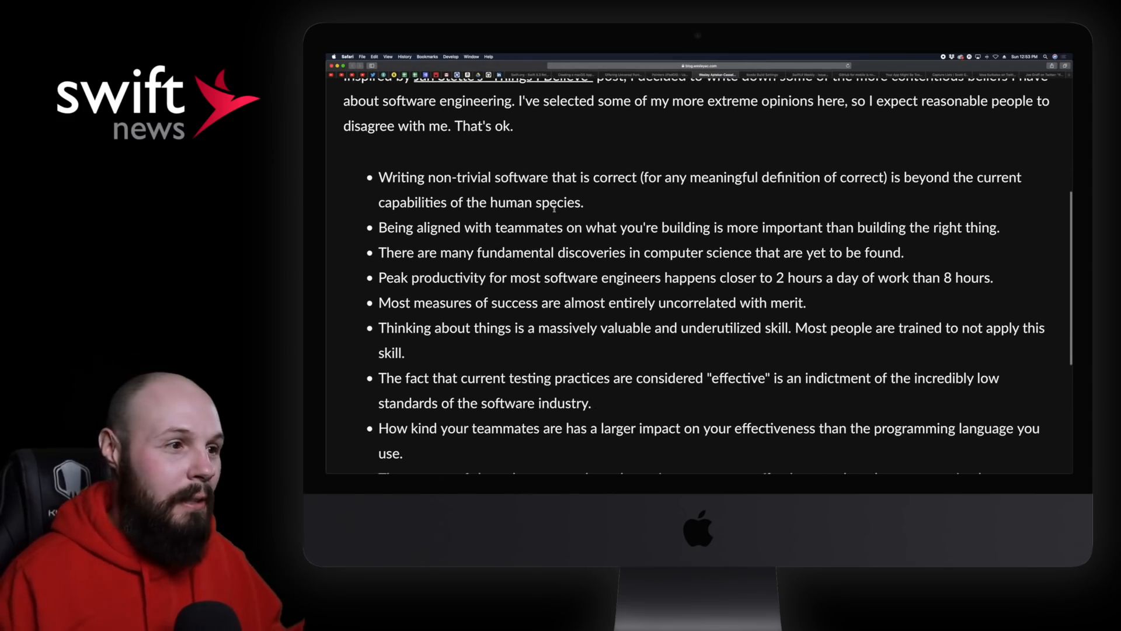
pyautogui.scroll(-3)
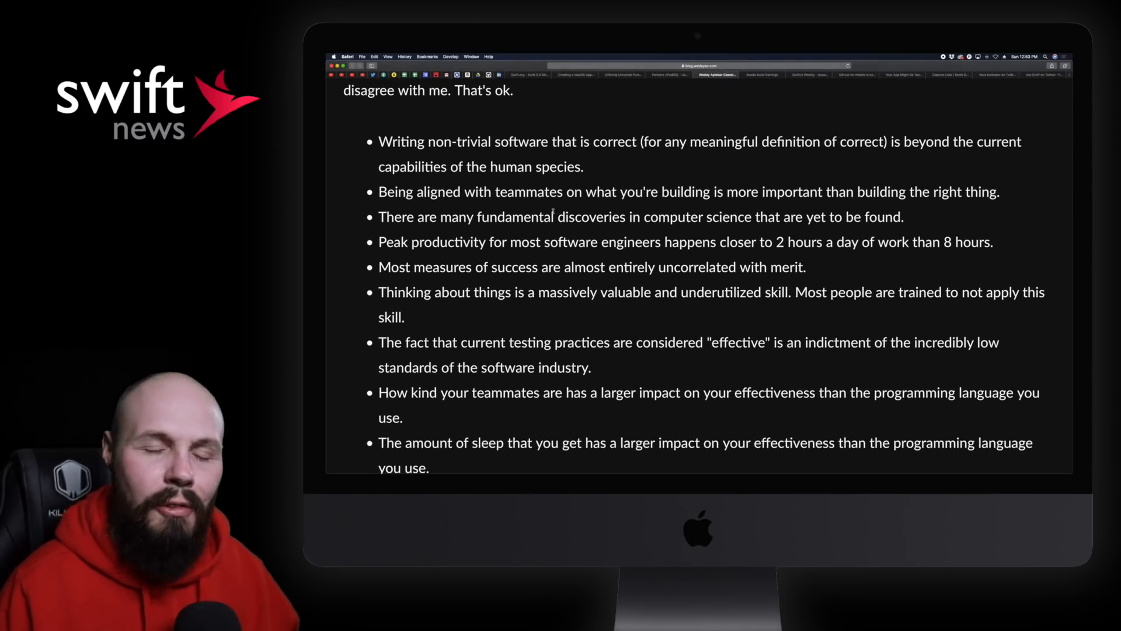
pyautogui.scroll(3)
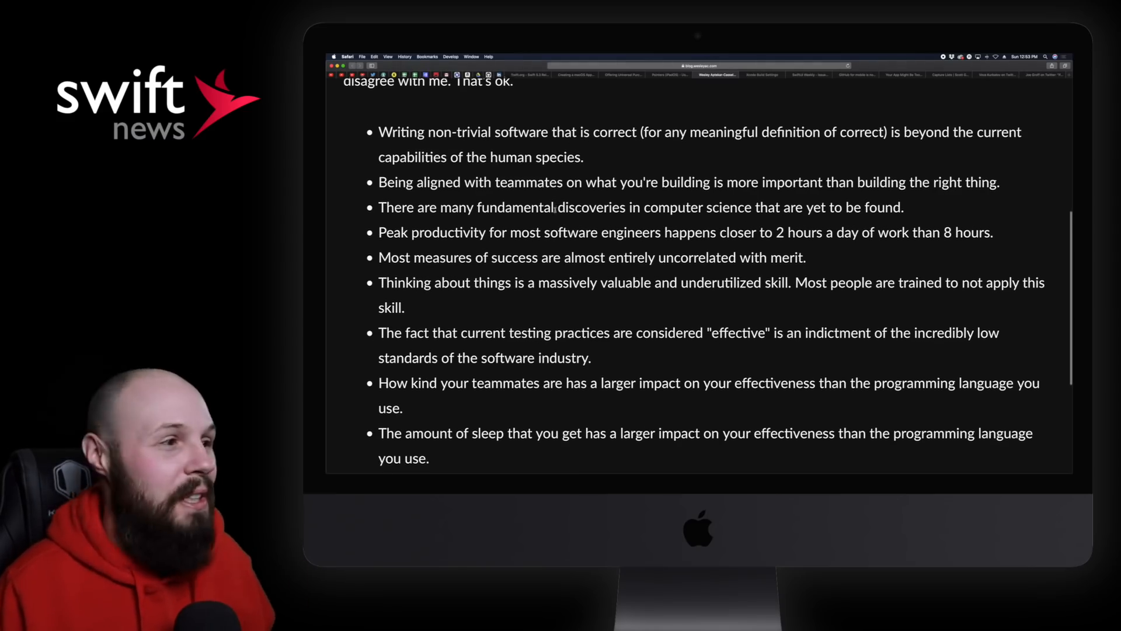
pyautogui.scroll(-3)
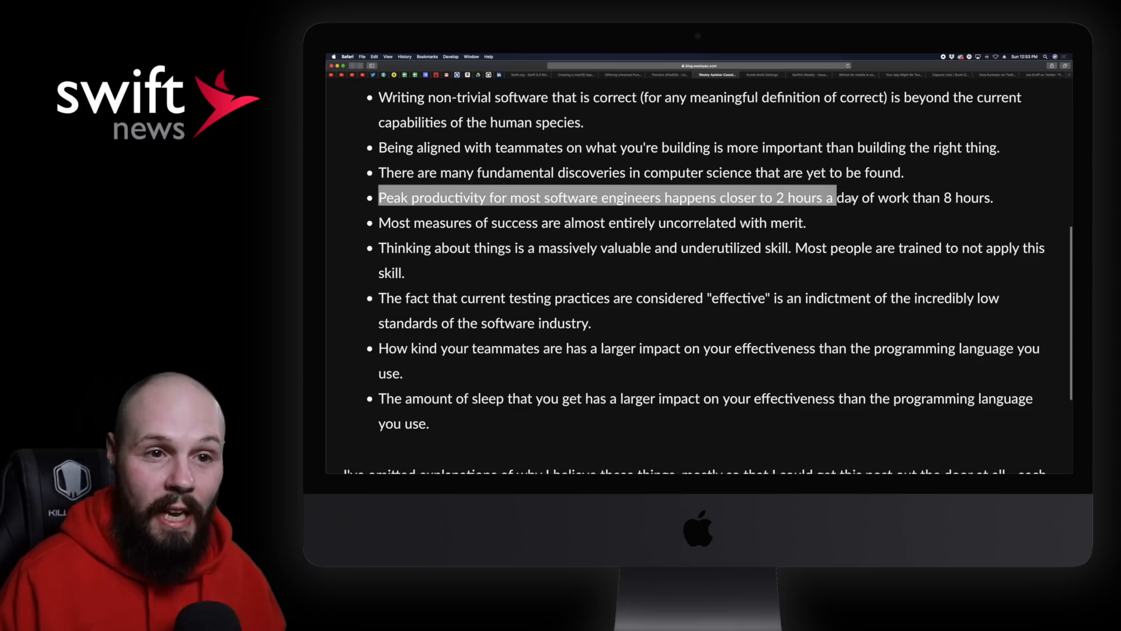
pyautogui.click(827, 223)
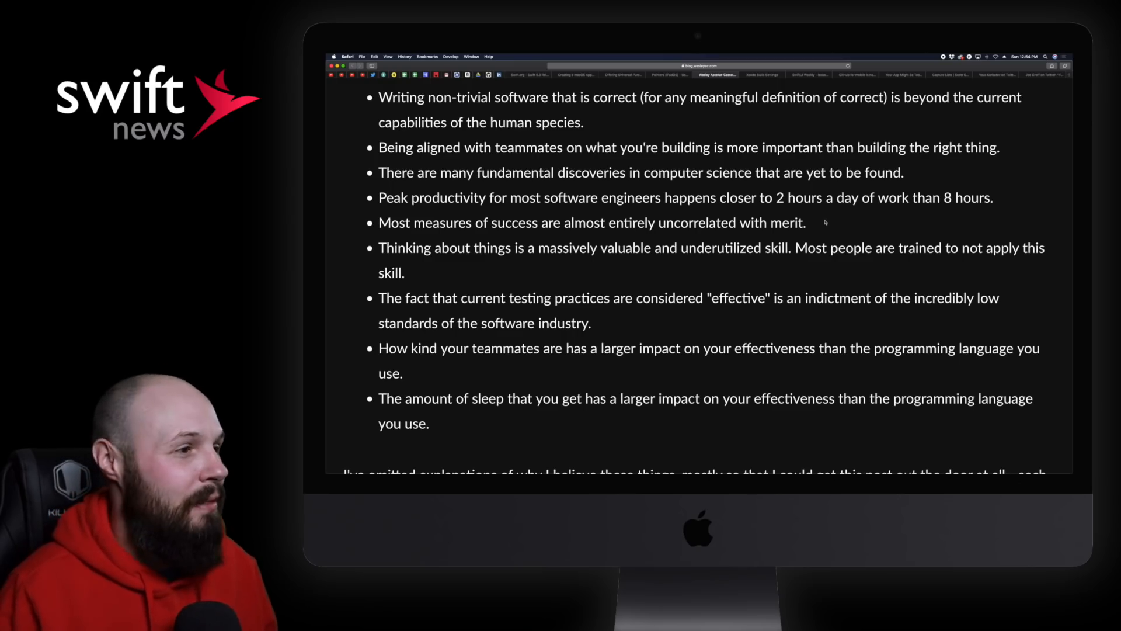
pyautogui.scroll(-3)
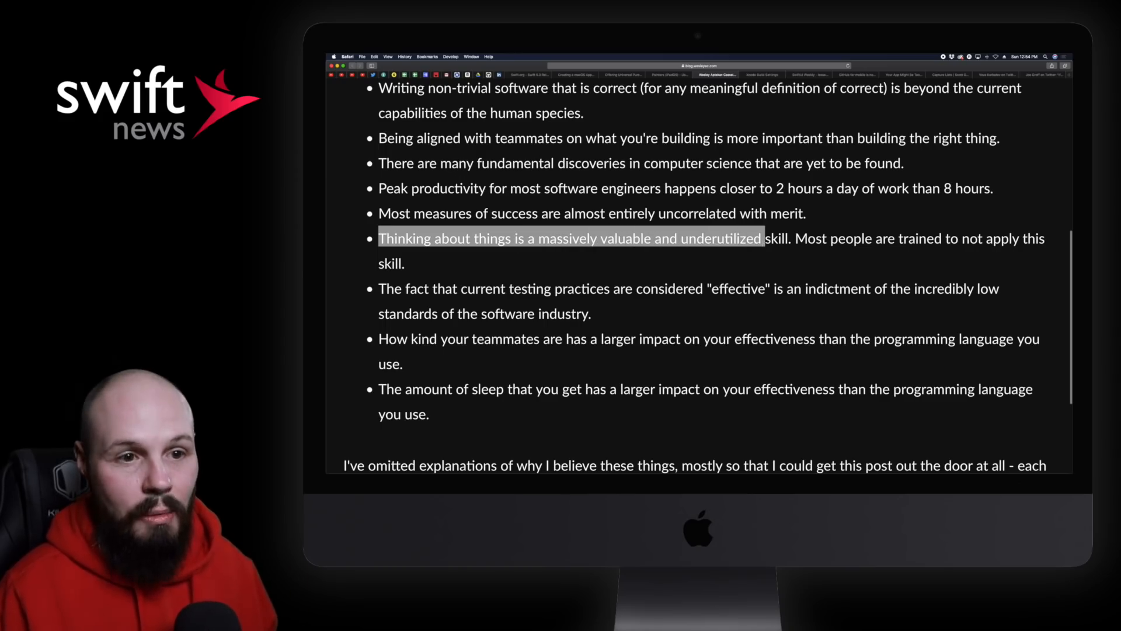
pyautogui.click(410, 263)
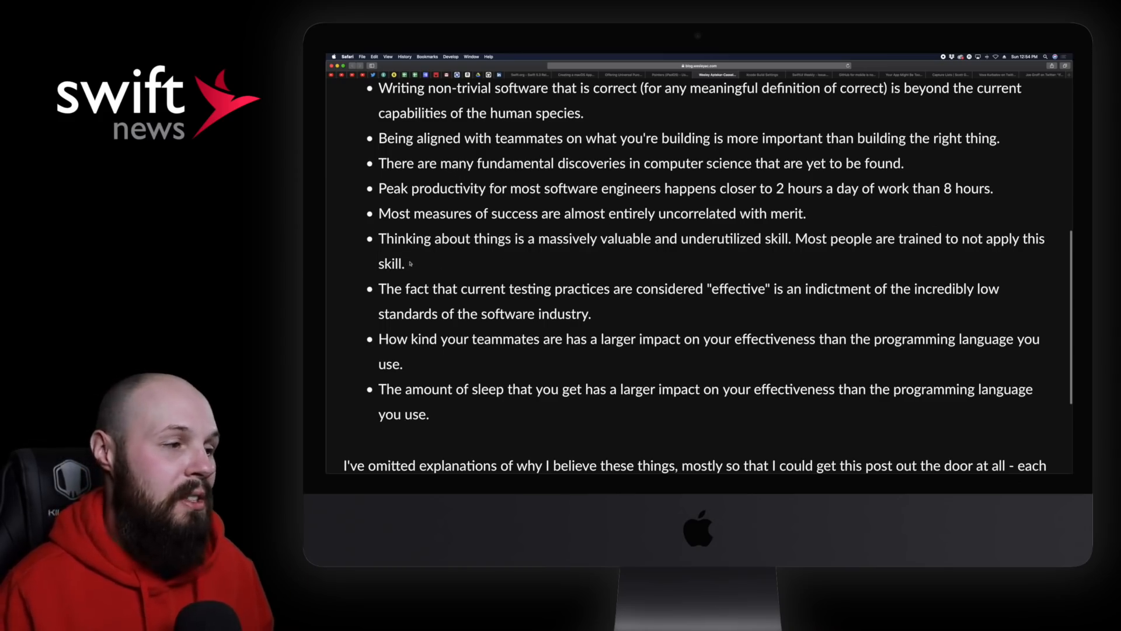
pyautogui.scroll(-3)
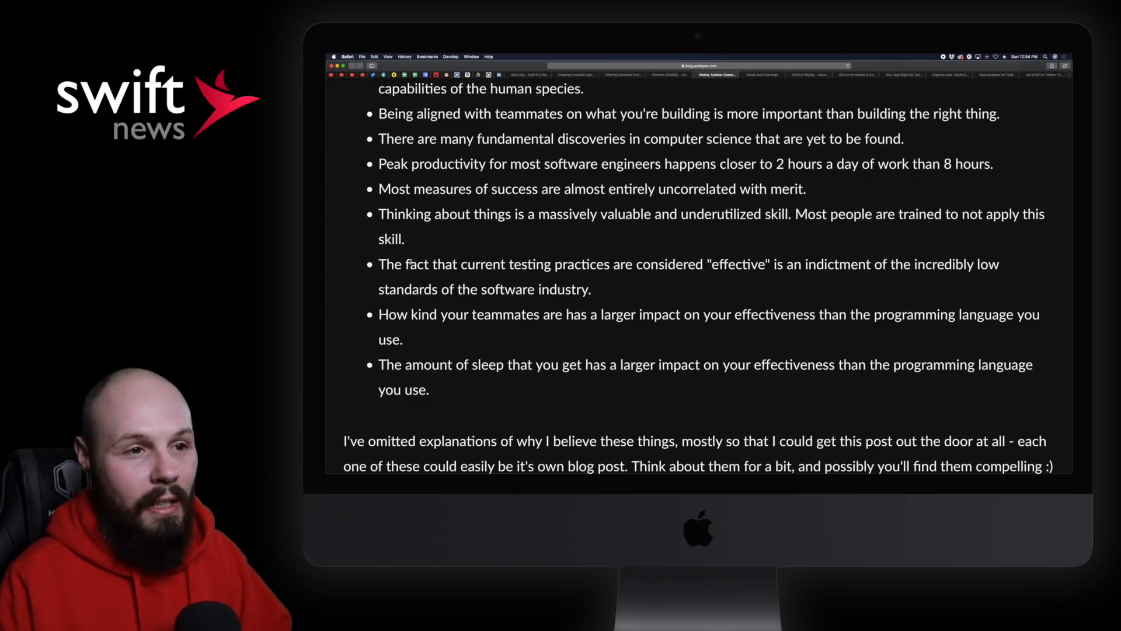
pyautogui.scroll(-3)
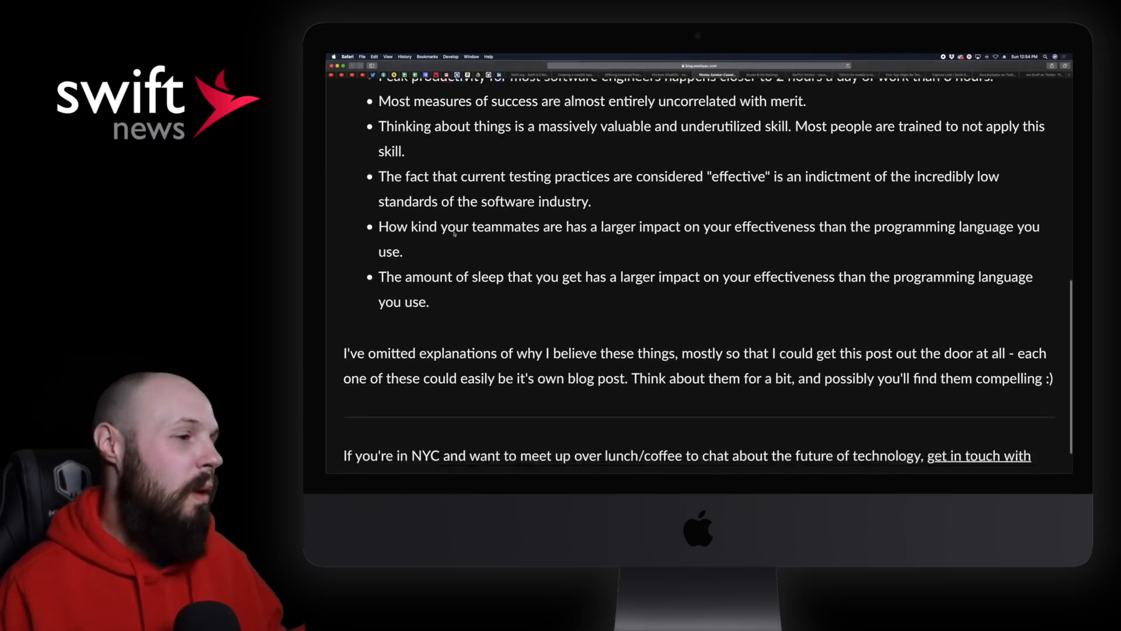
pyautogui.scroll(-3)
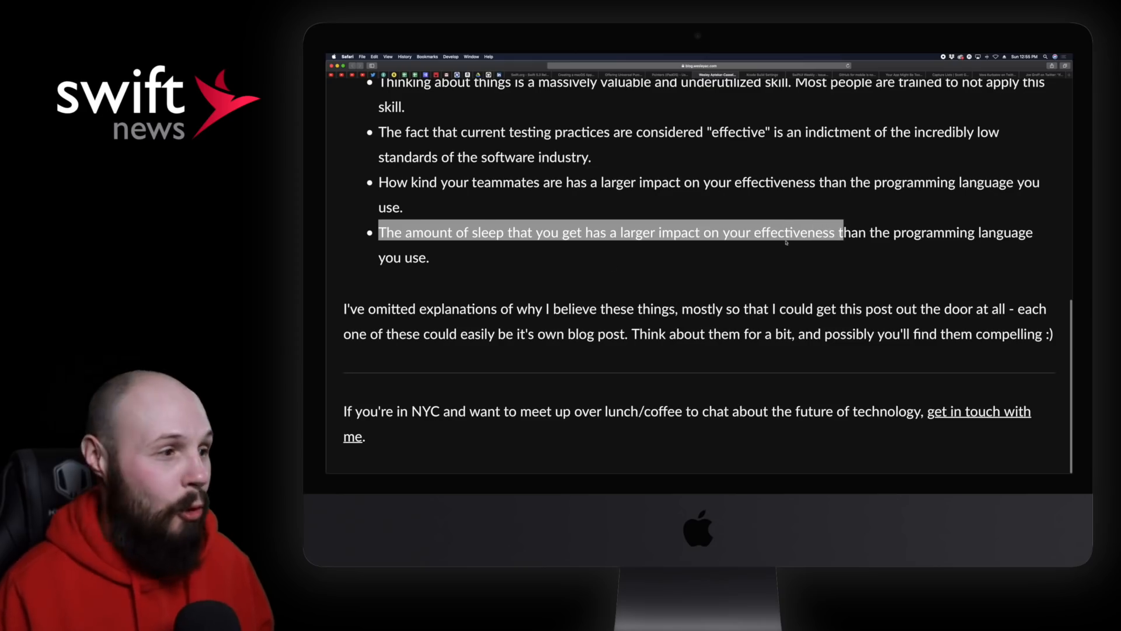
pyautogui.click(432, 259)
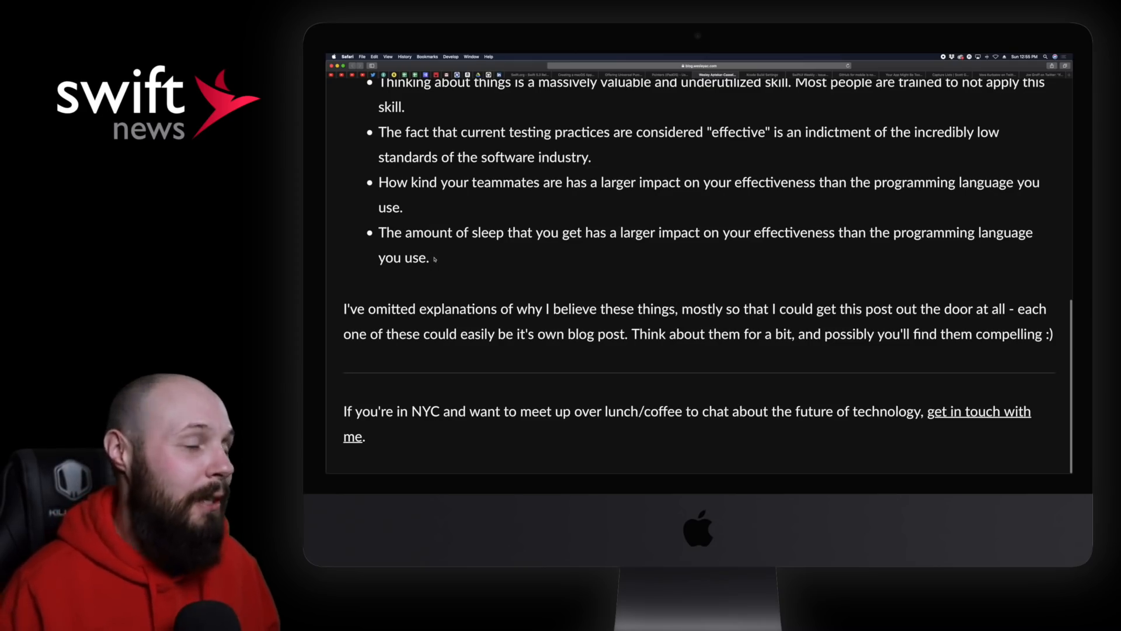
pyautogui.scroll(3)
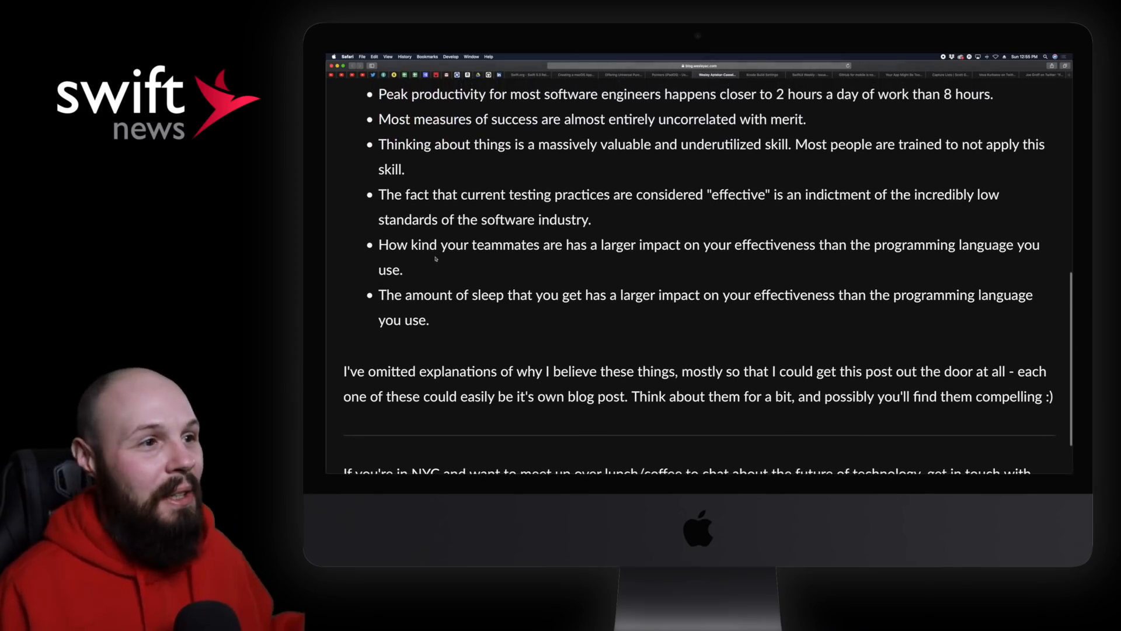
pyautogui.scroll(3)
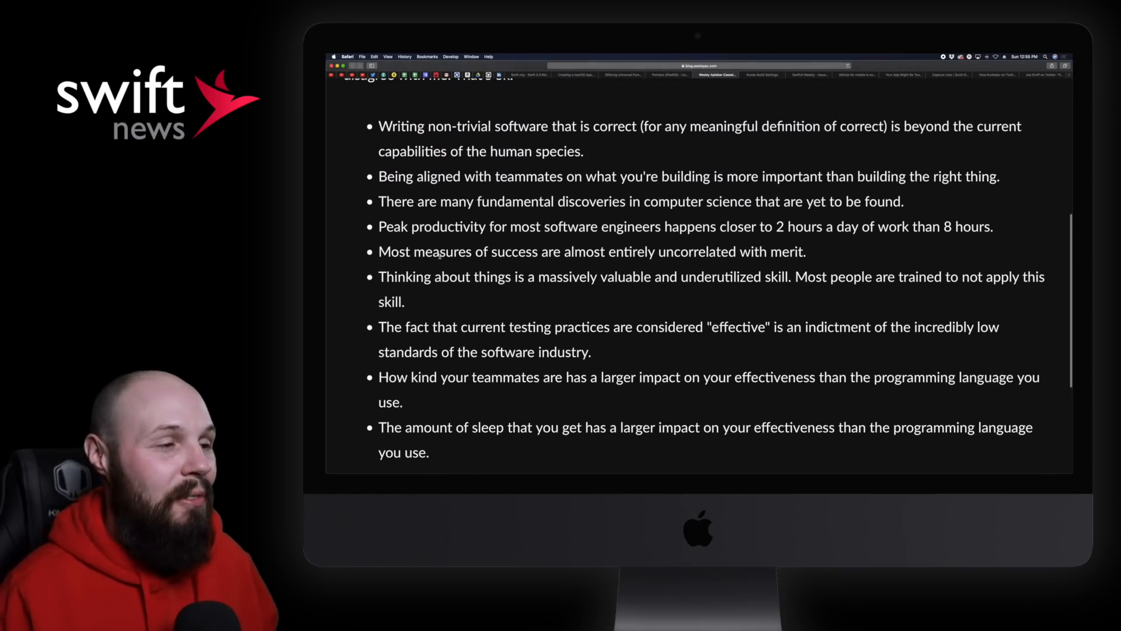
pyautogui.scroll(3)
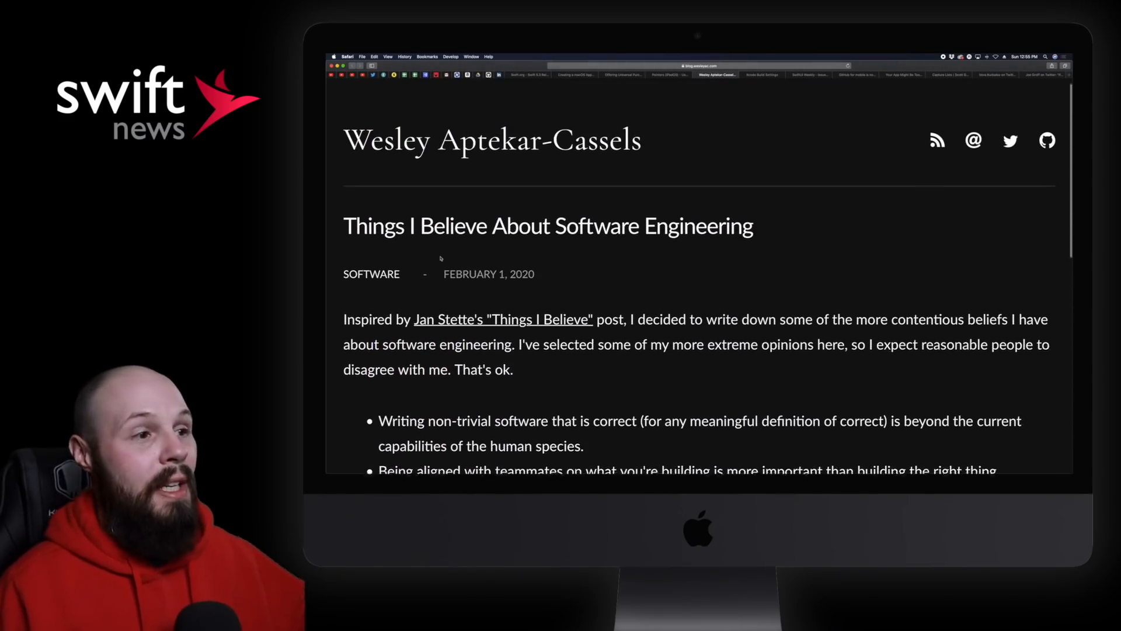
pyautogui.scroll(-3)
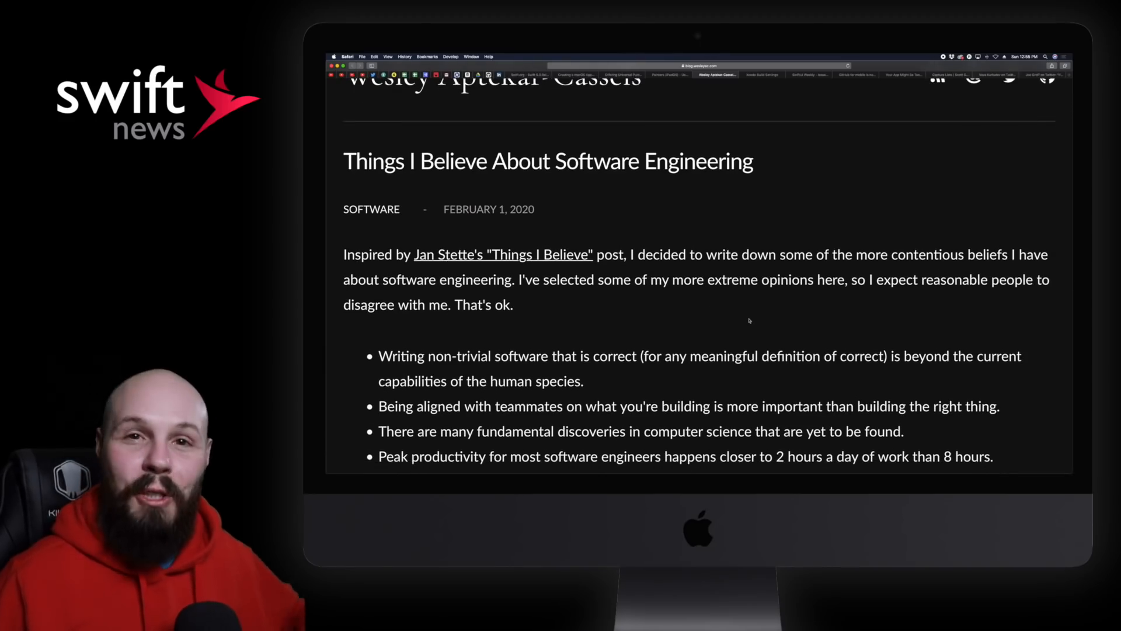
pyautogui.scroll(-3)
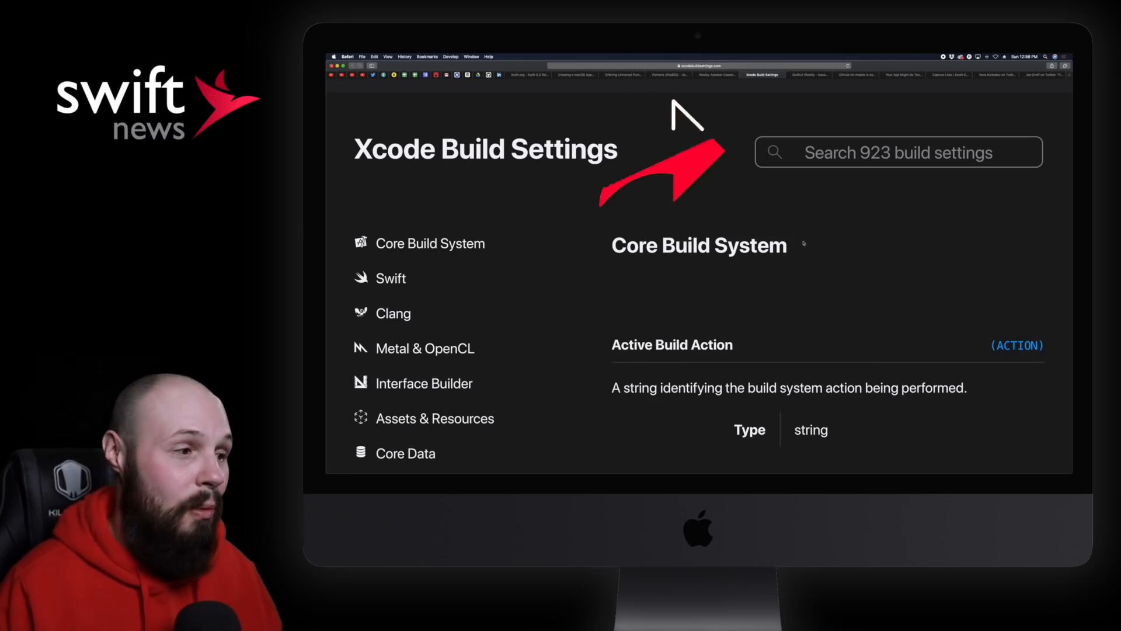
# Step: Scroll the Xcode Build Settings page to Additional SDKs and clear its highlighted description
pyautogui.scroll(-3)
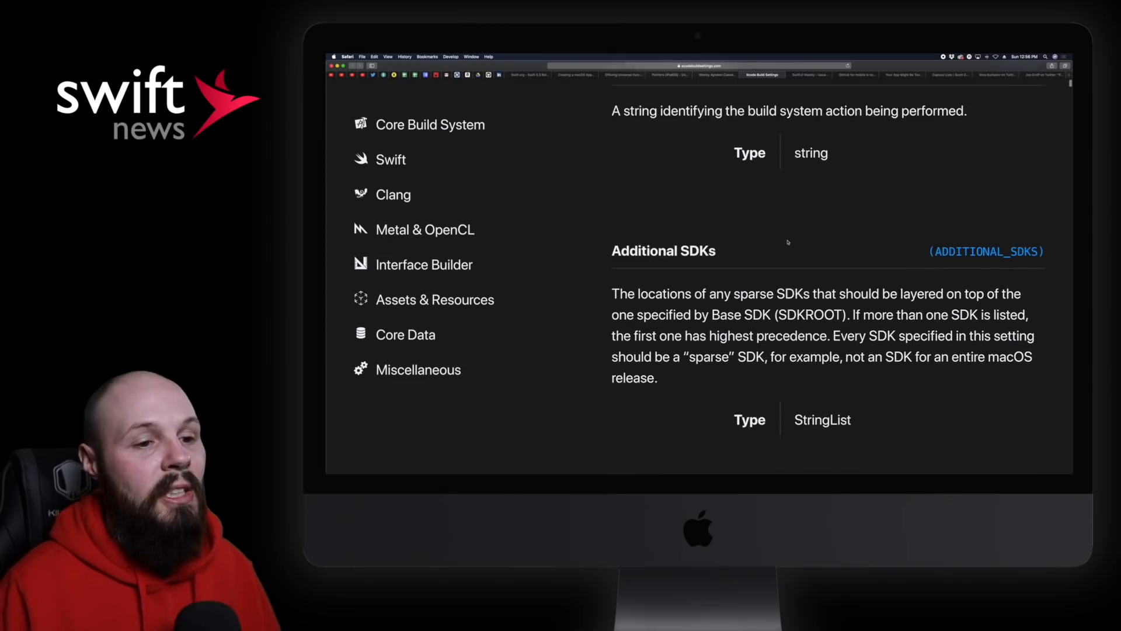
pyautogui.scroll(-3)
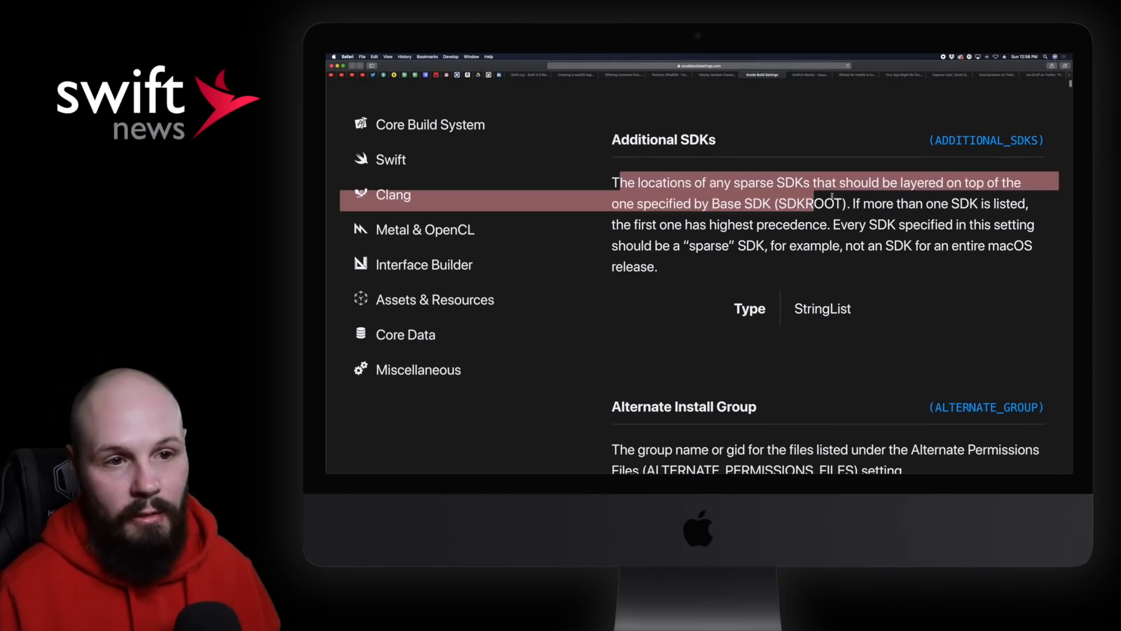
pyautogui.click(781, 257)
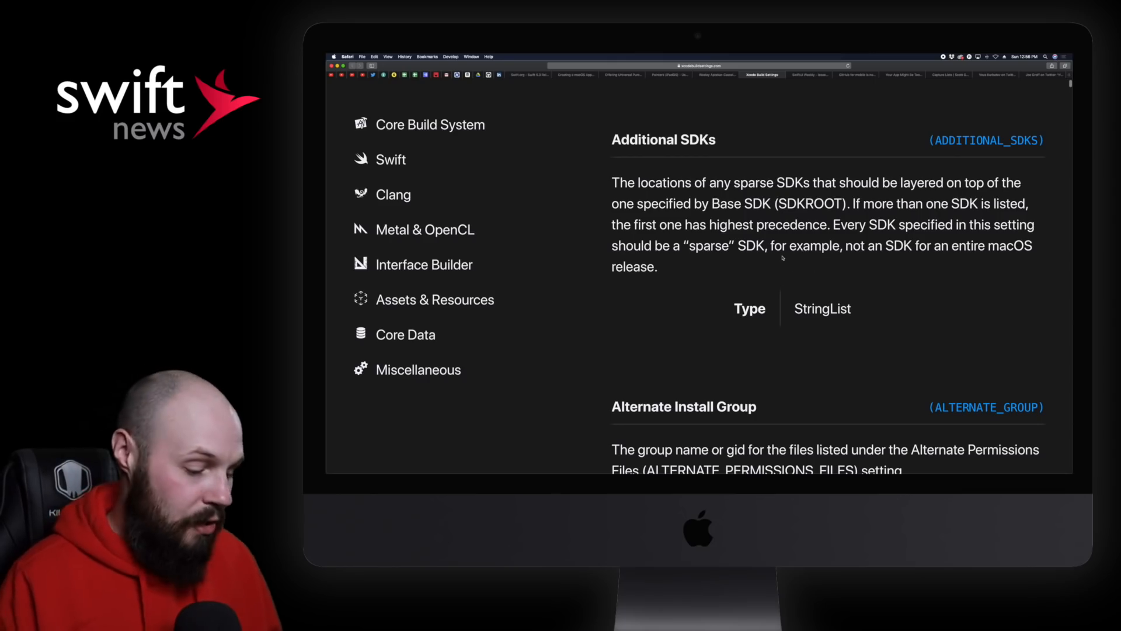
pyautogui.scroll(-3)
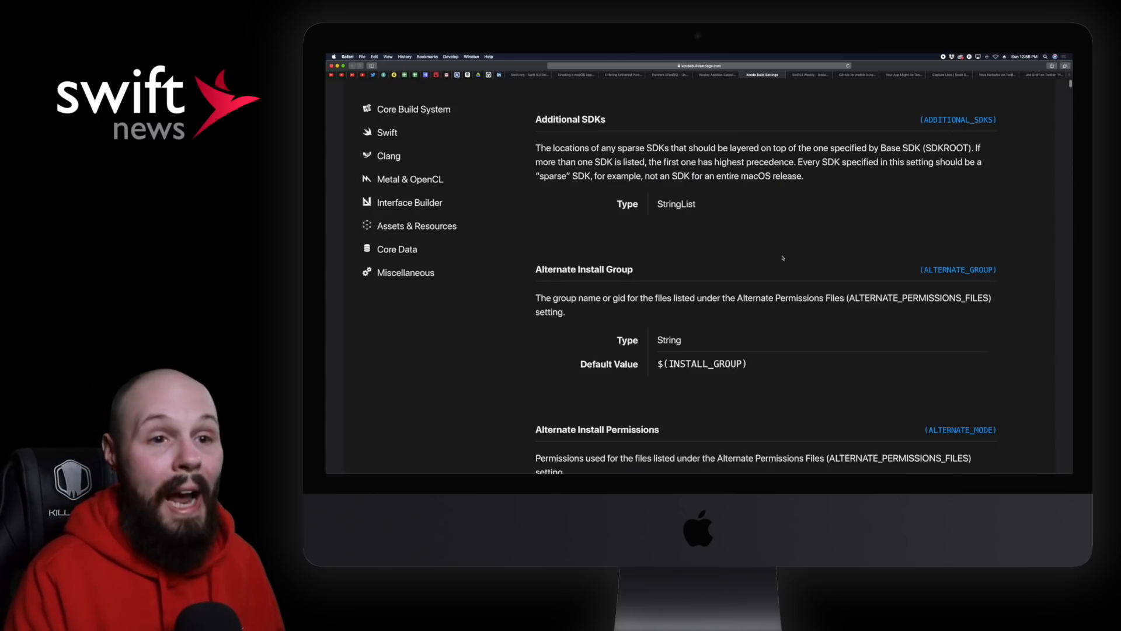
pyautogui.scroll(3)
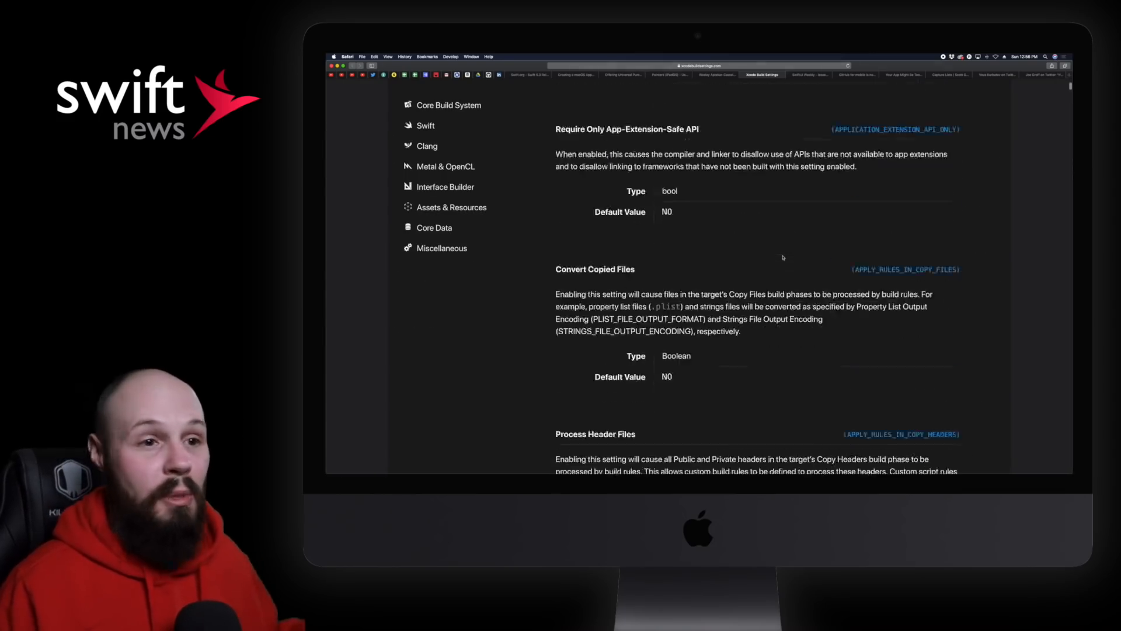
pyautogui.scroll(-3)
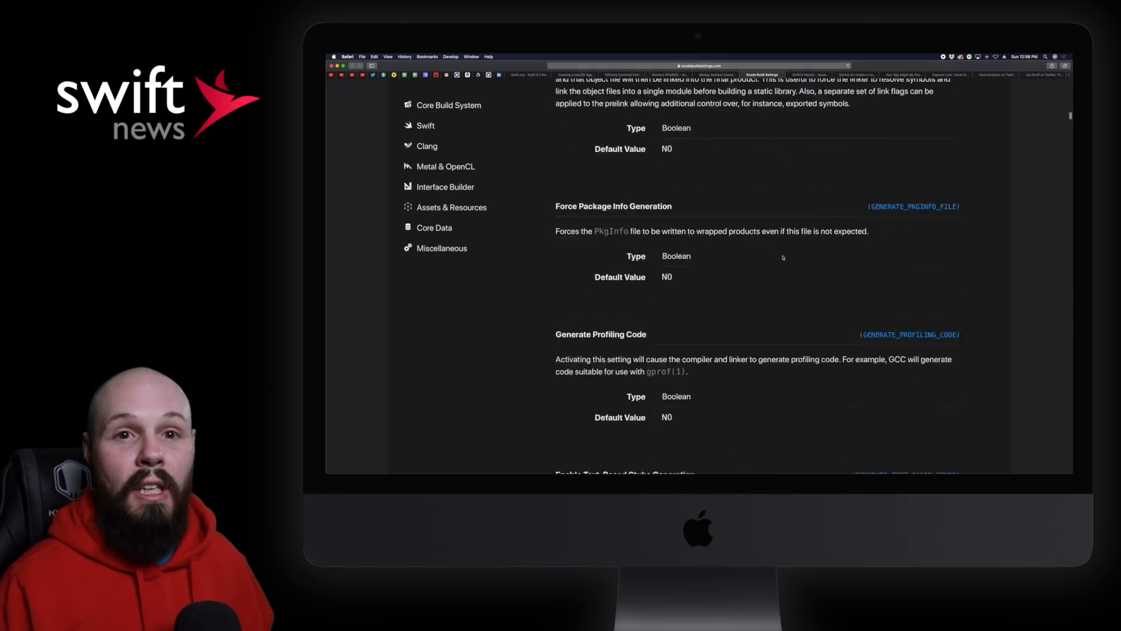
pyautogui.scroll(-3)
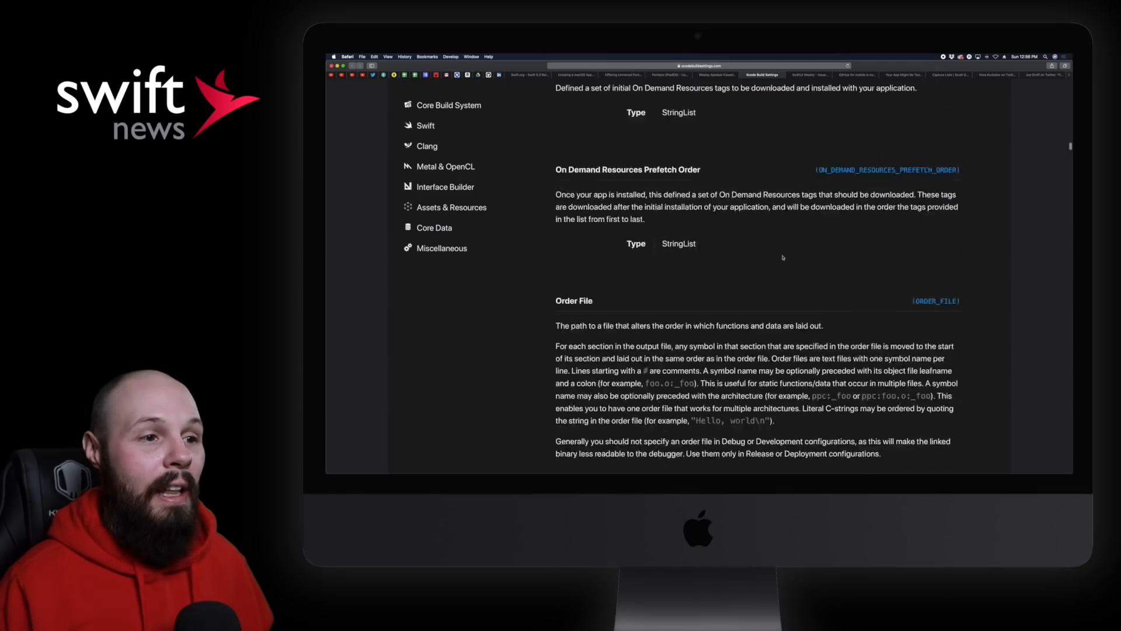
pyautogui.scroll(-3)
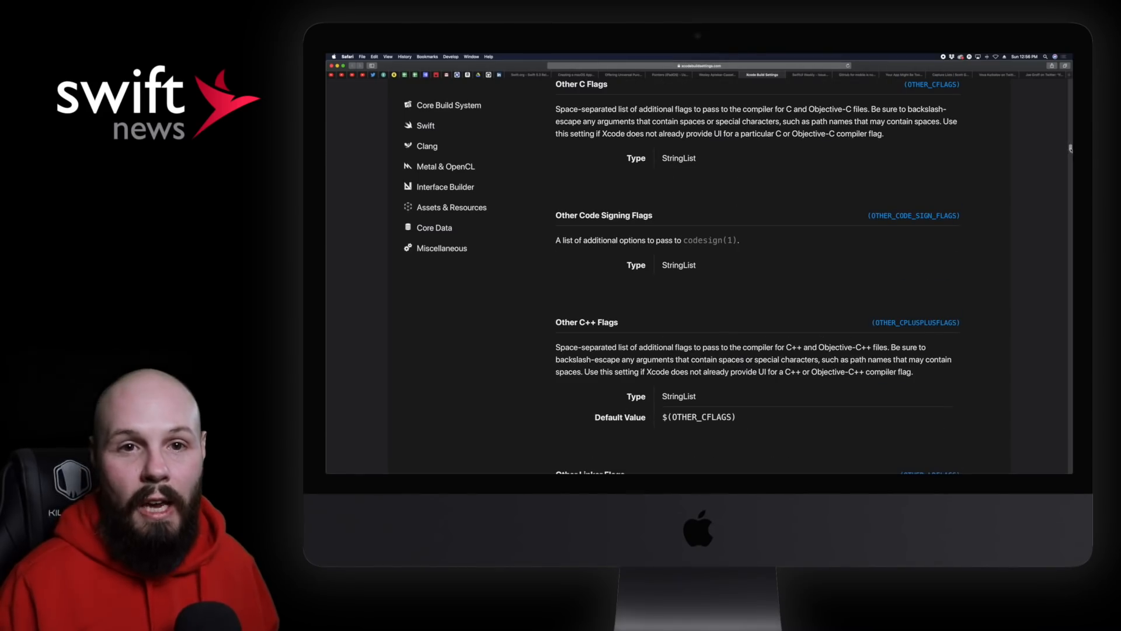
pyautogui.scroll(-3)
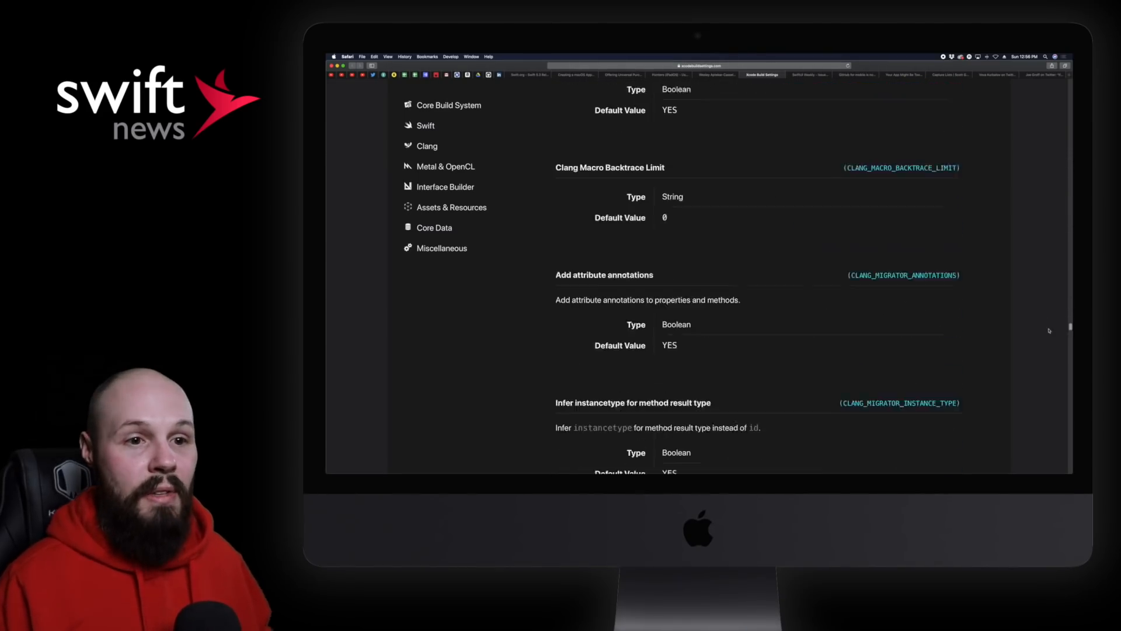
pyautogui.scroll(-3)
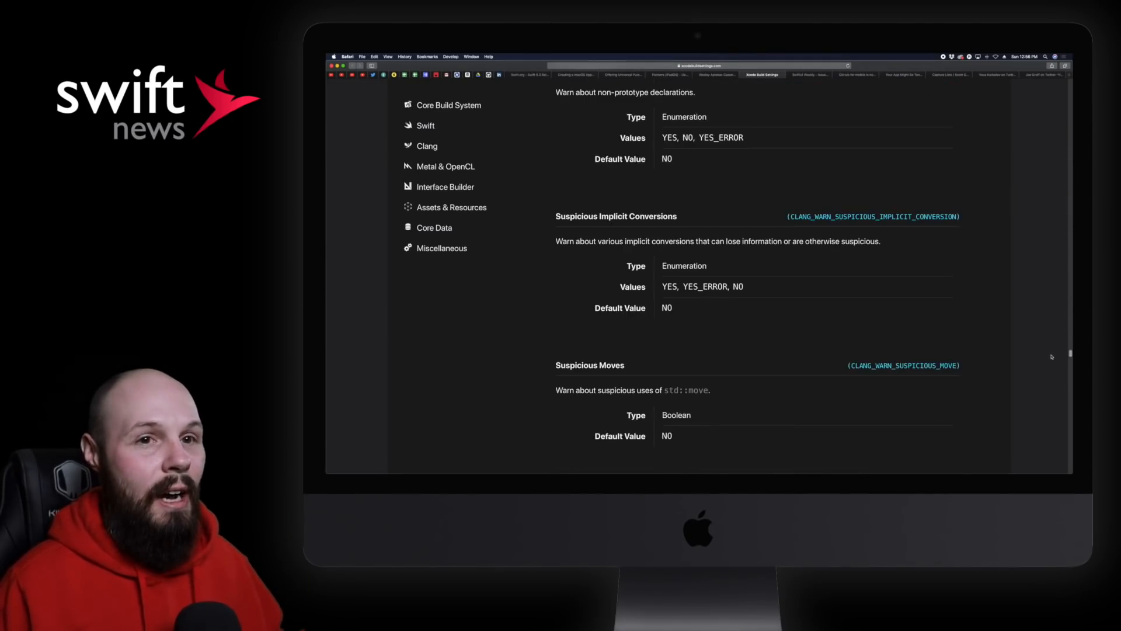
pyautogui.scroll(3)
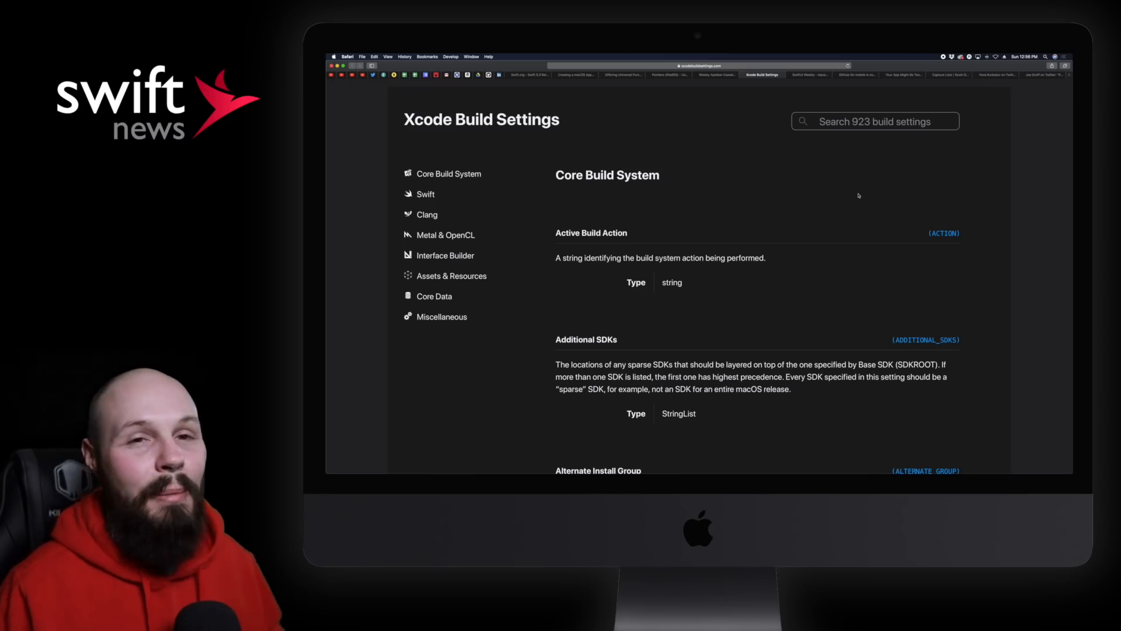
pyautogui.moveTo(785, 239)
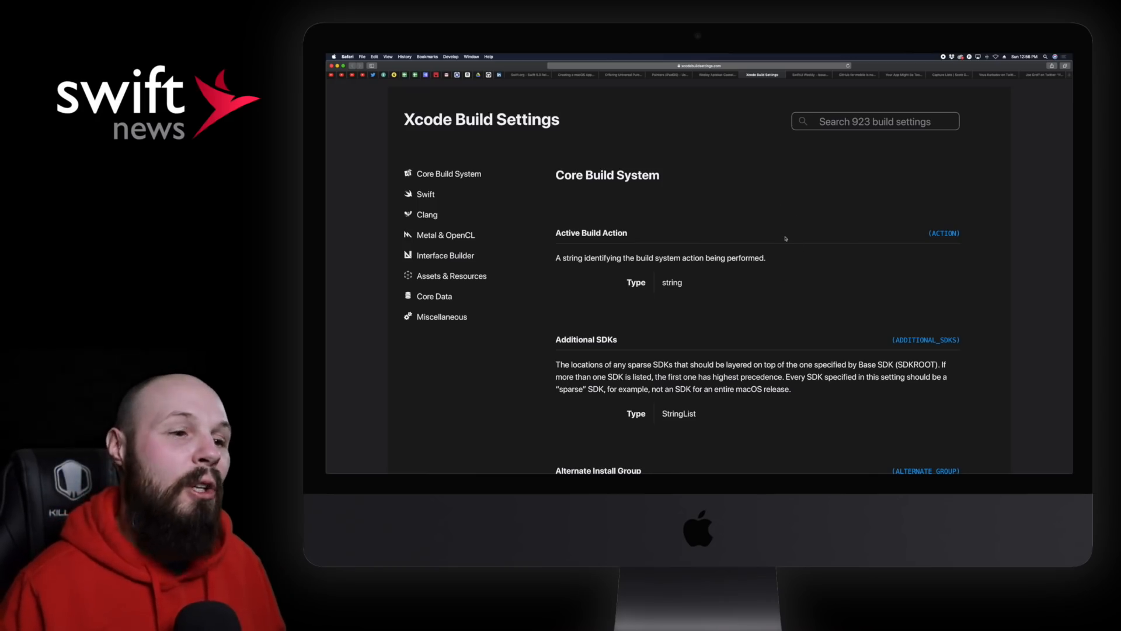
pyautogui.click(808, 74)
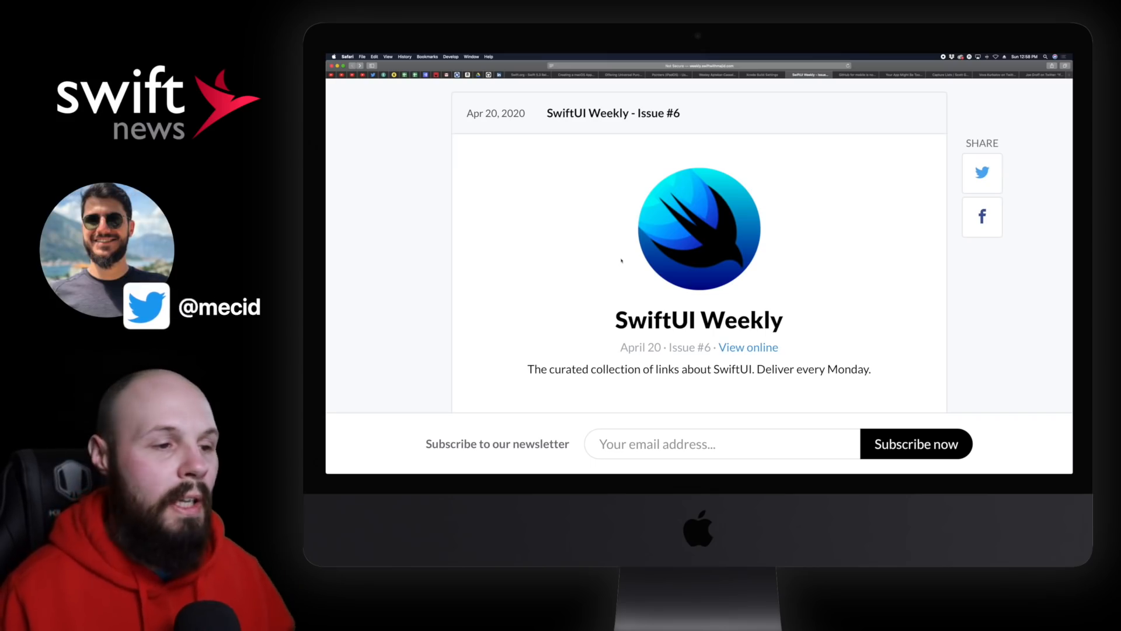
# Step: Scroll the SwiftUI Weekly newsletter through Code & Tools and Video, then switch to the GitHub mobile post
pyautogui.scroll(-3)
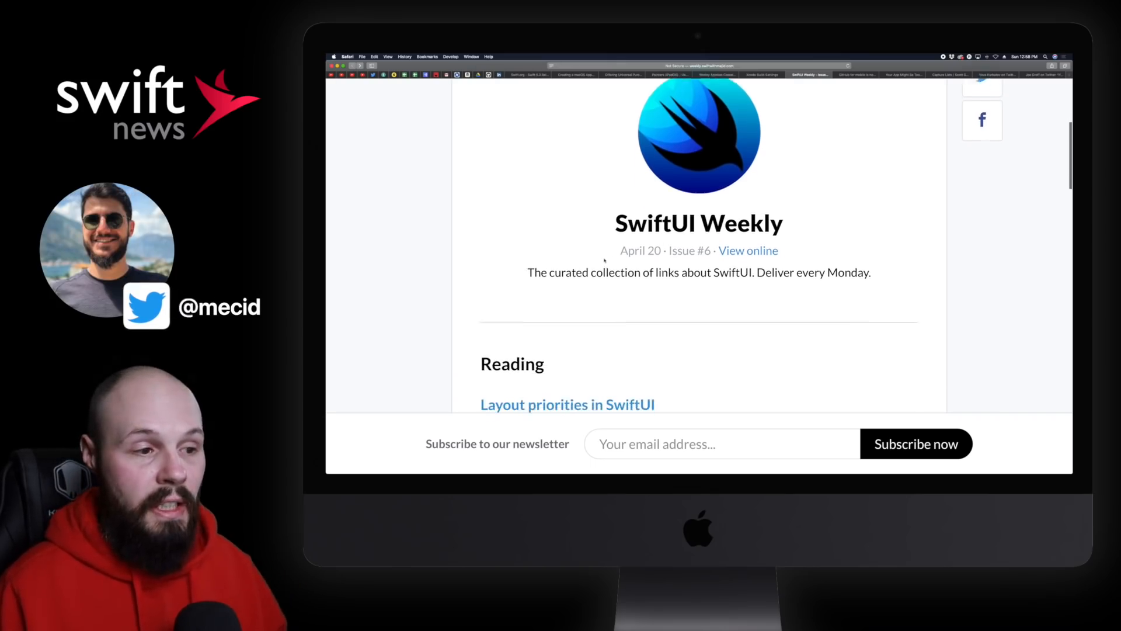
pyautogui.scroll(-3)
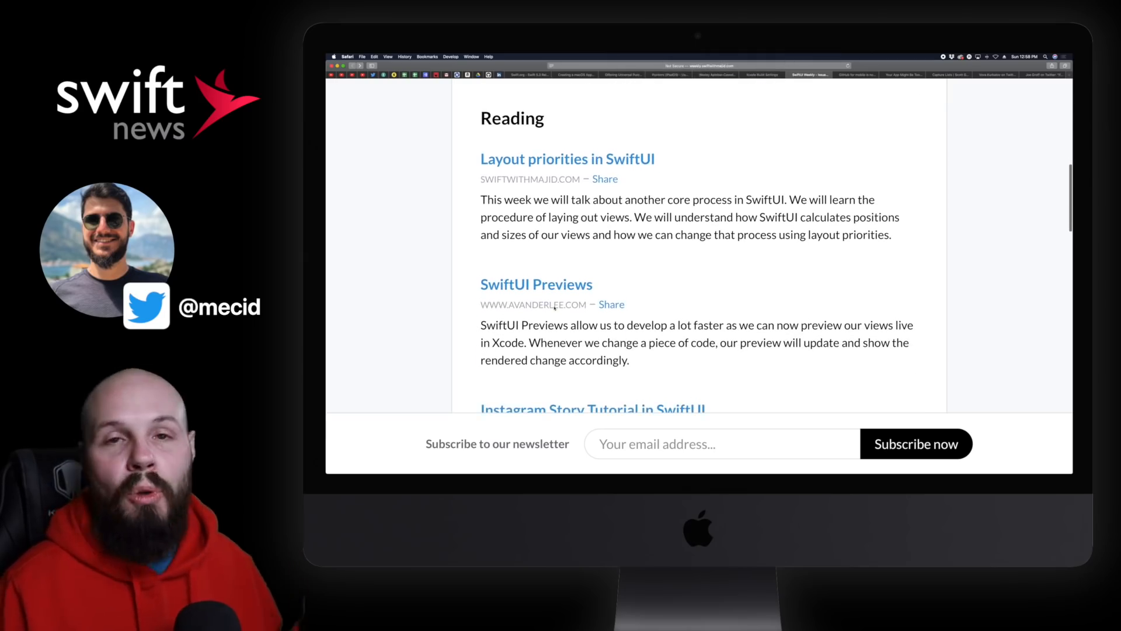
pyautogui.scroll(-3)
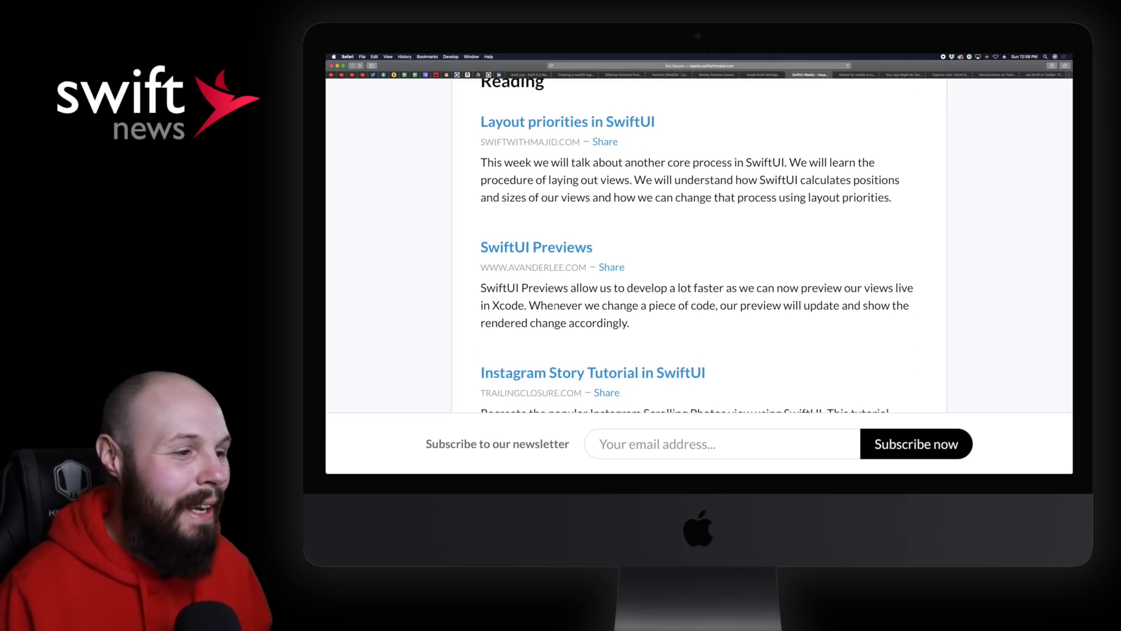
pyautogui.scroll(-3)
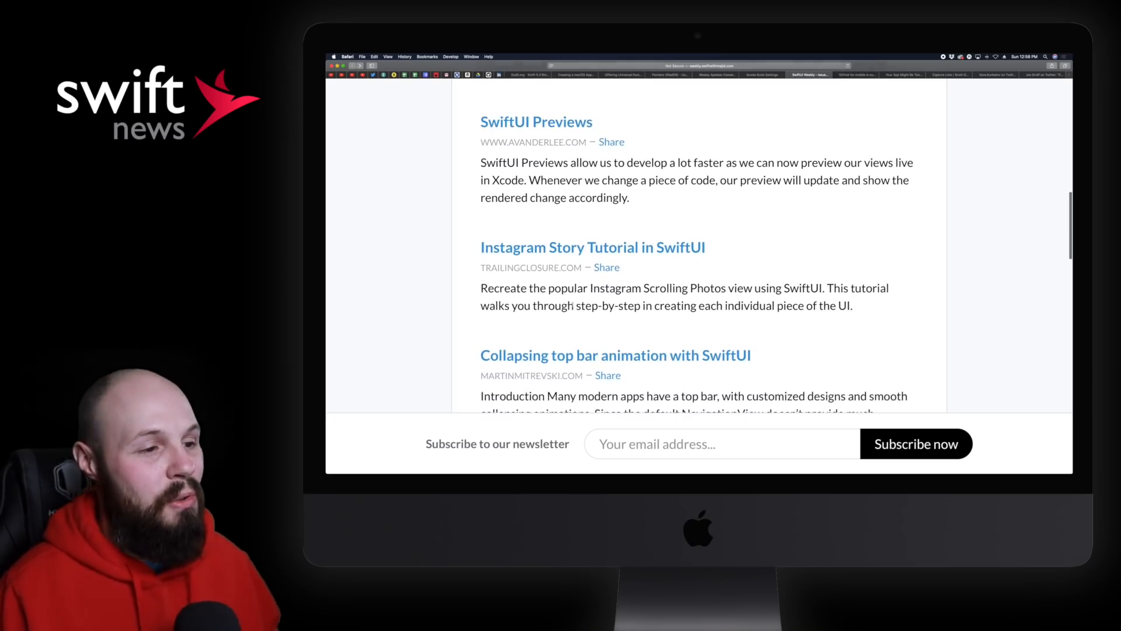
pyautogui.scroll(-3)
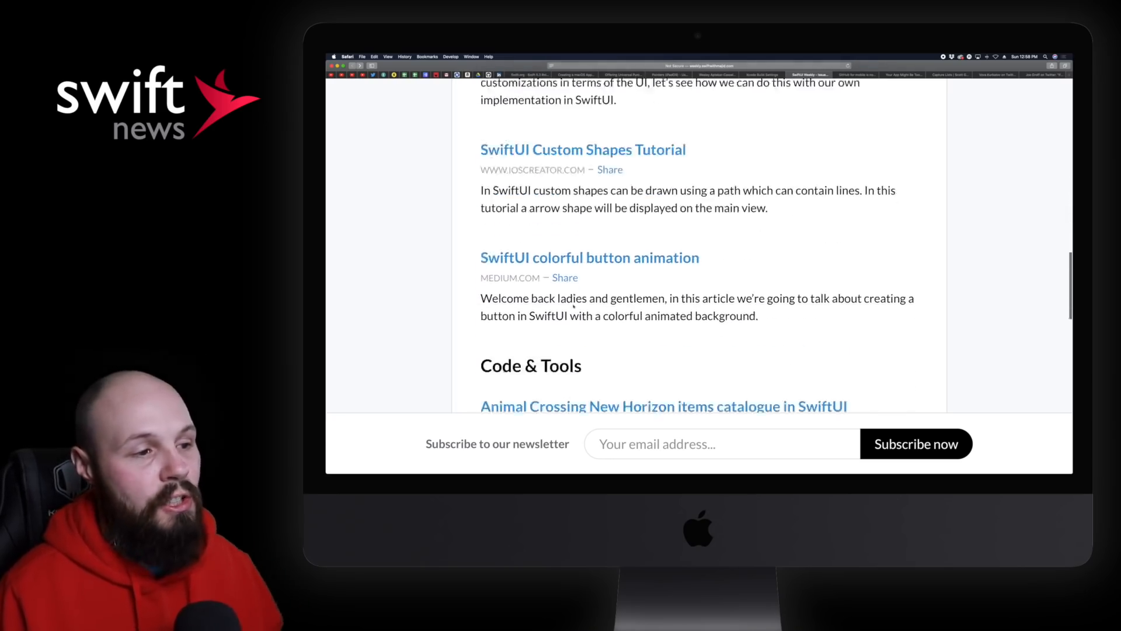
pyautogui.scroll(-3)
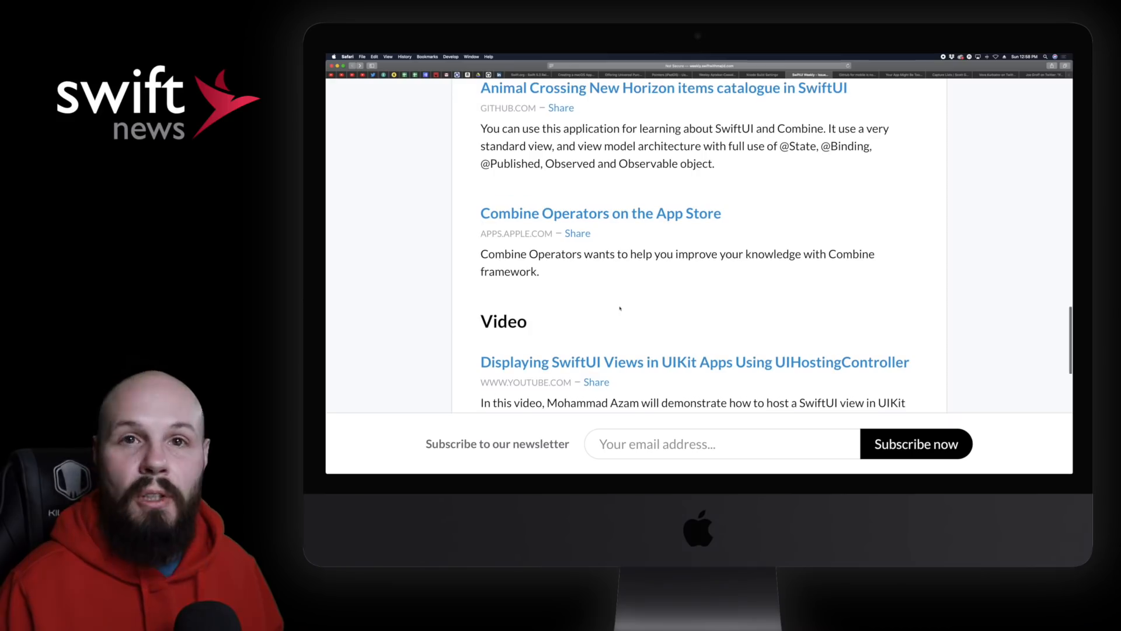
pyautogui.click(856, 75)
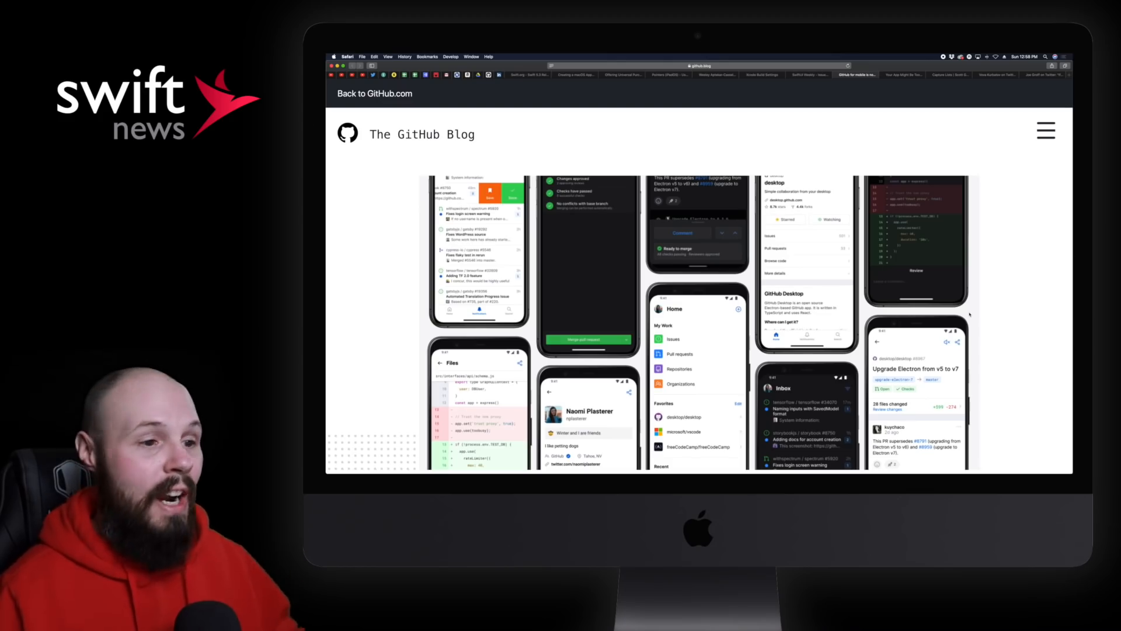
# Step: Read the GitHub for mobile announcement down to its Get the app section
pyautogui.scroll(-3)
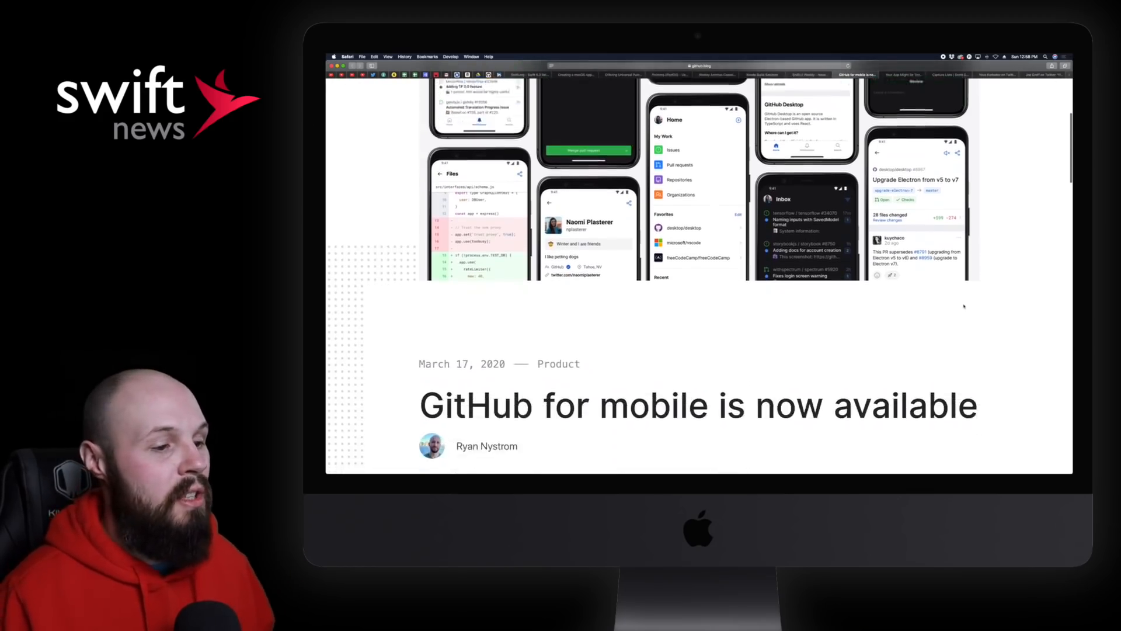
pyautogui.scroll(-3)
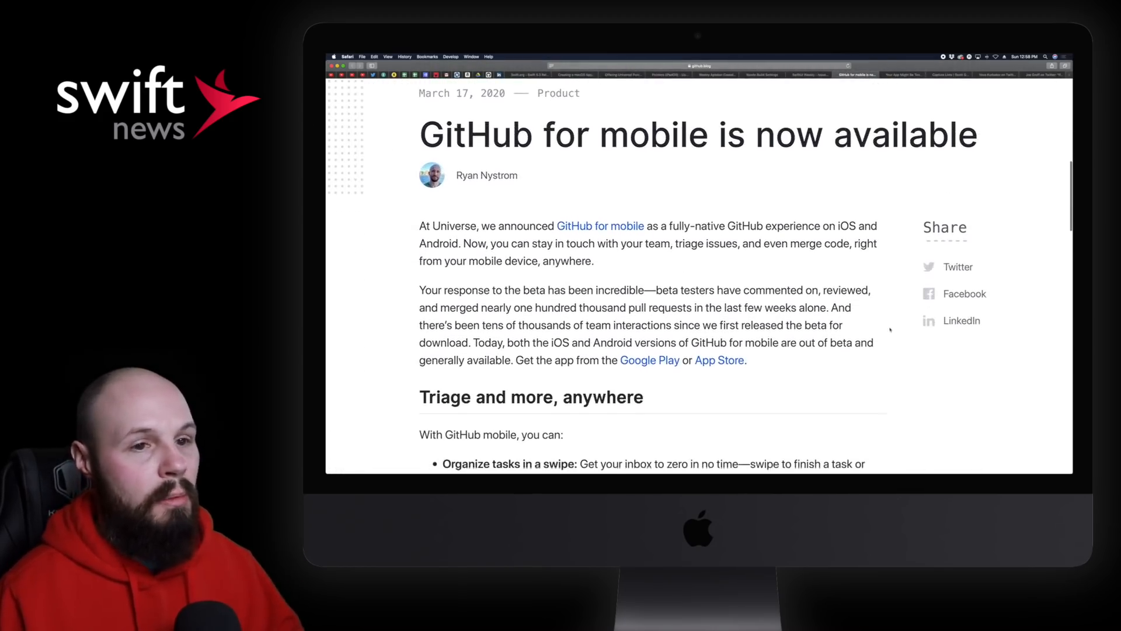
pyautogui.scroll(-3)
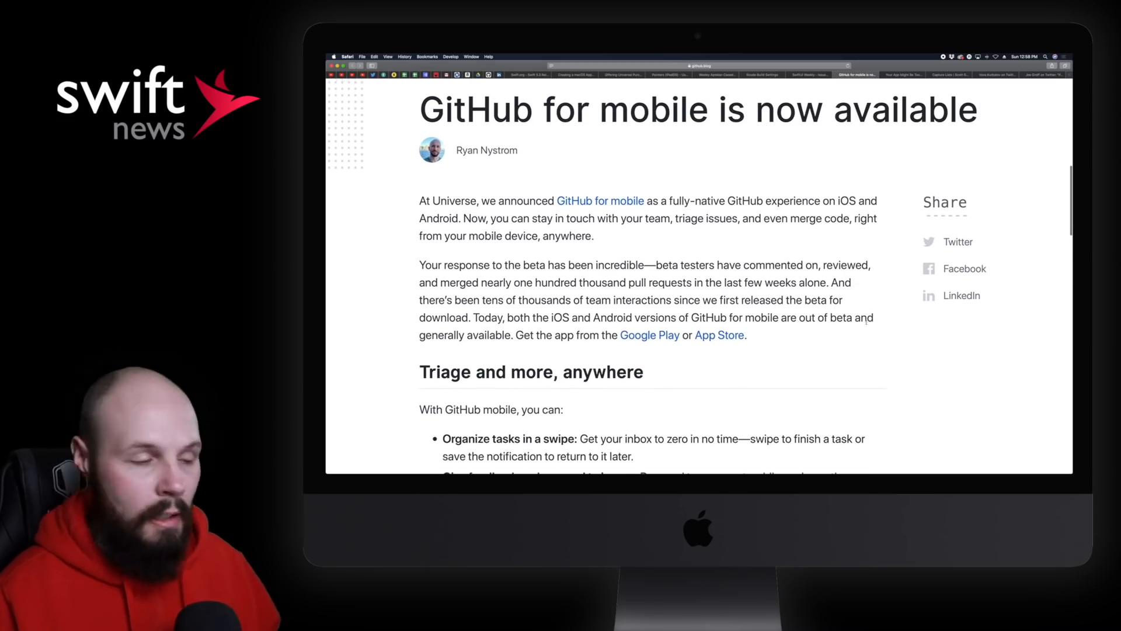
pyautogui.scroll(-3)
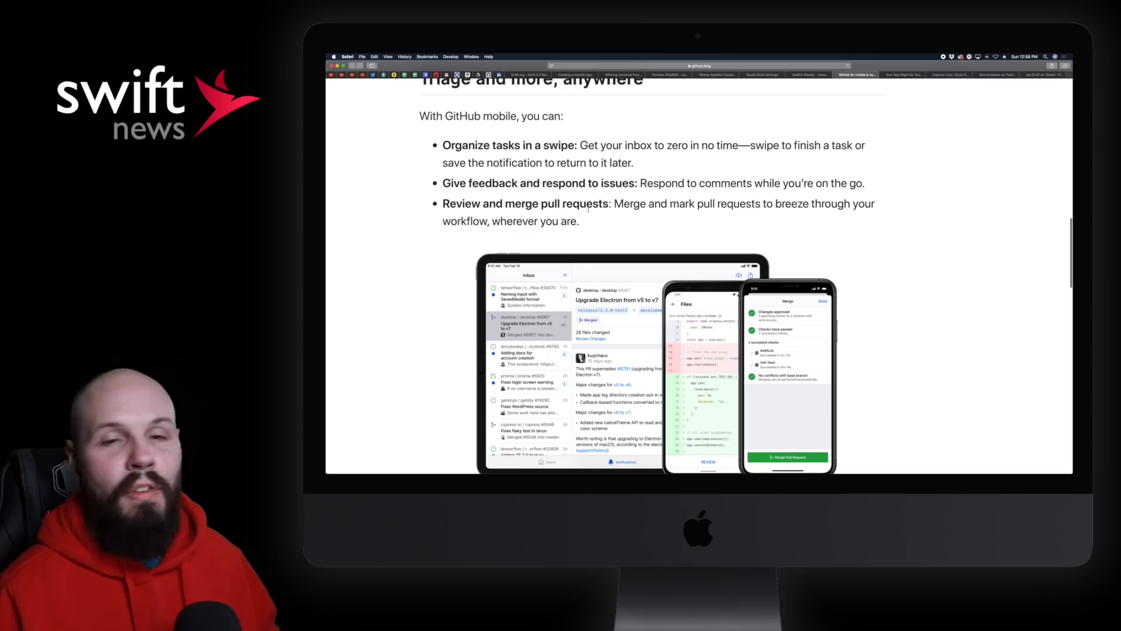
pyautogui.scroll(-3)
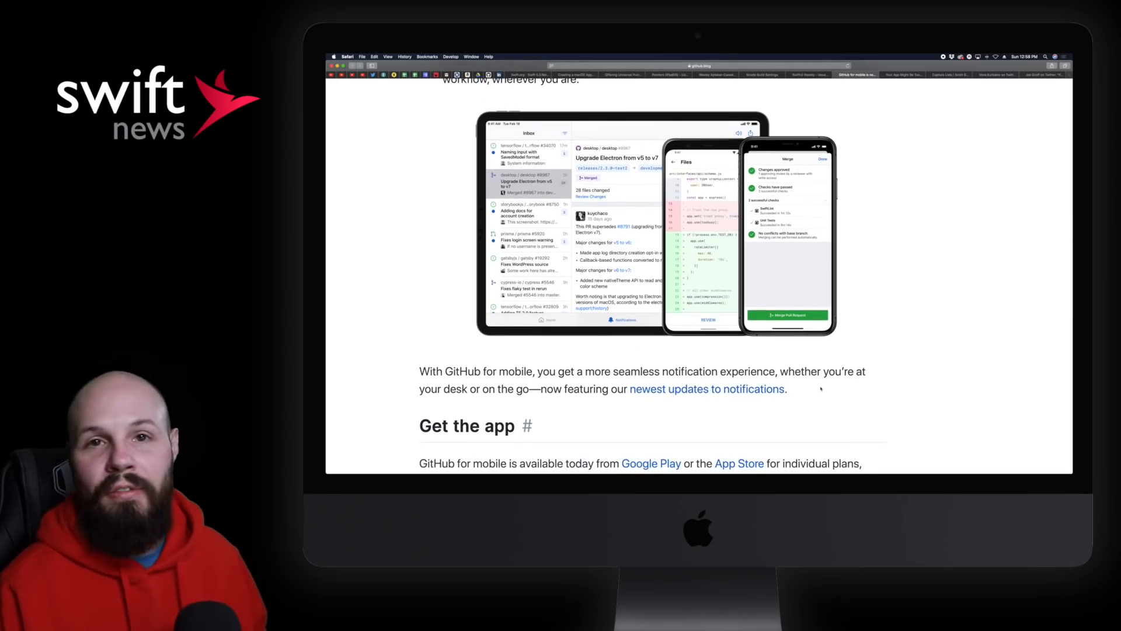
pyautogui.scroll(-3)
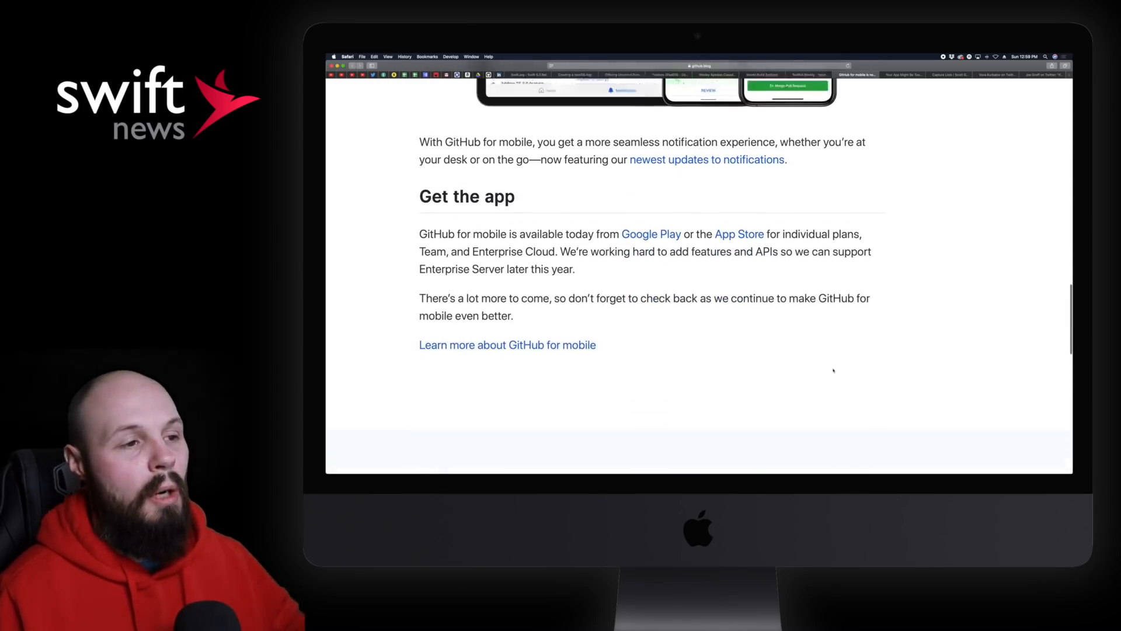
pyautogui.scroll(3)
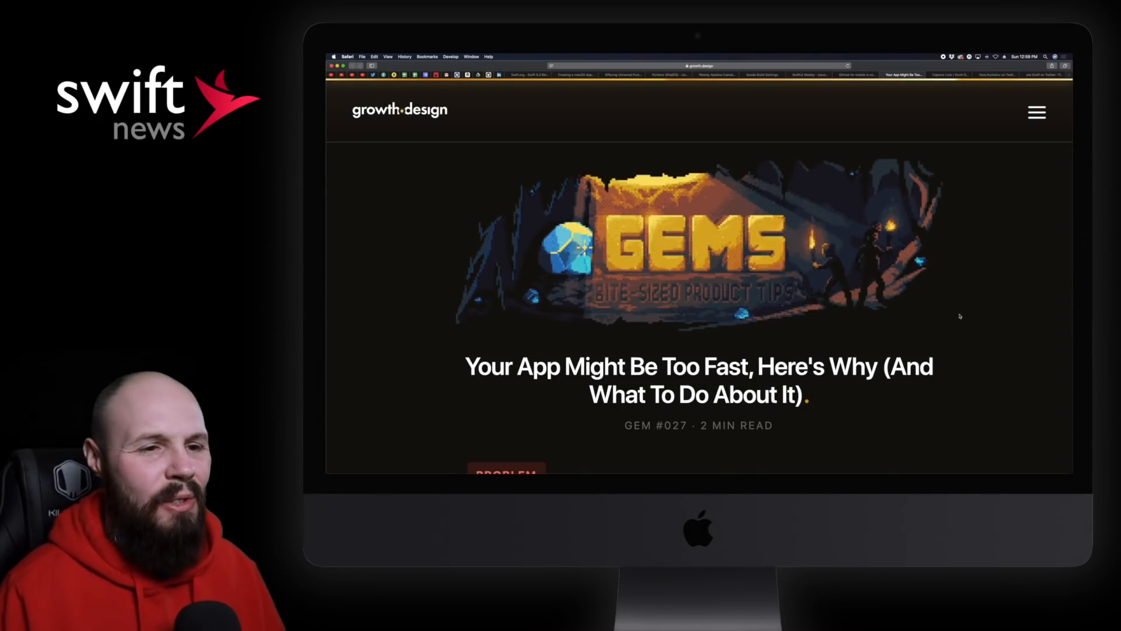
# Step: Read The Problem With Fast Apps, clearing the 1 min later selection, down to the Slow It Down solution
pyautogui.scroll(-3)
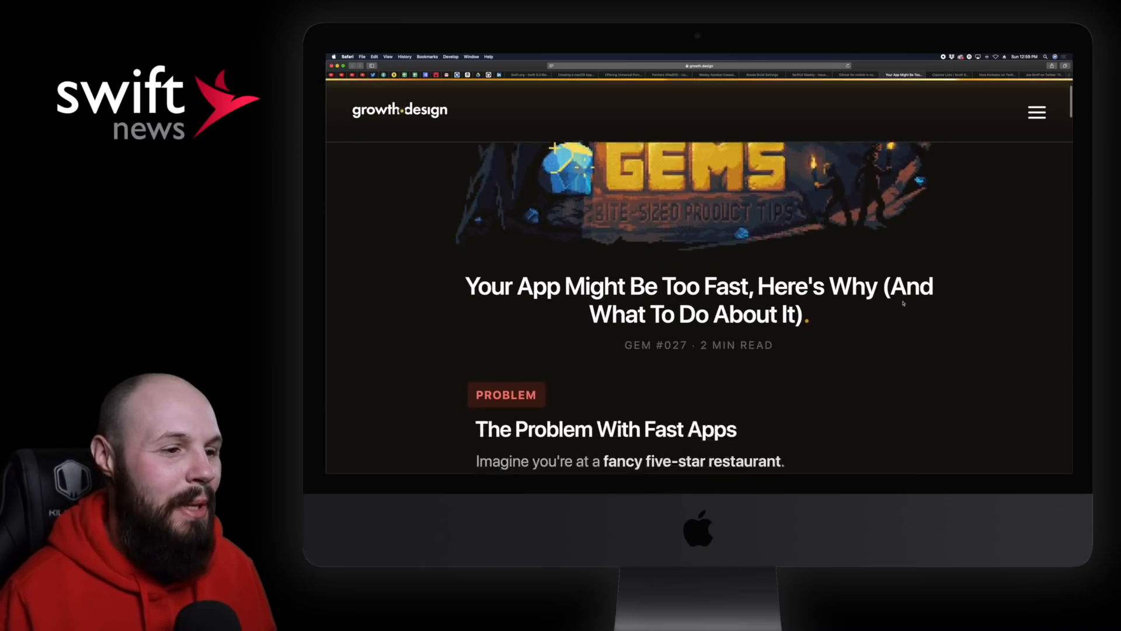
pyautogui.scroll(-3)
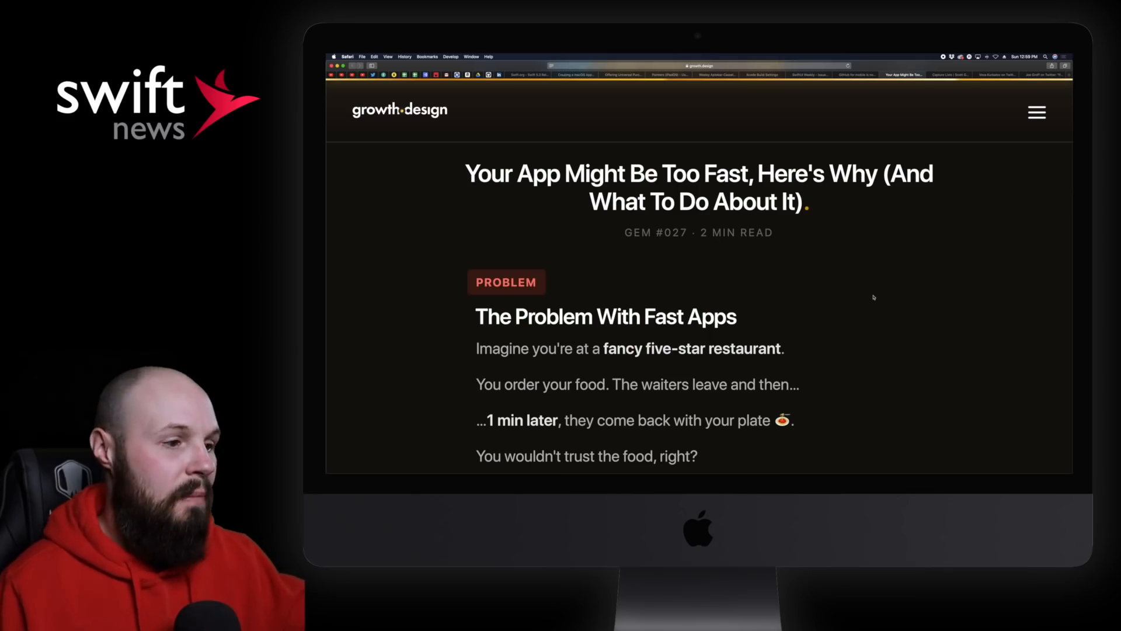
pyautogui.scroll(-3)
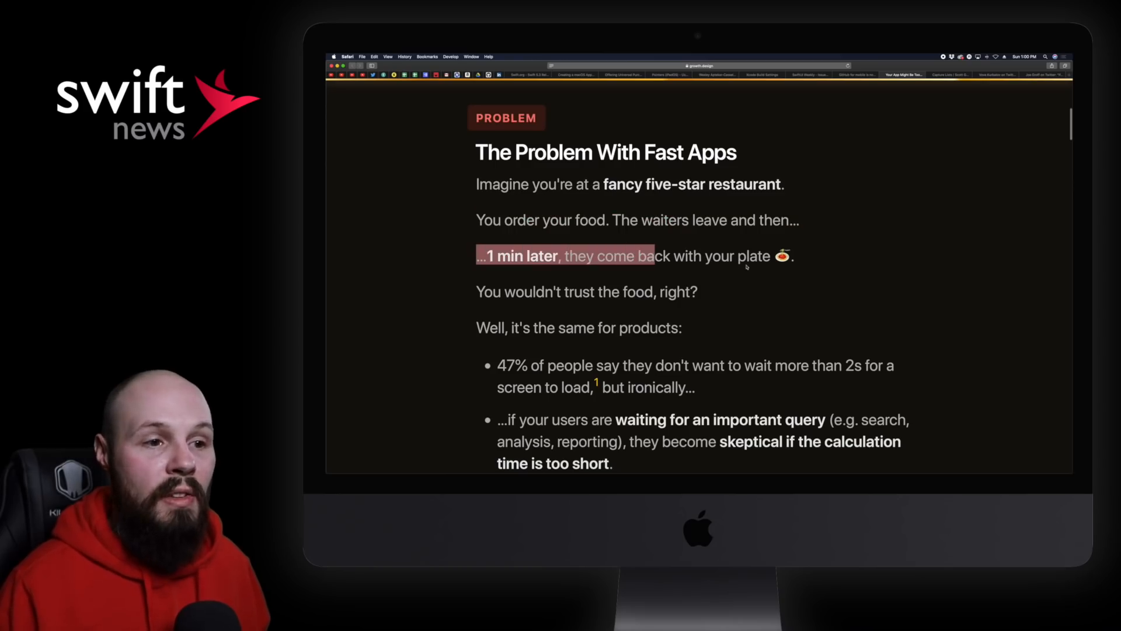
pyautogui.click(746, 267)
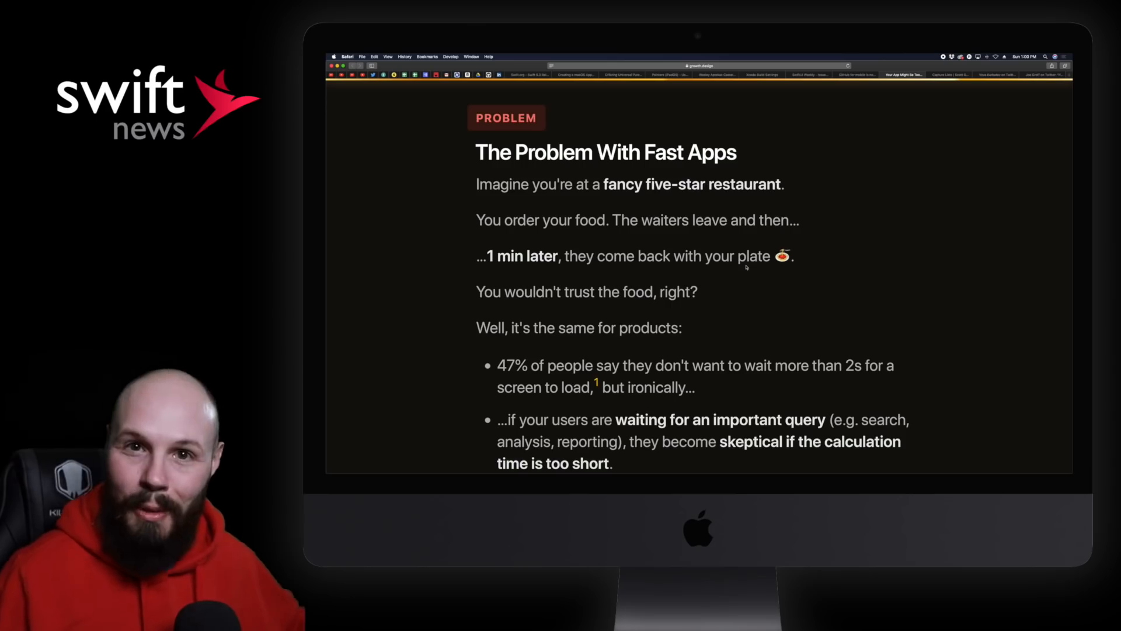
pyautogui.scroll(-3)
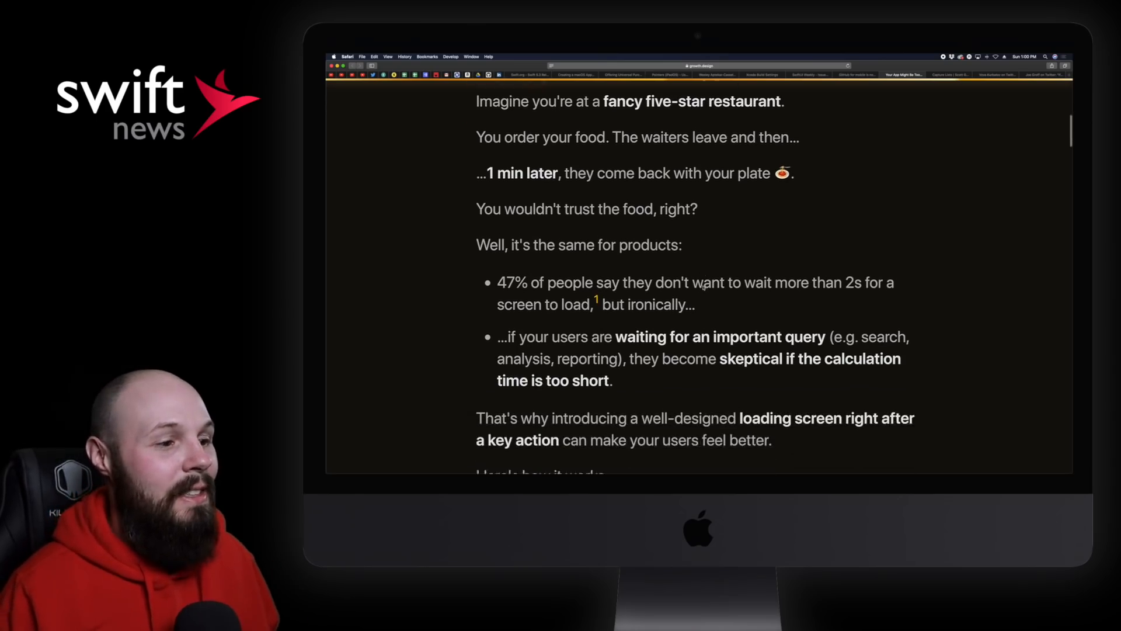
pyautogui.scroll(-3)
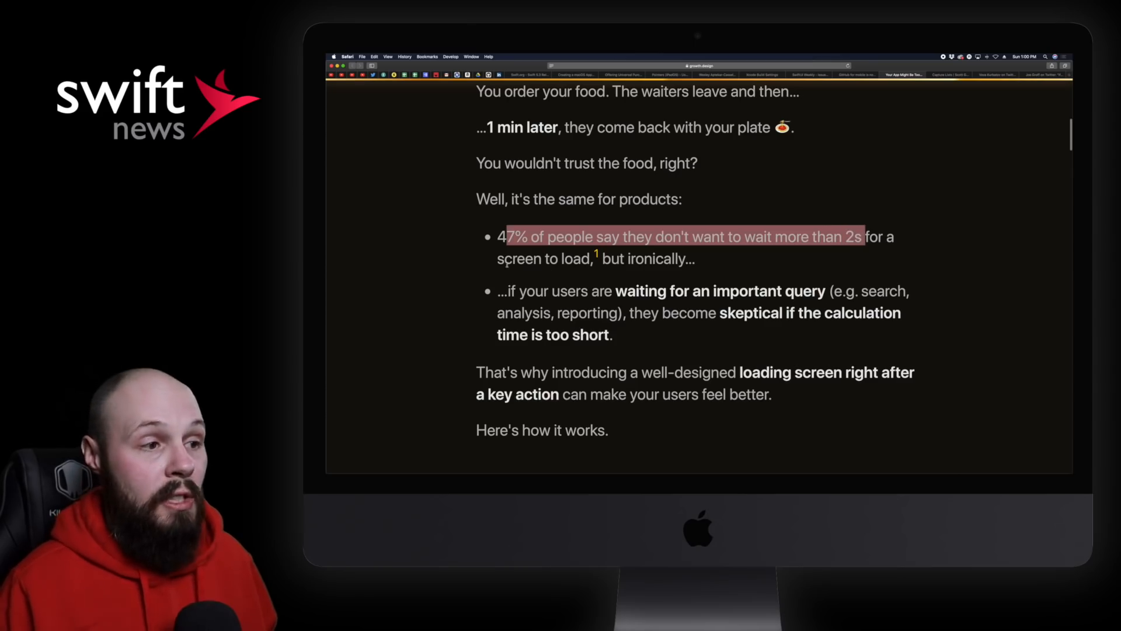
pyautogui.scroll(-3)
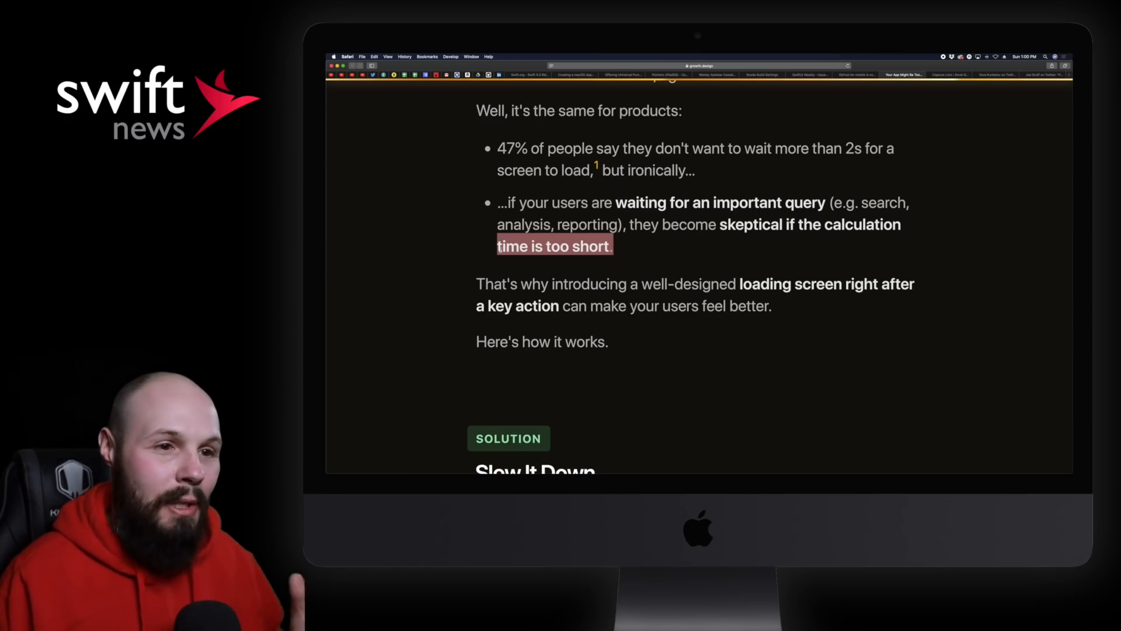
pyautogui.scroll(-3)
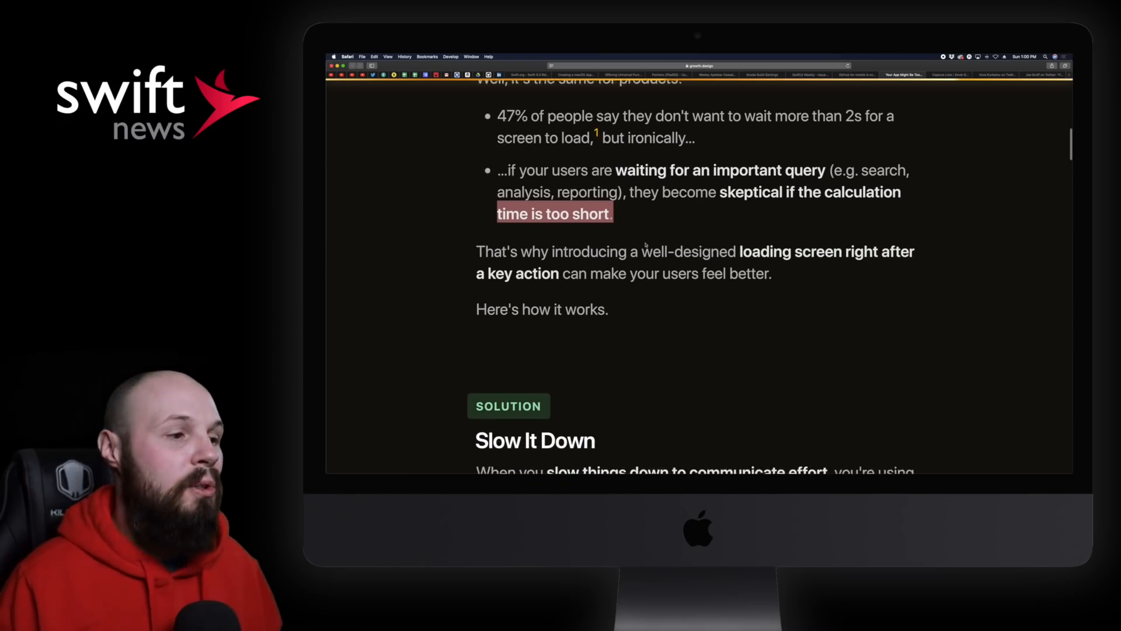
pyautogui.scroll(-3)
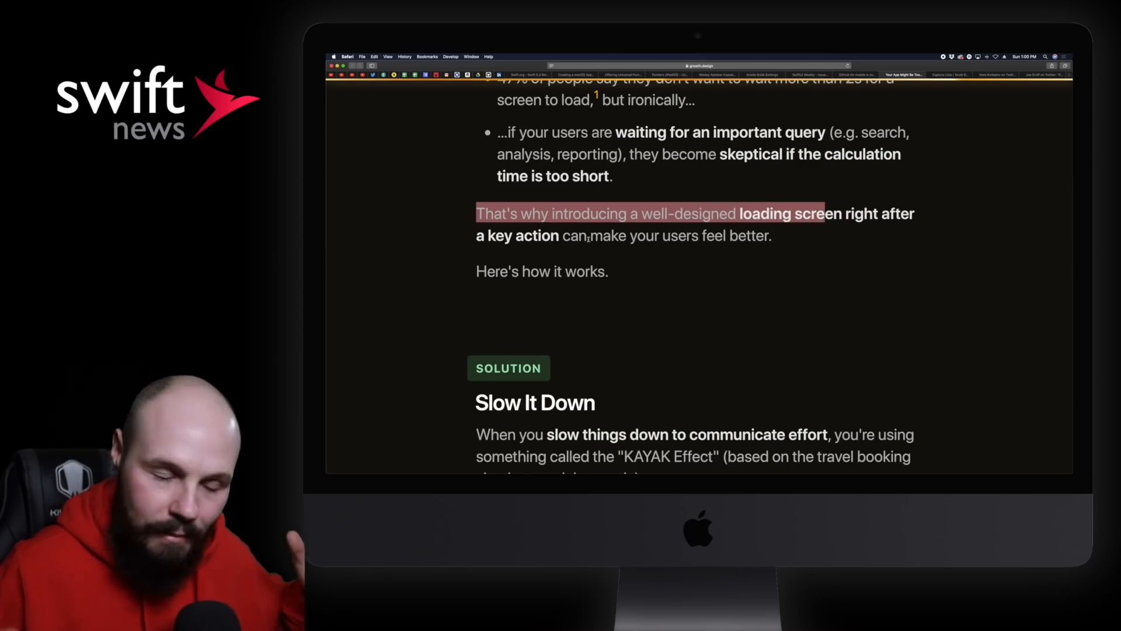
# Step: Read the Slow It Down solution, Labor Illusion Effect and Tinder match example to This builds trust
pyautogui.scroll(-3)
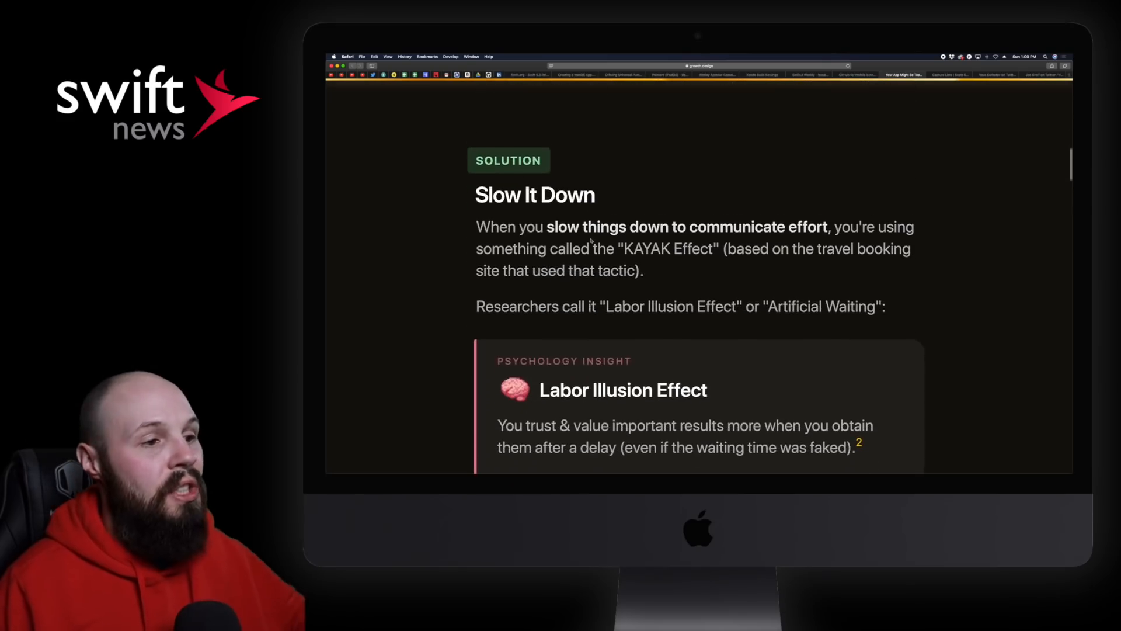
pyautogui.scroll(-3)
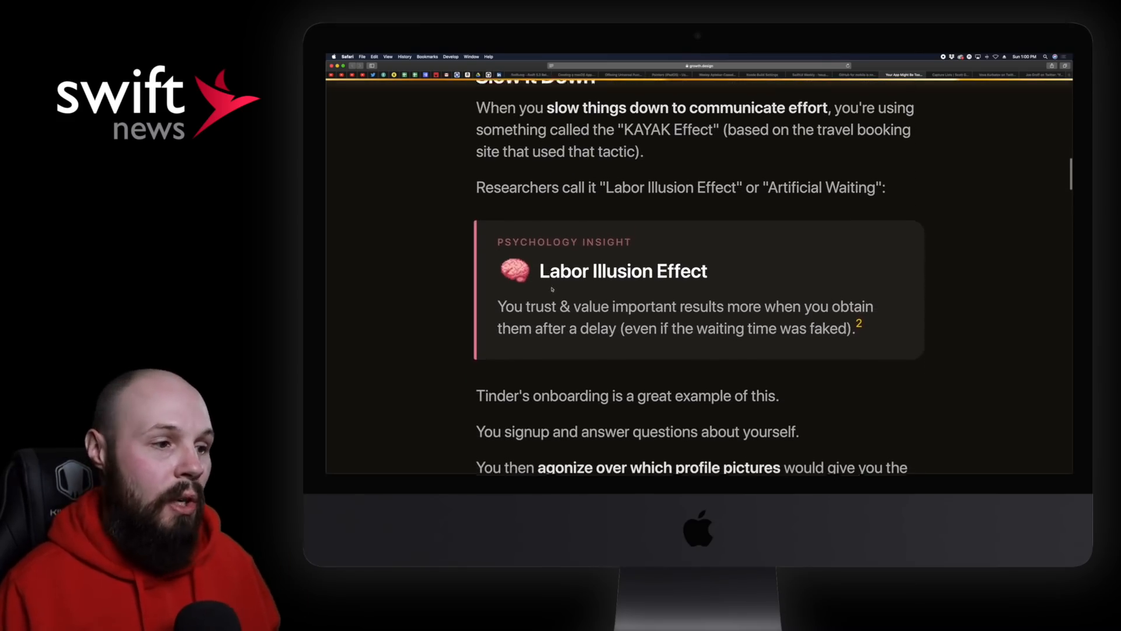
pyautogui.scroll(-3)
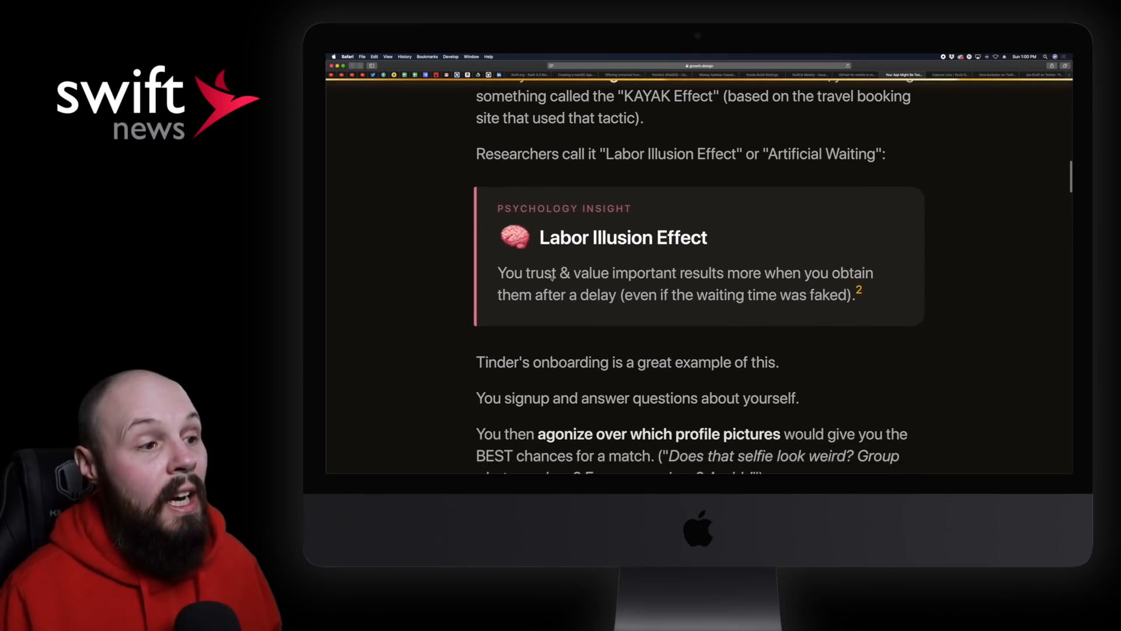
pyautogui.scroll(-3)
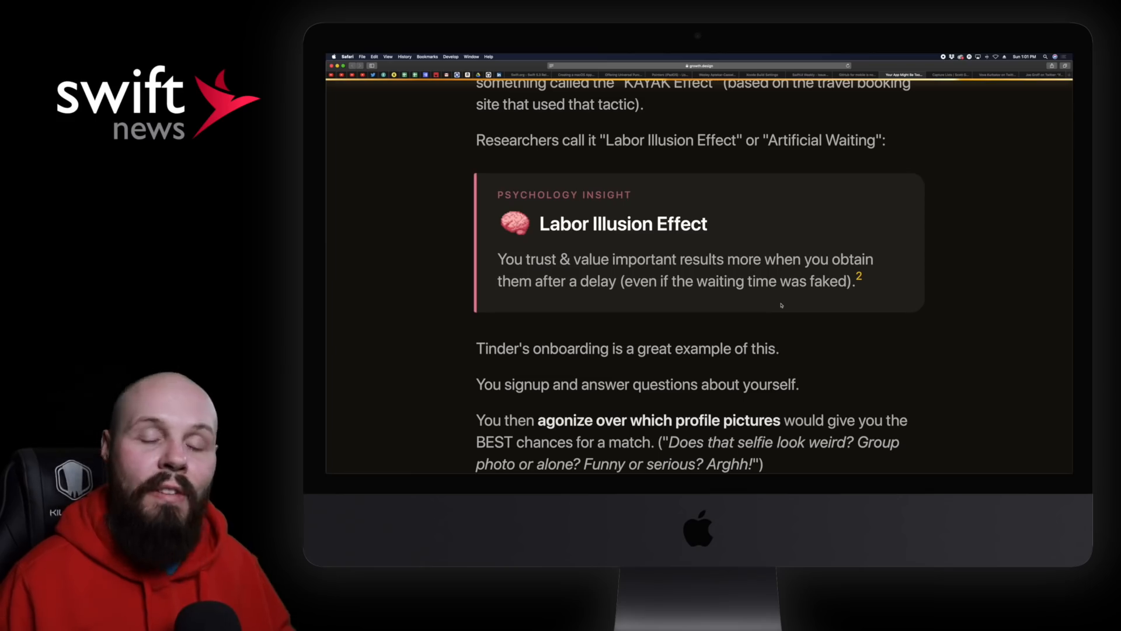
pyautogui.scroll(-3)
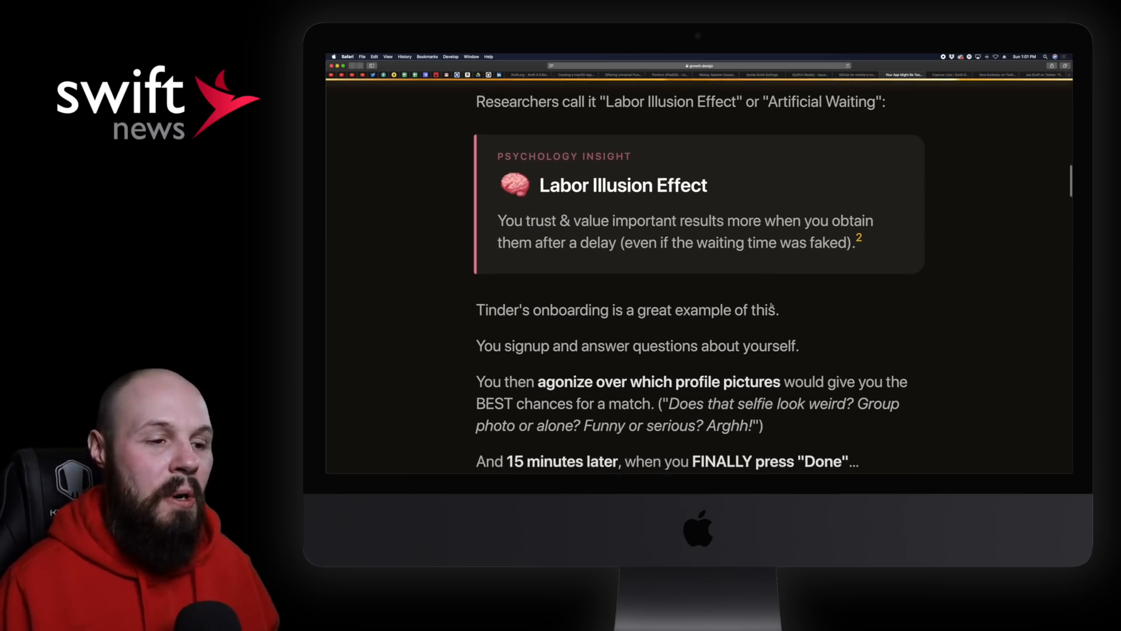
pyautogui.scroll(-3)
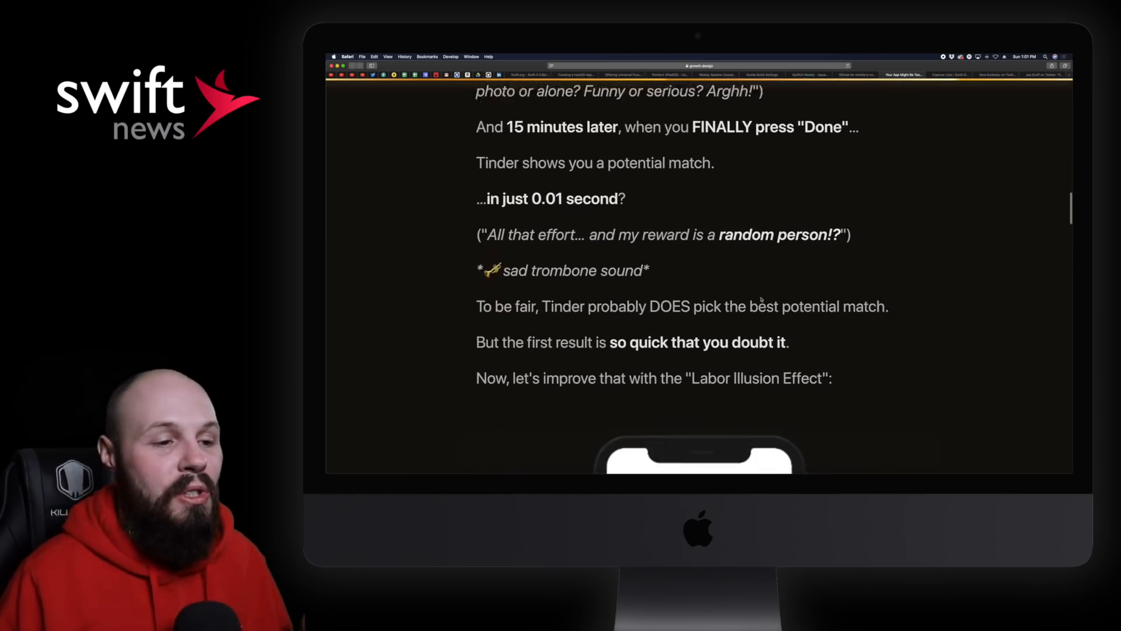
pyautogui.scroll(-3)
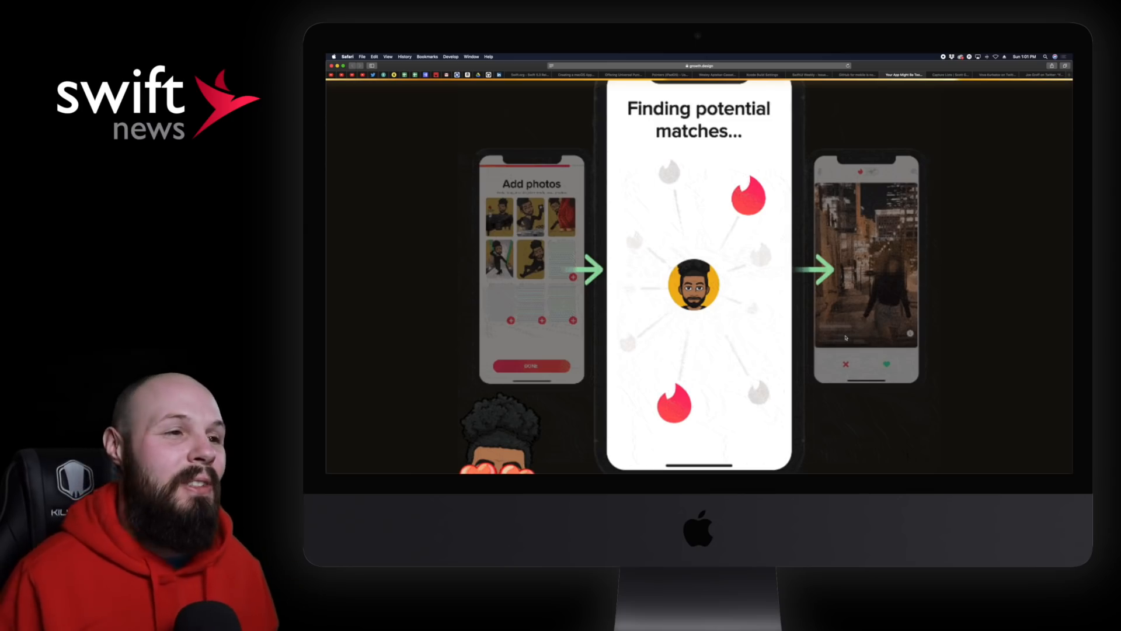
pyautogui.scroll(-3)
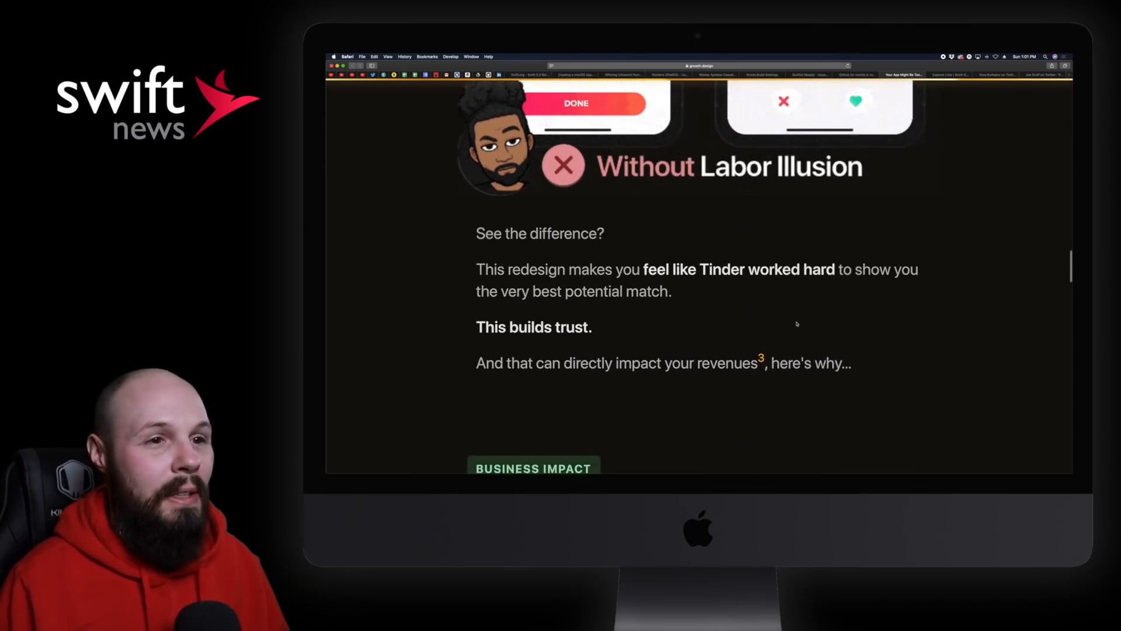
pyautogui.scroll(-3)
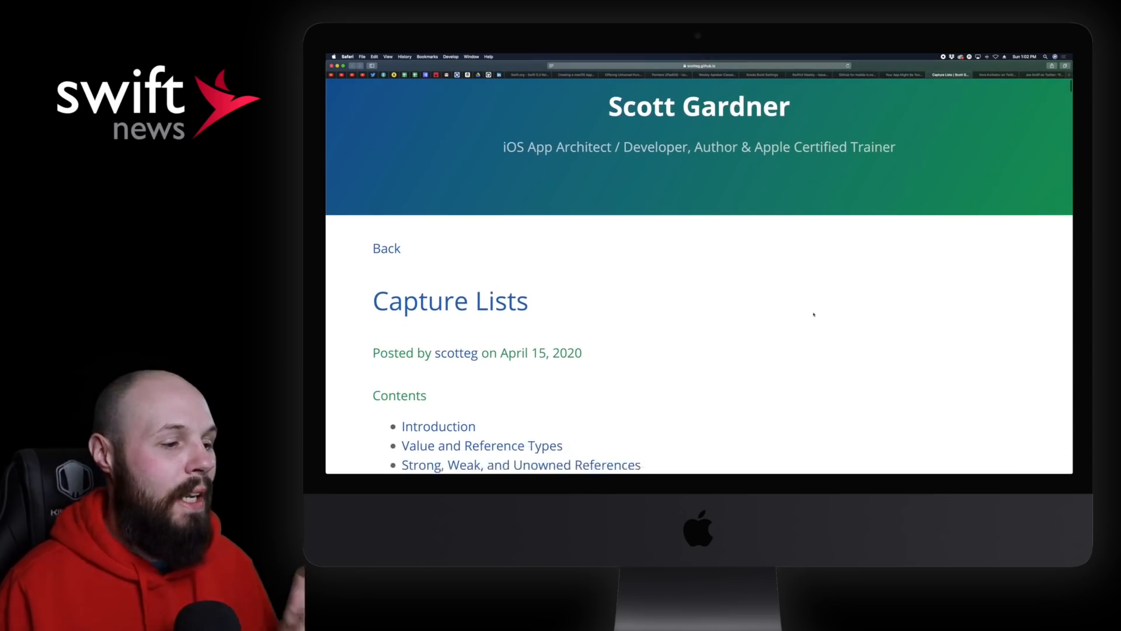
# Step: Scroll the Capture Lists article past its contents, Introduction and reference types sections
pyautogui.scroll(-3)
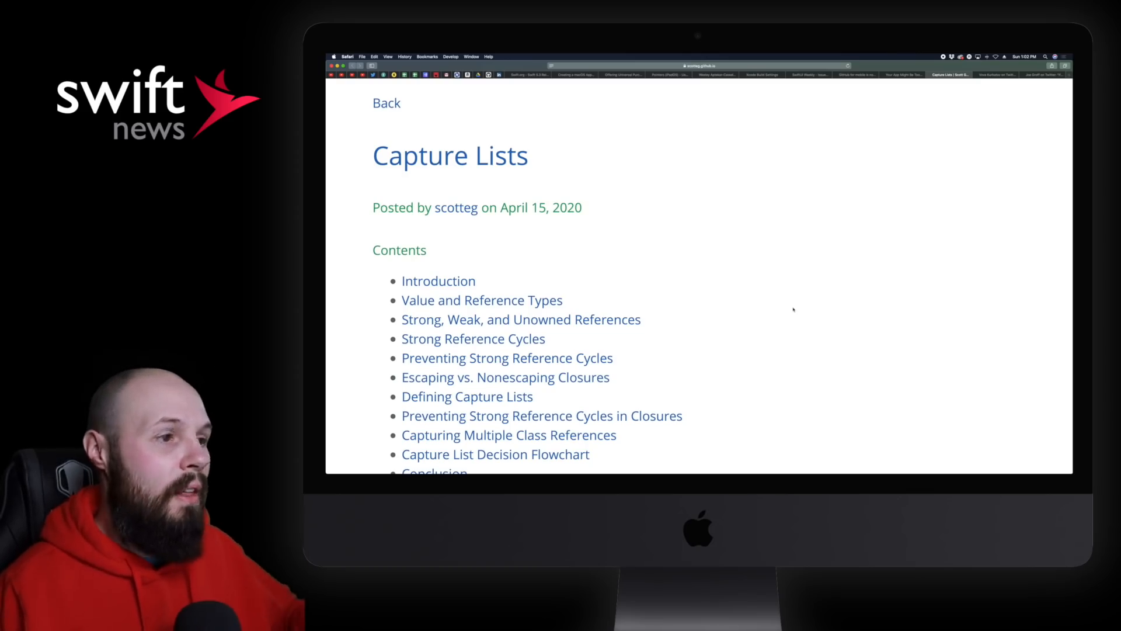
pyautogui.scroll(-3)
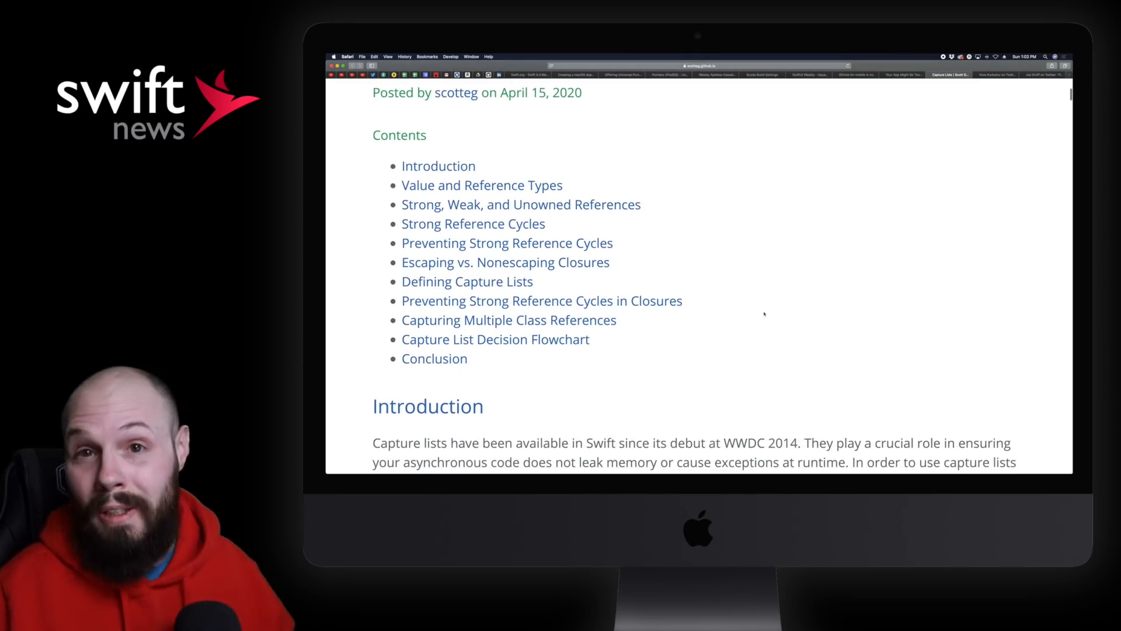
pyautogui.scroll(-3)
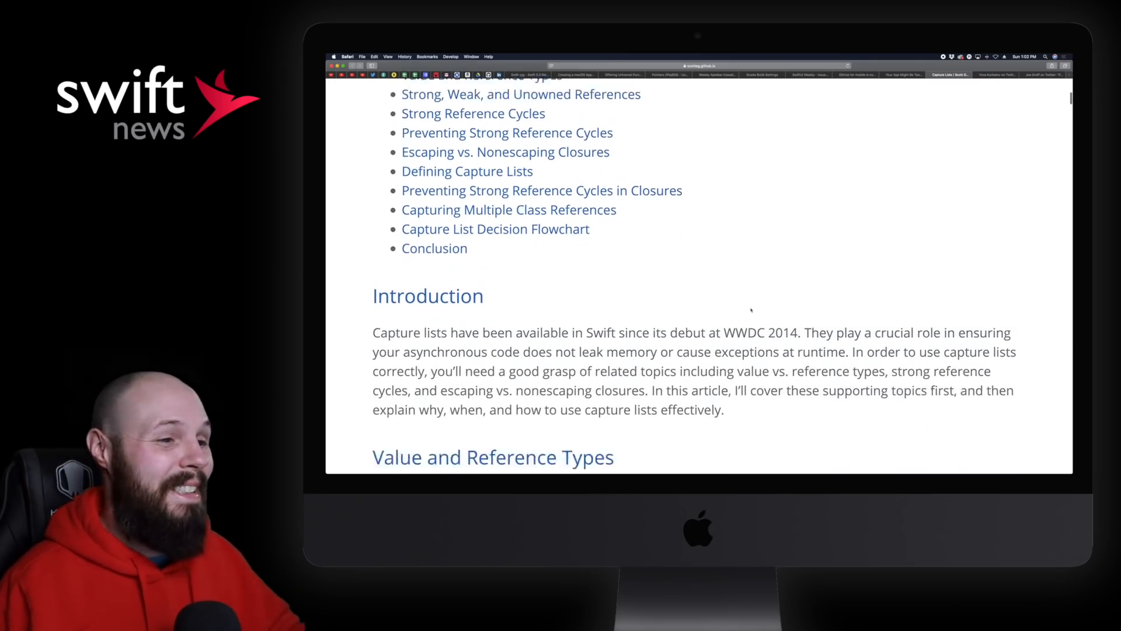
pyautogui.scroll(-3)
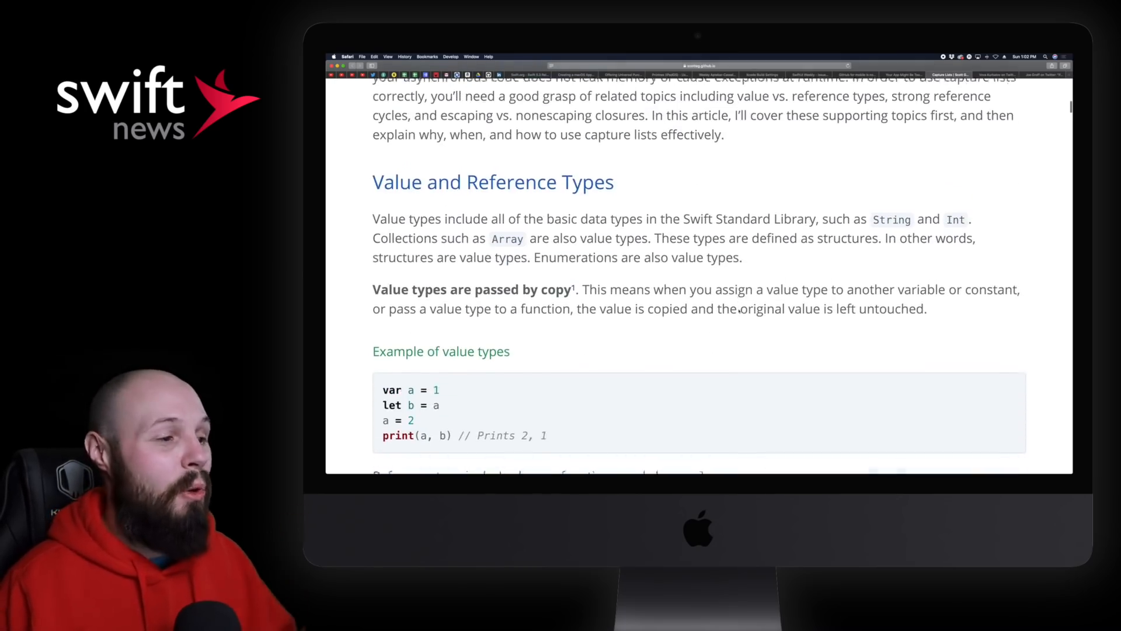
pyautogui.scroll(-3)
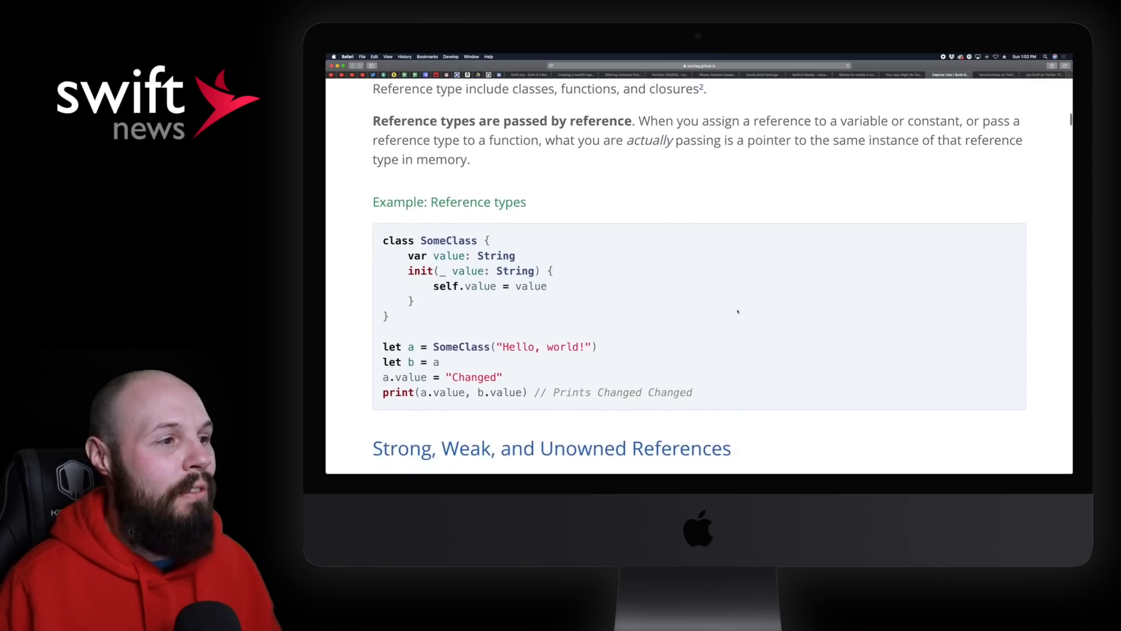
pyautogui.scroll(-3)
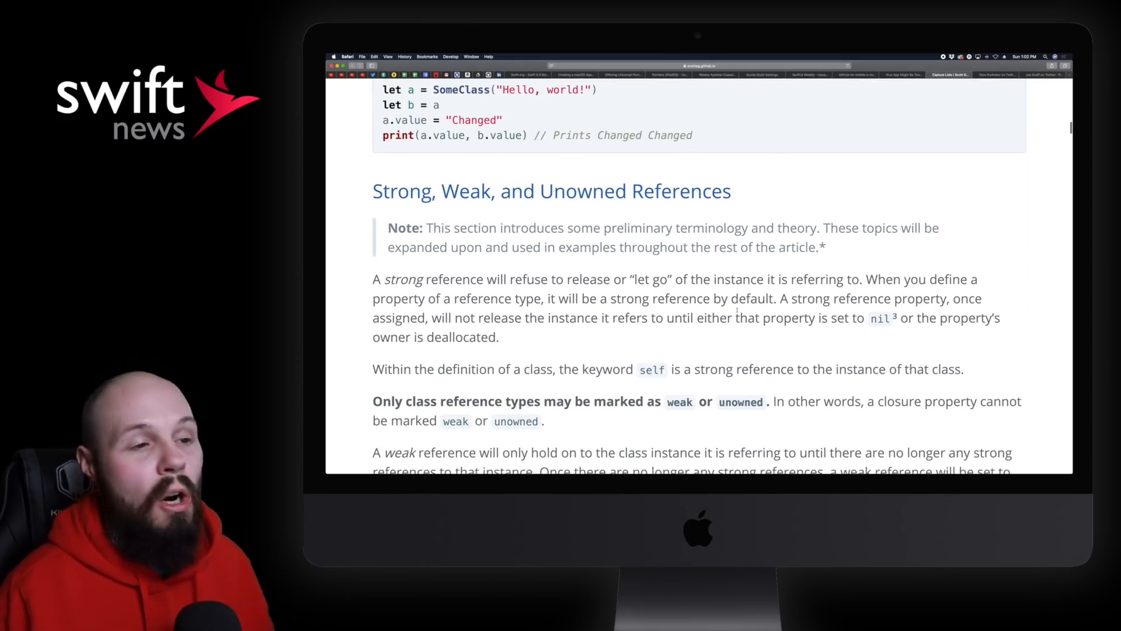
pyautogui.scroll(-3)
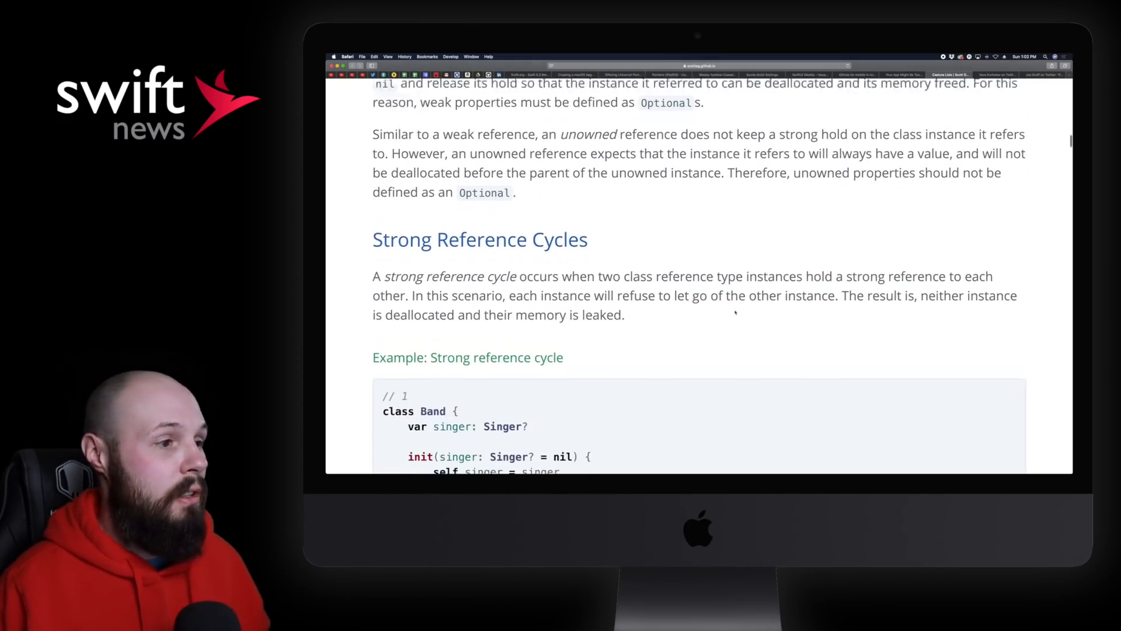
pyautogui.scroll(-3)
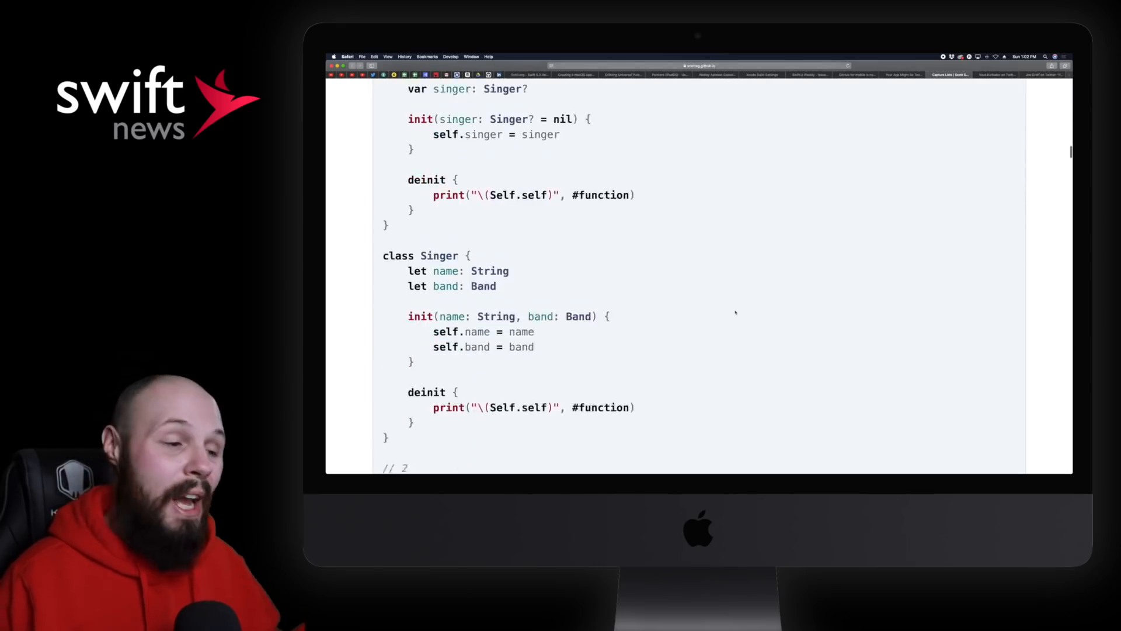
pyautogui.scroll(3)
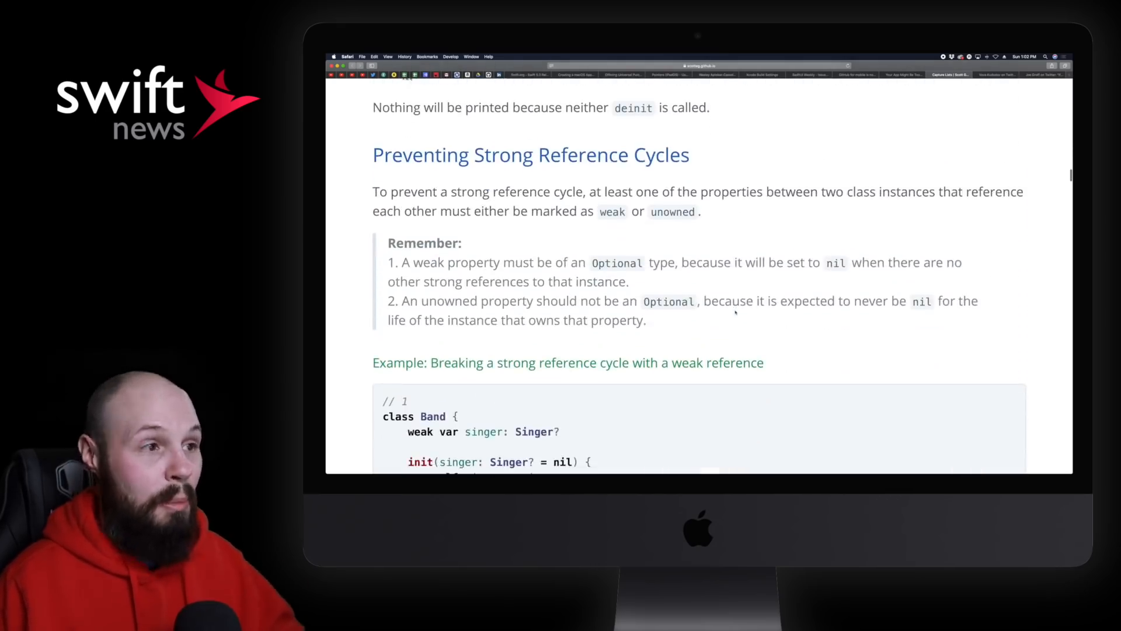
pyautogui.scroll(-3)
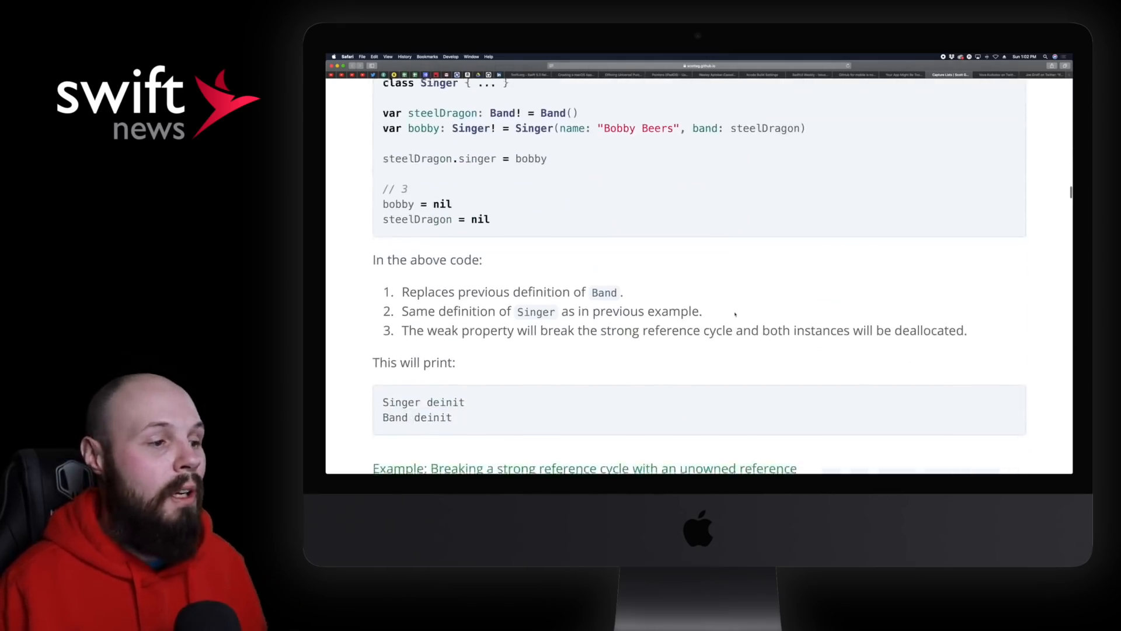
pyautogui.scroll(3)
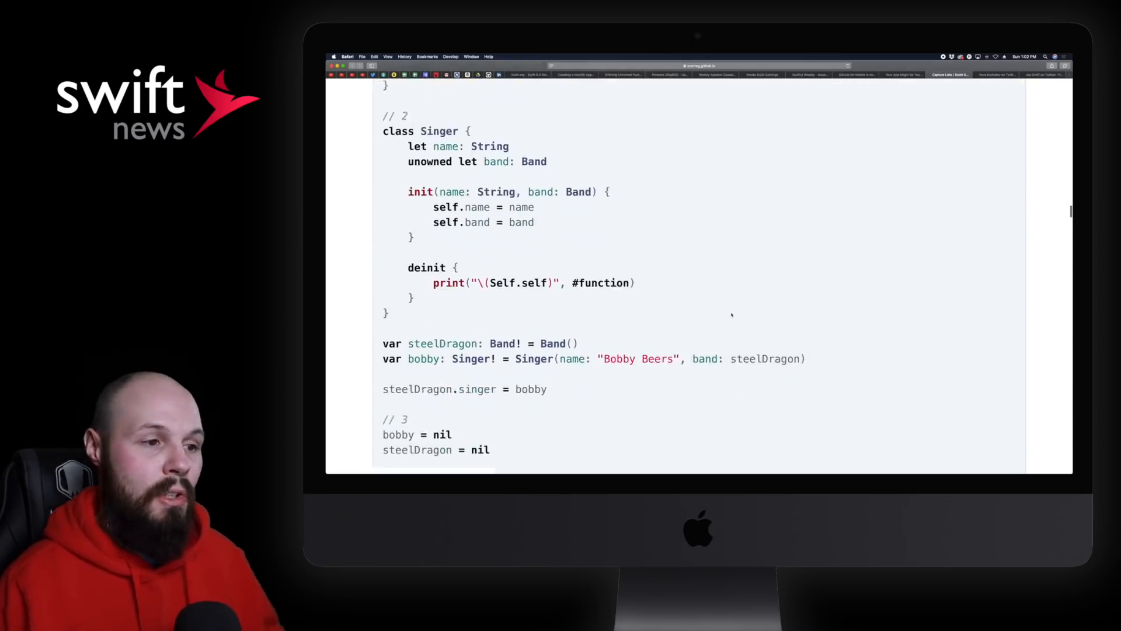
# Step: Continue through the closures section to the capture list example with multiple captures
pyautogui.scroll(-3)
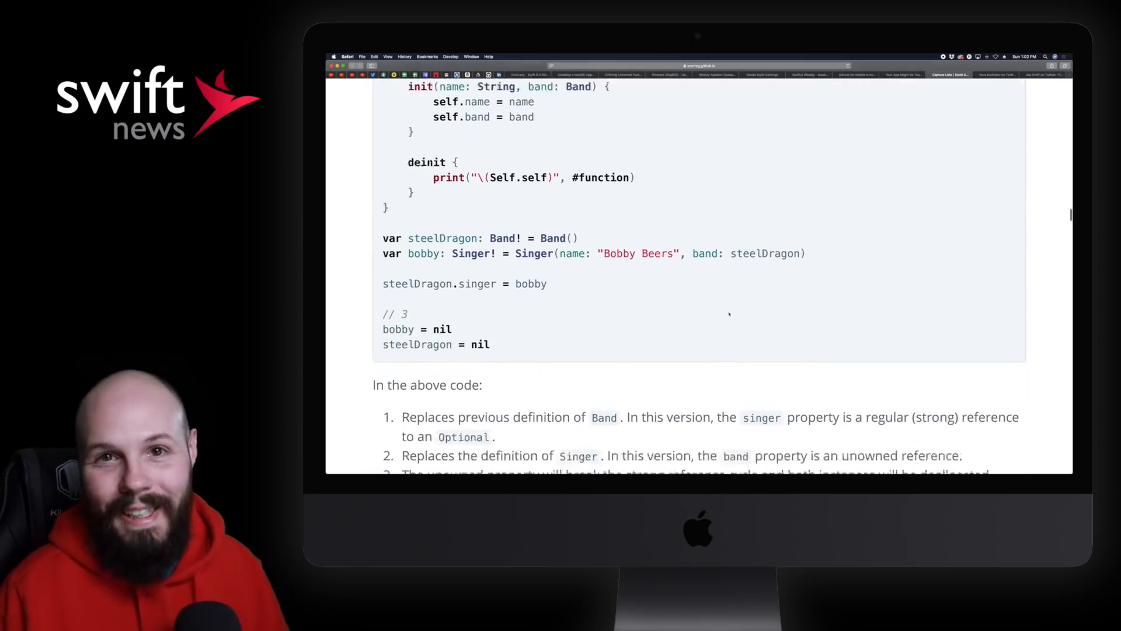
pyautogui.scroll(-3)
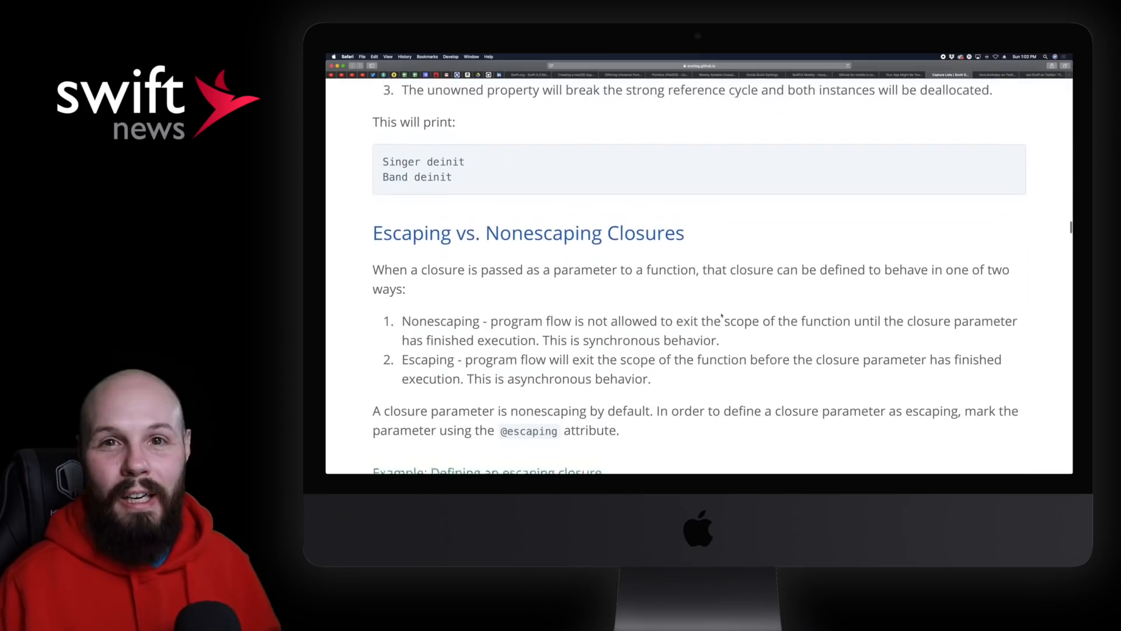
pyautogui.scroll(-3)
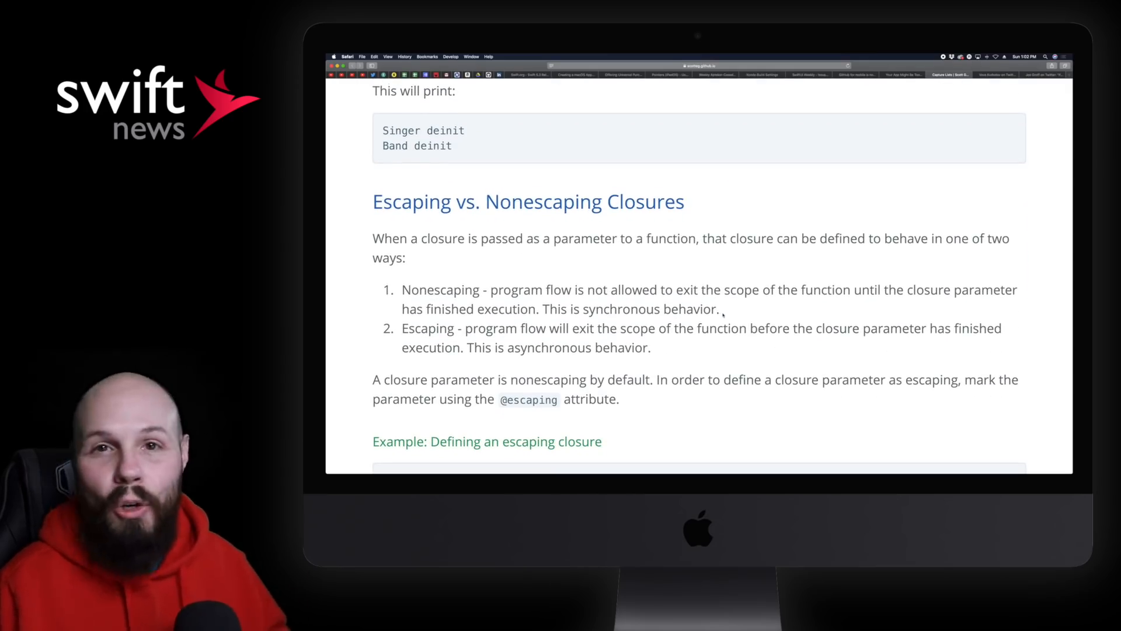
pyautogui.scroll(-3)
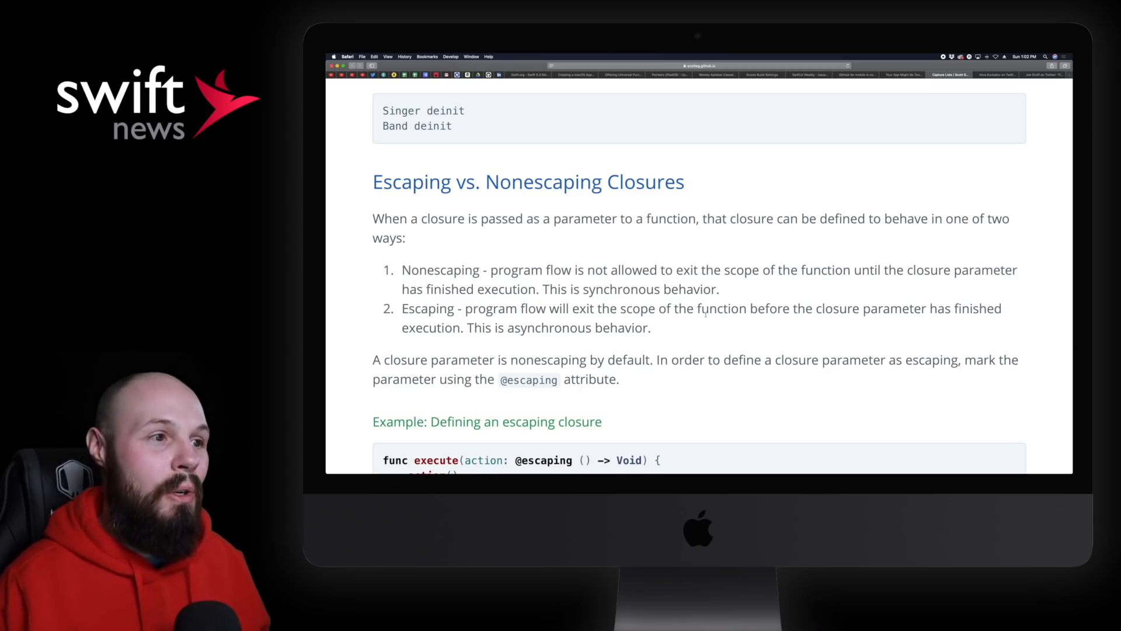
pyautogui.scroll(-3)
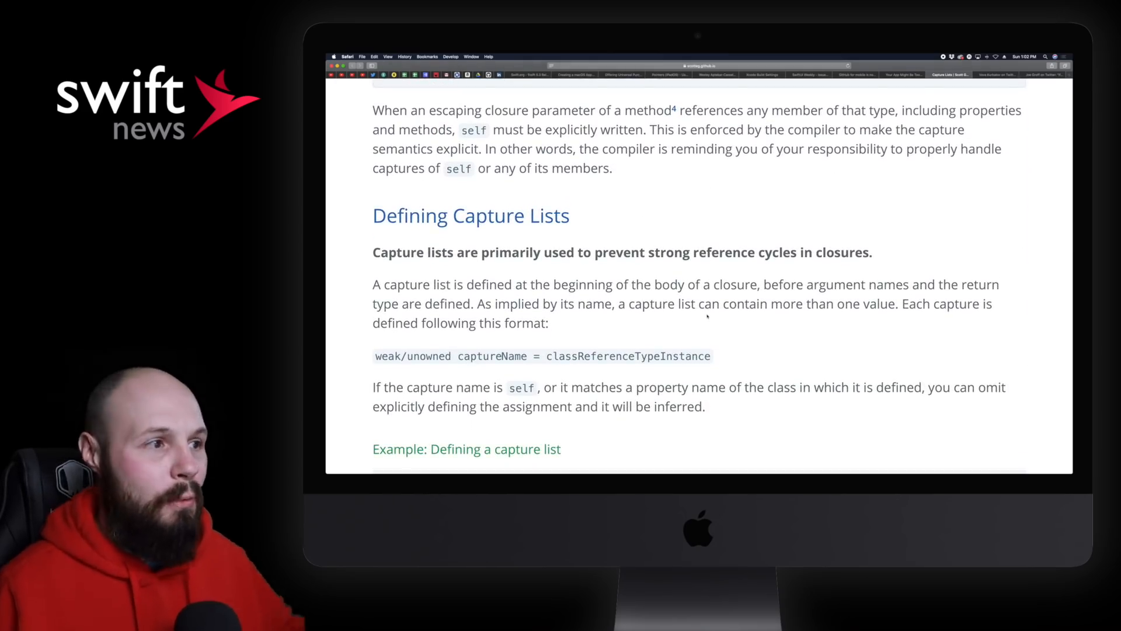
pyautogui.scroll(-3)
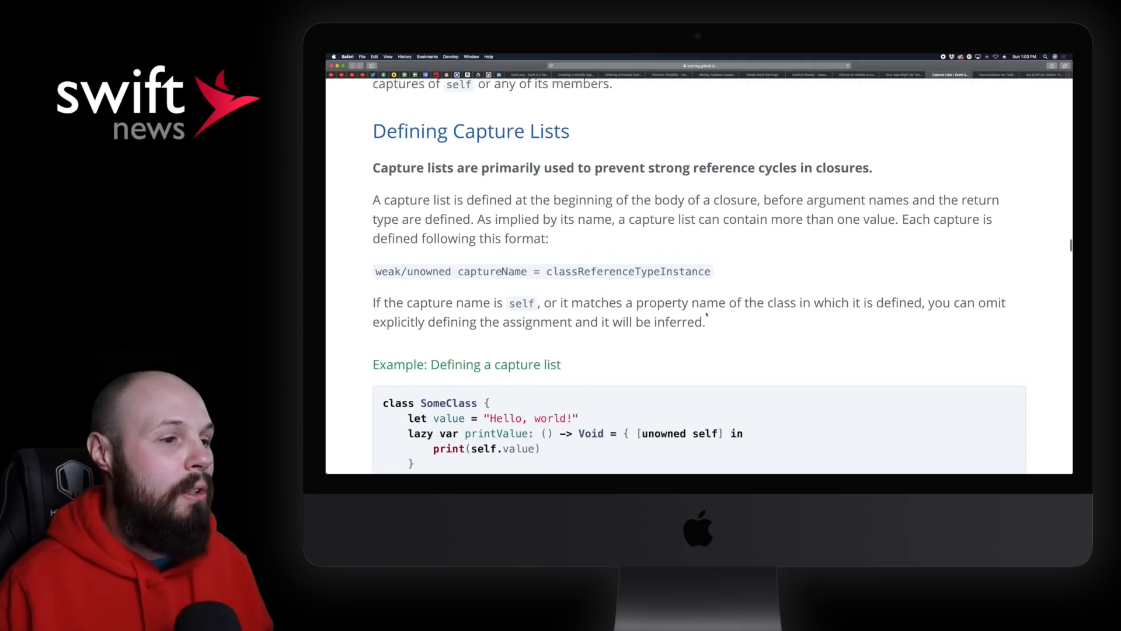
pyautogui.scroll(-3)
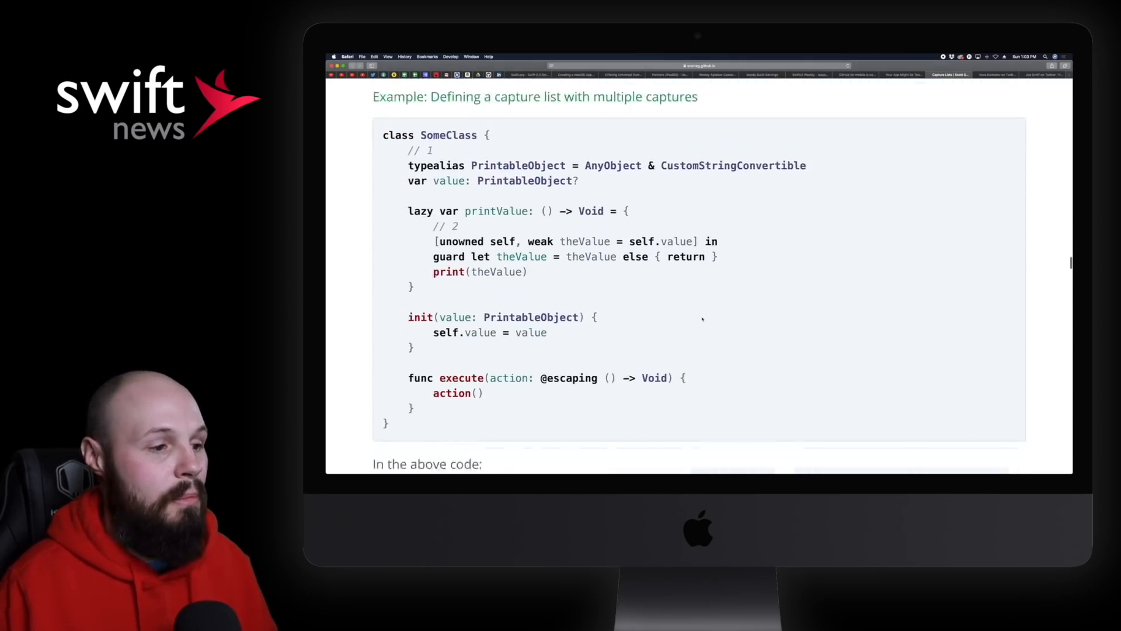
pyautogui.scroll(-3)
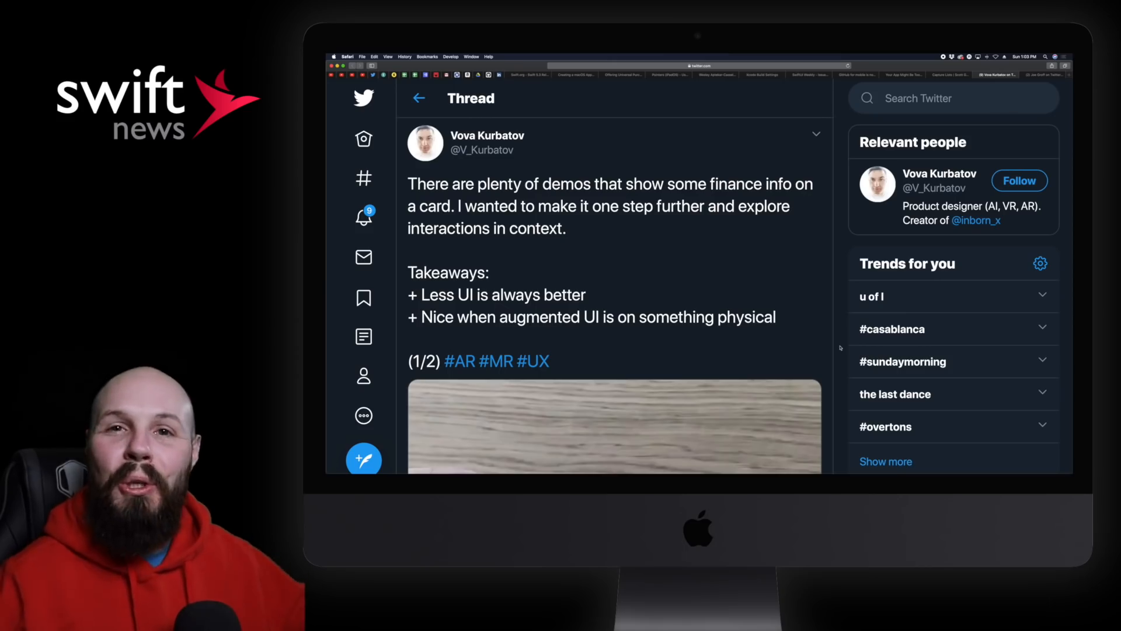
# Step: Scroll Vova Kurbatov's AR finance card thread down to its demo video
pyautogui.scroll(-3)
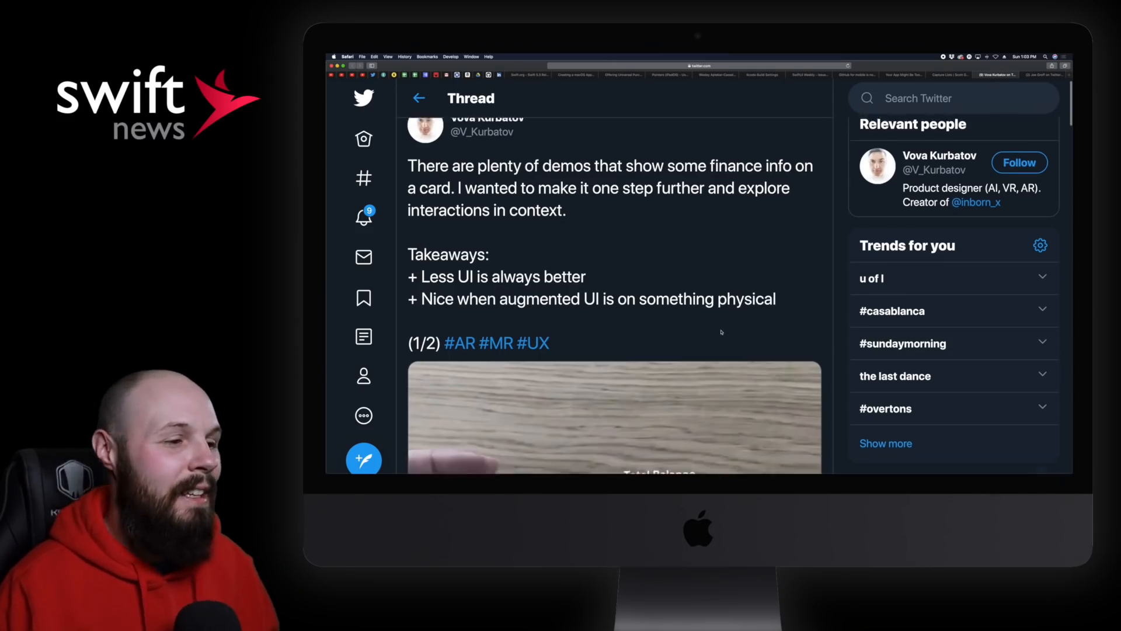
pyautogui.scroll(-3)
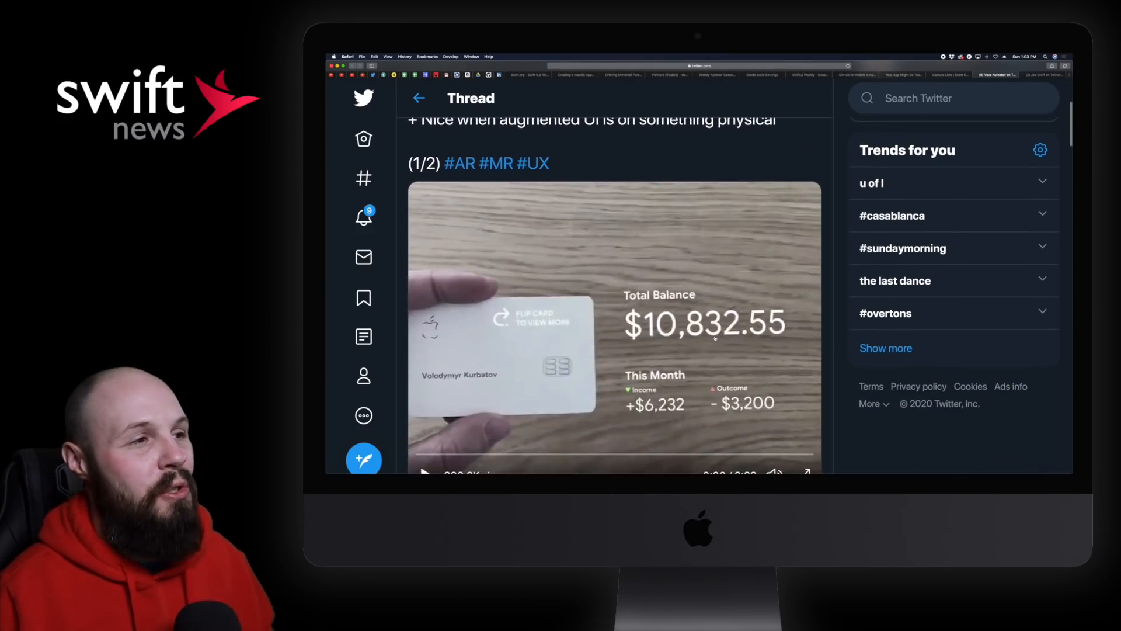
pyautogui.scroll(3)
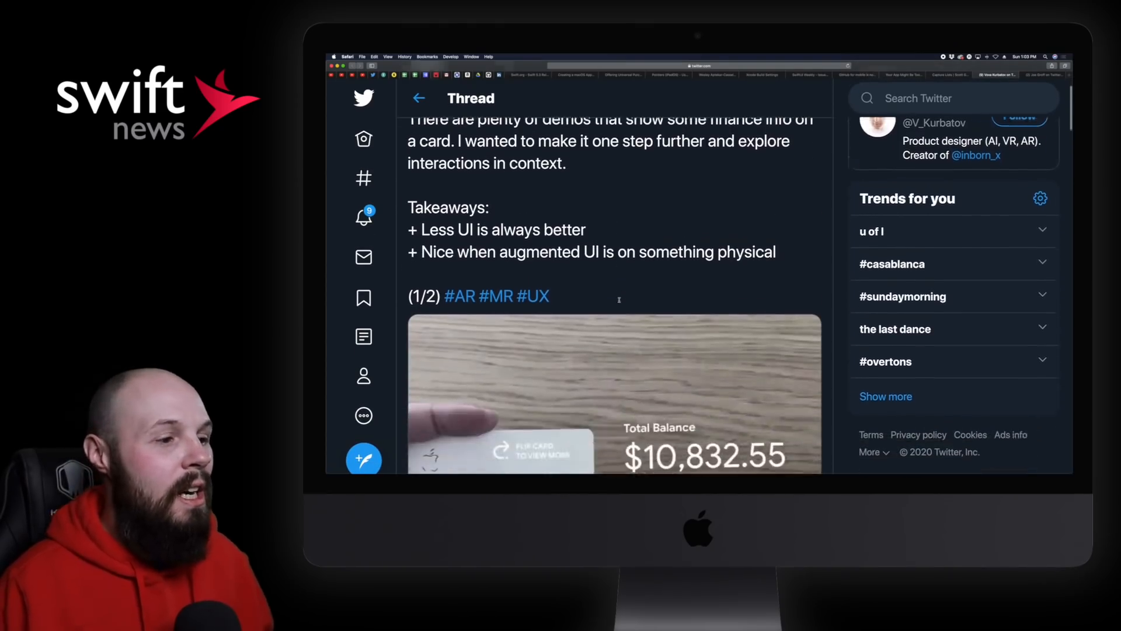
pyautogui.scroll(-3)
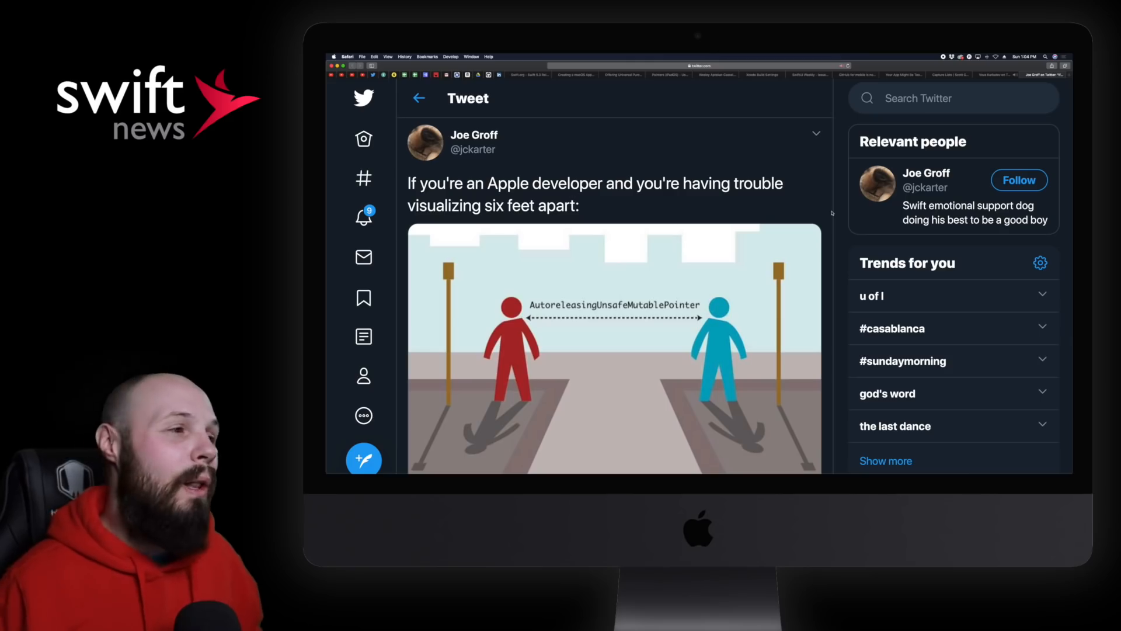
# Step: Scroll the six-feet-apart tweet to reveal the full illustration and its March 26, 2020 date
pyautogui.scroll(-3)
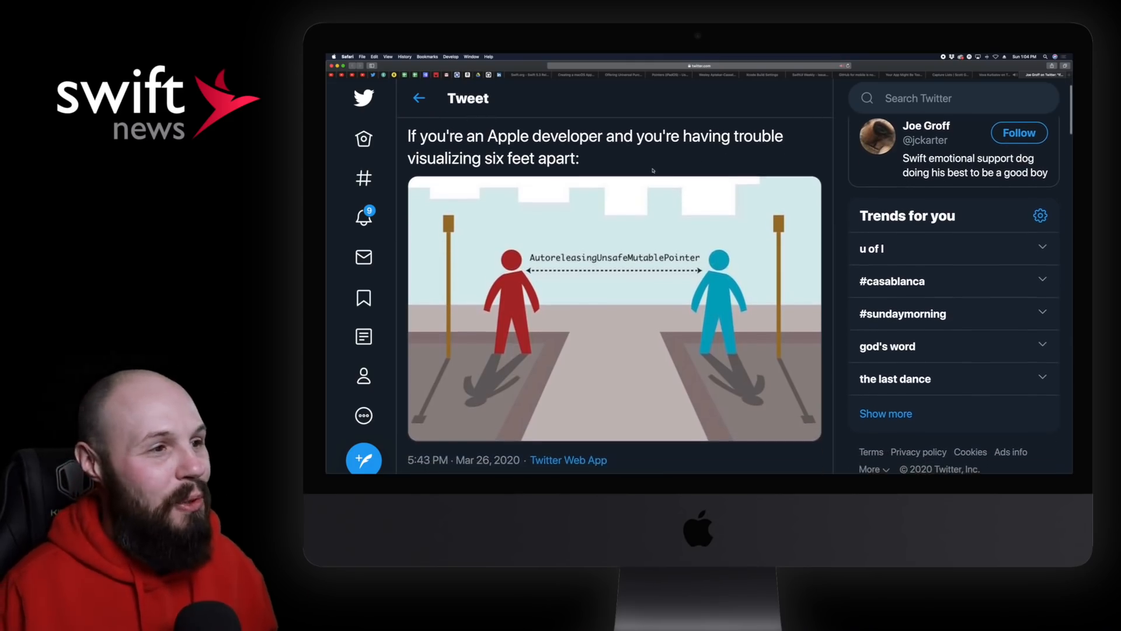
pyautogui.scroll(-3)
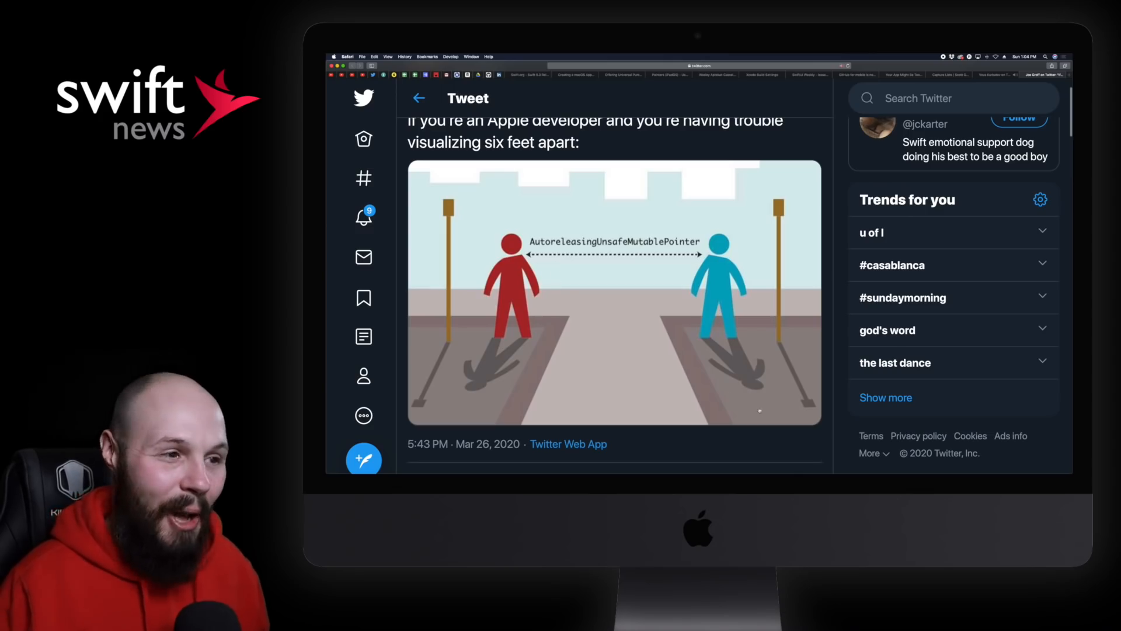